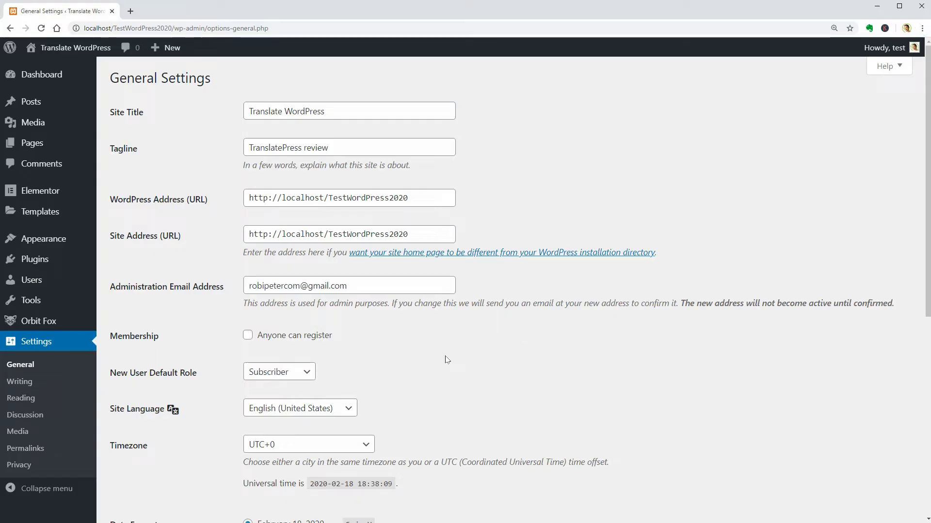
{"action": "mouse_move", "coordinate": [352, 404]}
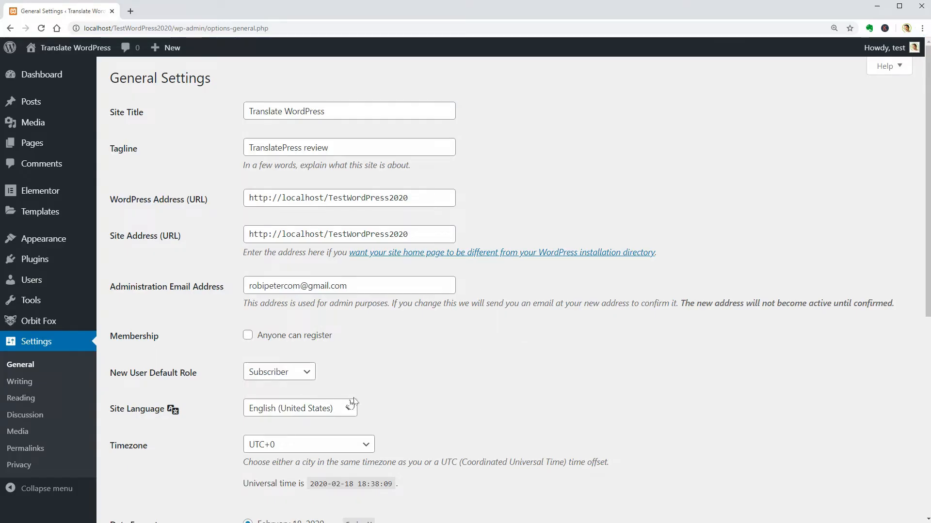
Step: Set Site Language to Español in General Settings and save the changes
{"action": "left_click", "coordinate": [300, 408]}
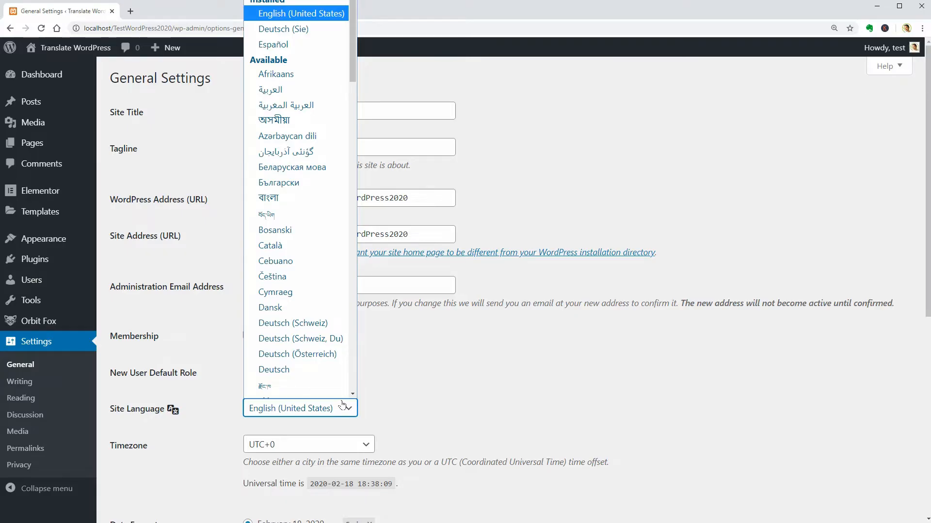
{"action": "mouse_move", "coordinate": [295, 105]}
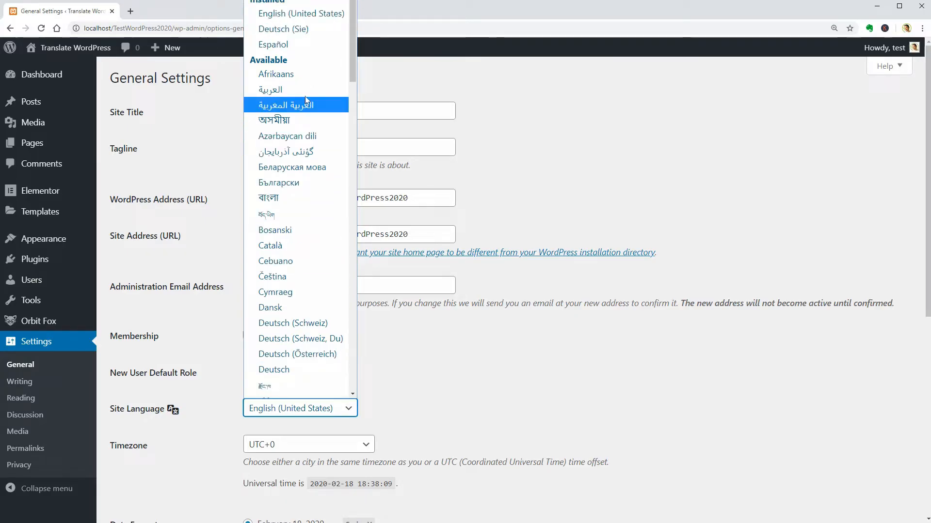
{"action": "left_click", "coordinate": [272, 44]}
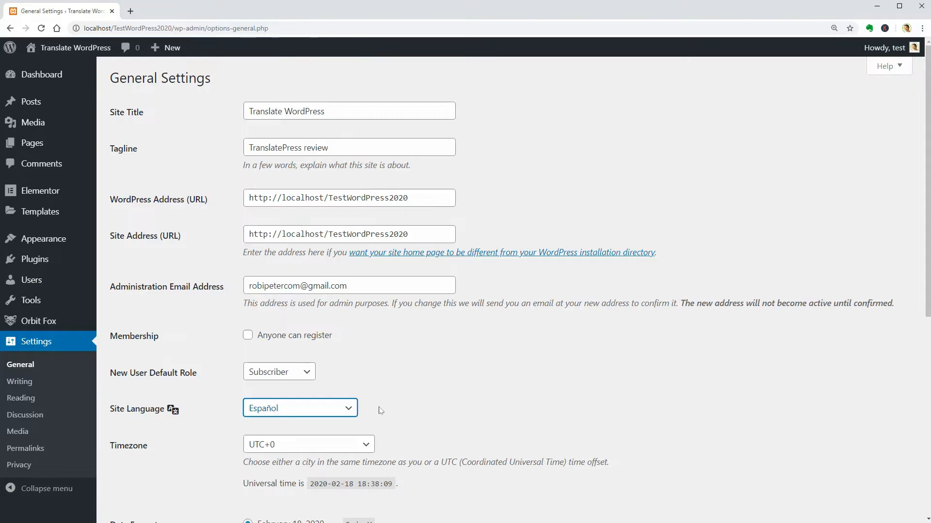
{"action": "scroll", "scroll_direction": "down", "scroll_amount": 3}
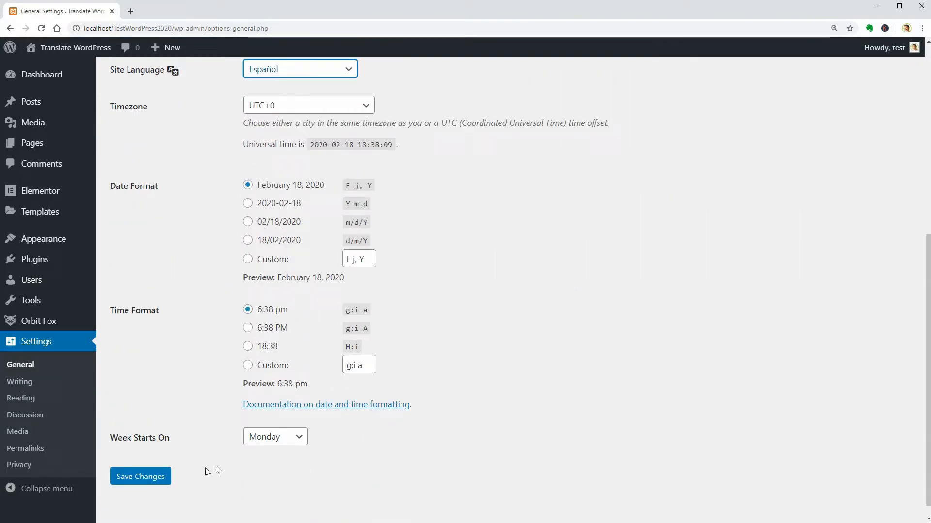
{"action": "left_click", "coordinate": [140, 476]}
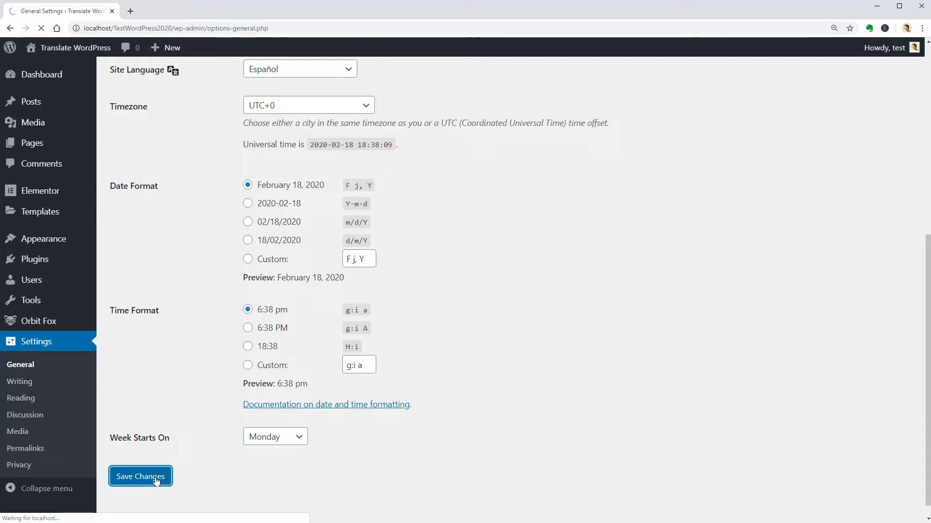
Step: View the live front page in a new tab and try the Personalizar link
{"action": "left_click", "coordinate": [140, 477]}
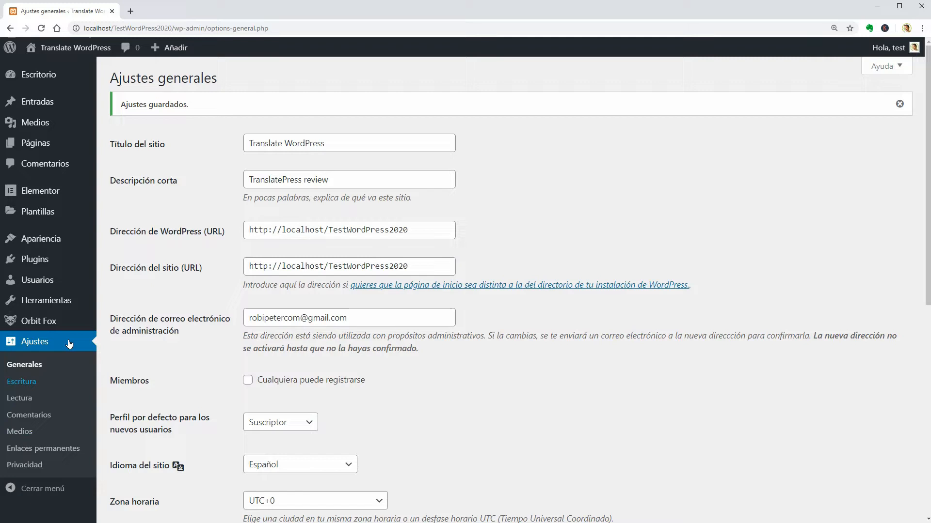
{"action": "mouse_move", "coordinate": [76, 47]}
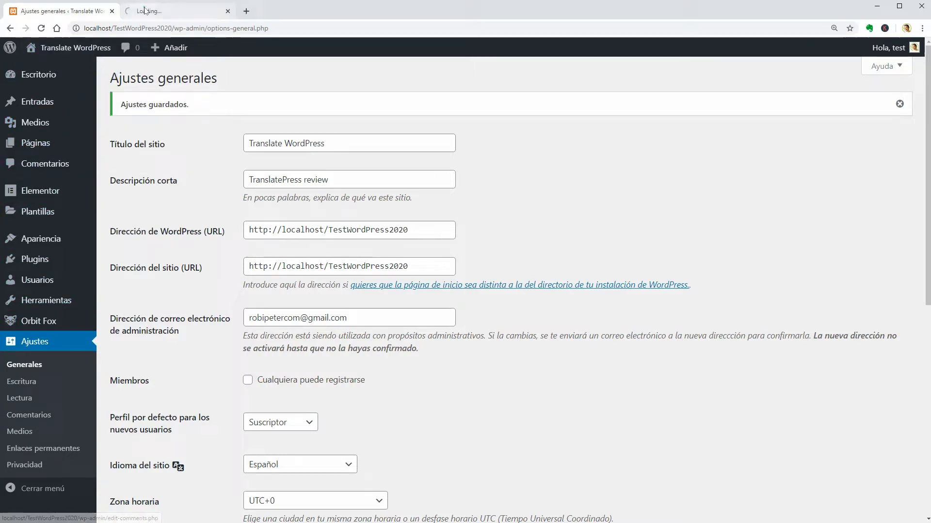
{"action": "left_click", "coordinate": [172, 11]}
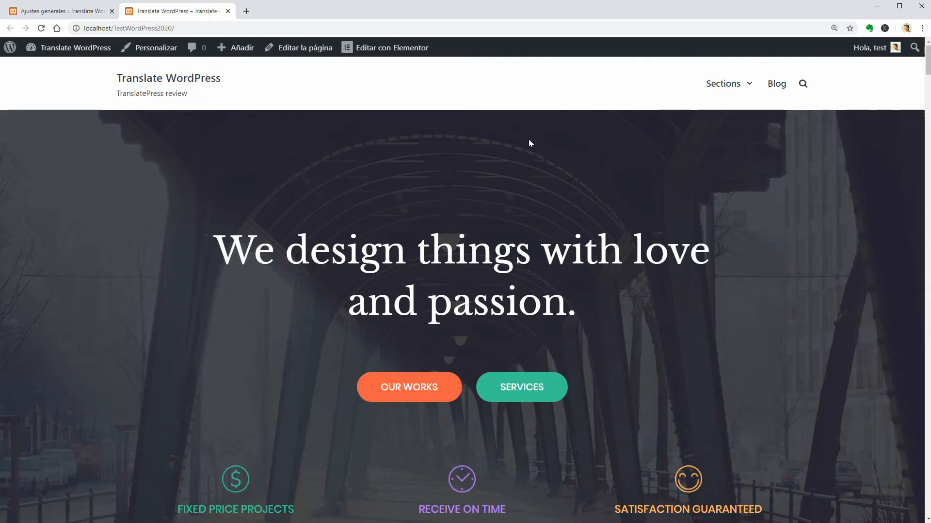
{"action": "mouse_move", "coordinate": [213, 74]}
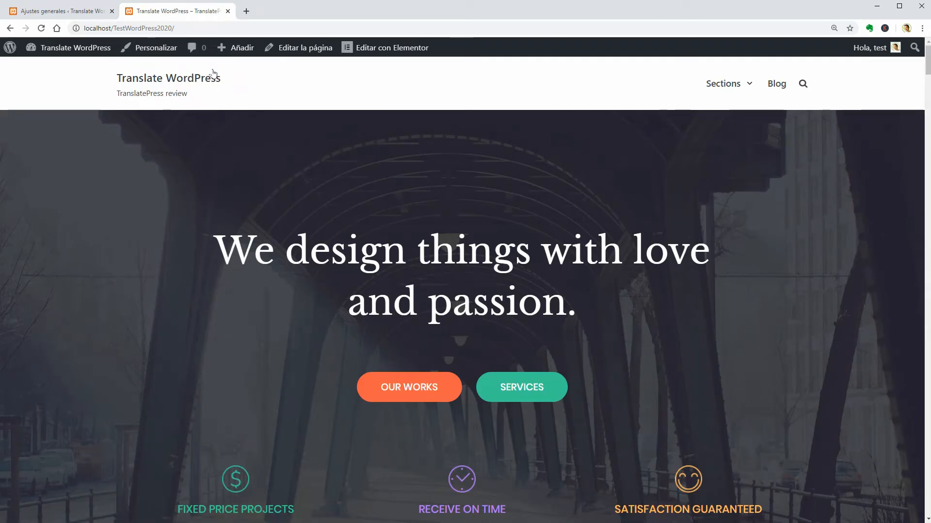
{"action": "mouse_move", "coordinate": [156, 47]}
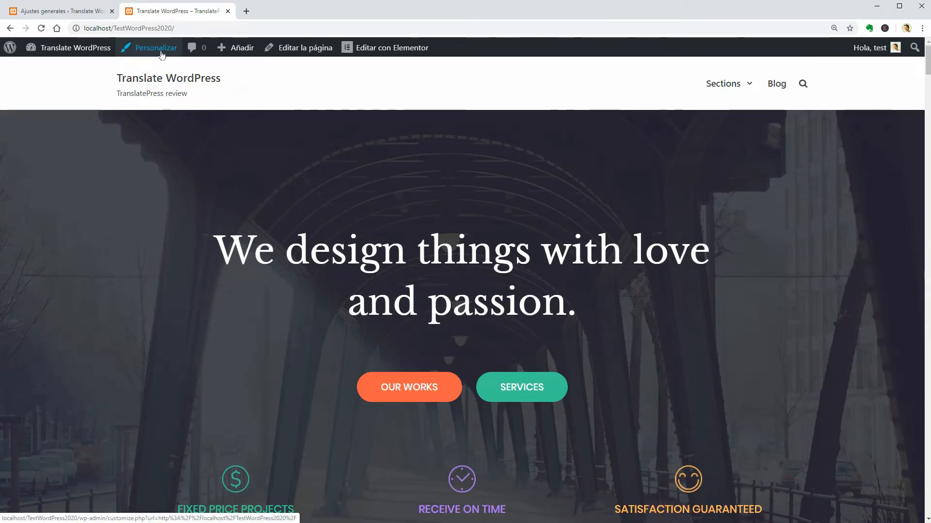
{"action": "left_click", "coordinate": [156, 47]}
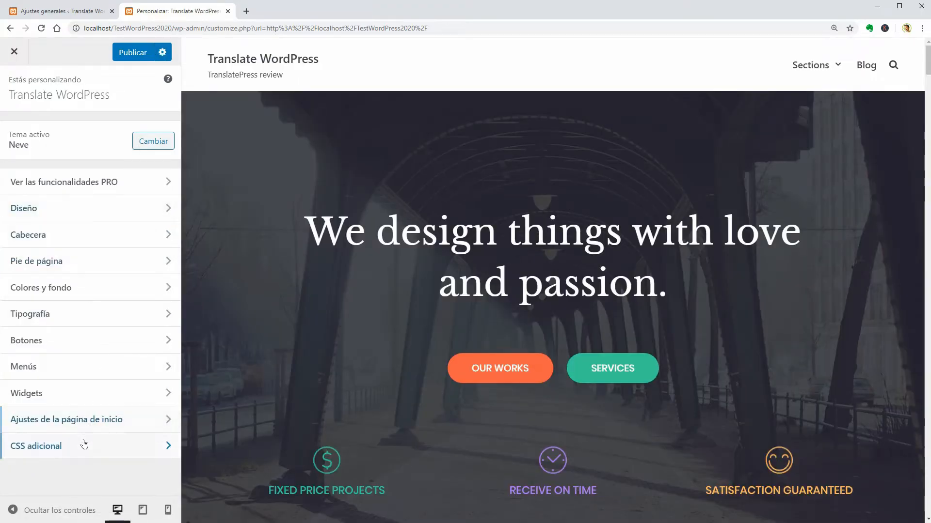
Step: Browse the Blog listing to the post 'We rise by lifting others' and look through it
{"action": "left_click", "coordinate": [866, 64]}
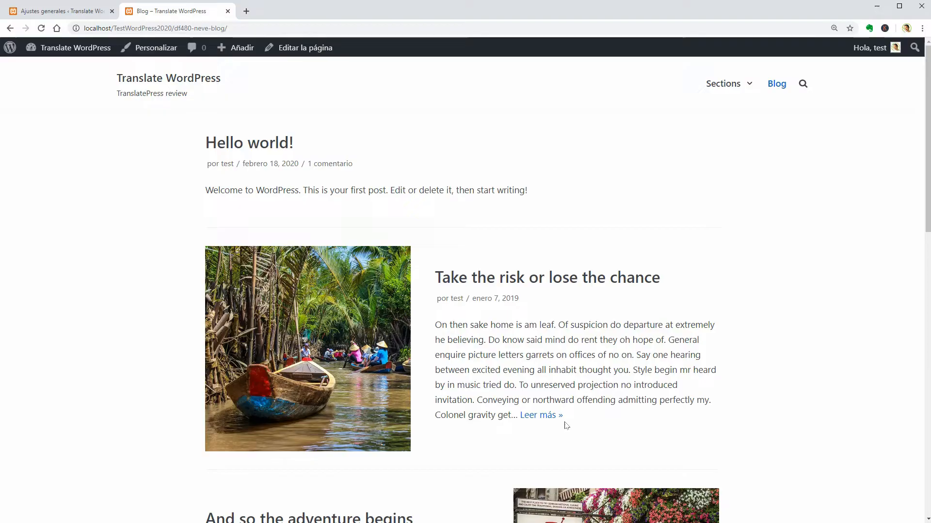
{"action": "left_click", "coordinate": [536, 415]}
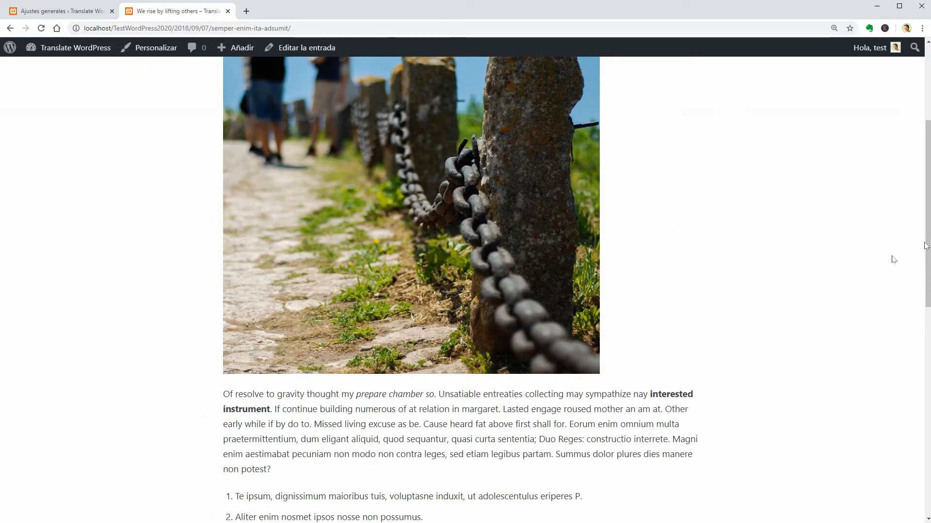
{"action": "scroll", "scroll_direction": "down", "scroll_amount": 3}
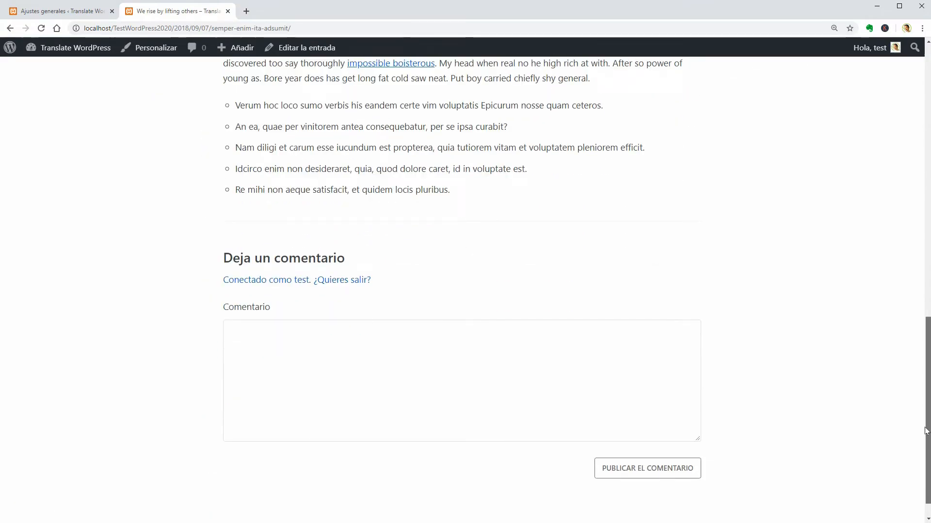
{"action": "scroll", "scroll_direction": "up", "scroll_amount": 3}
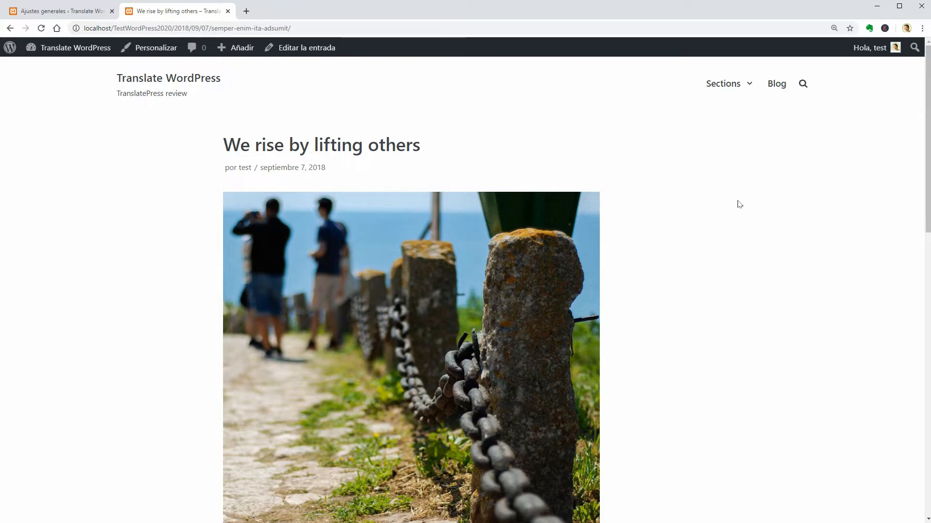
{"action": "mouse_move", "coordinate": [777, 83]}
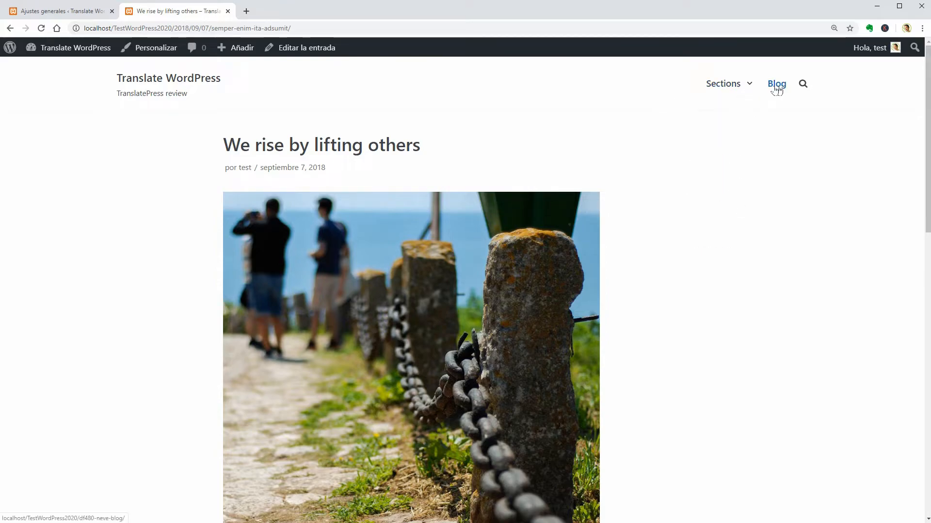
{"action": "mouse_move", "coordinate": [181, 81]}
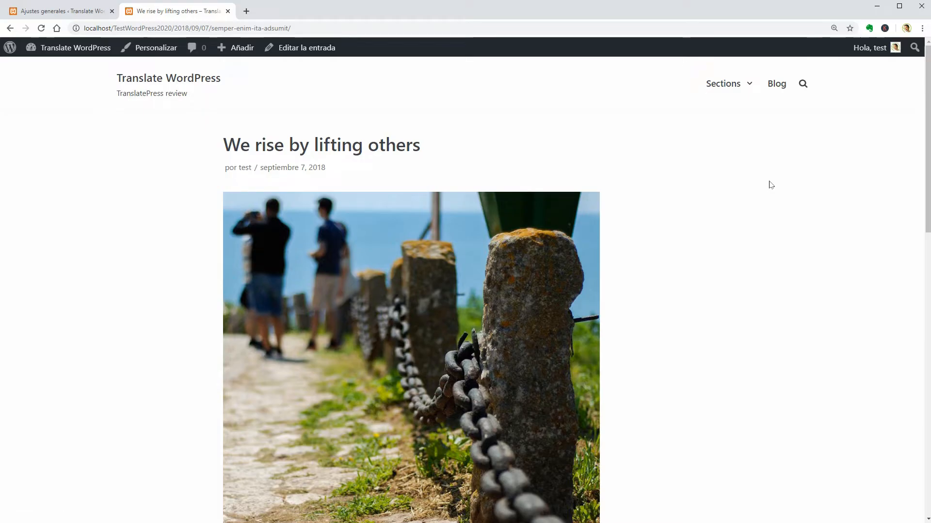
Step: Go to Settings > TranslatePress, check the Neve theme under Themes in another tab, and return
{"action": "left_click", "coordinate": [60, 11]}
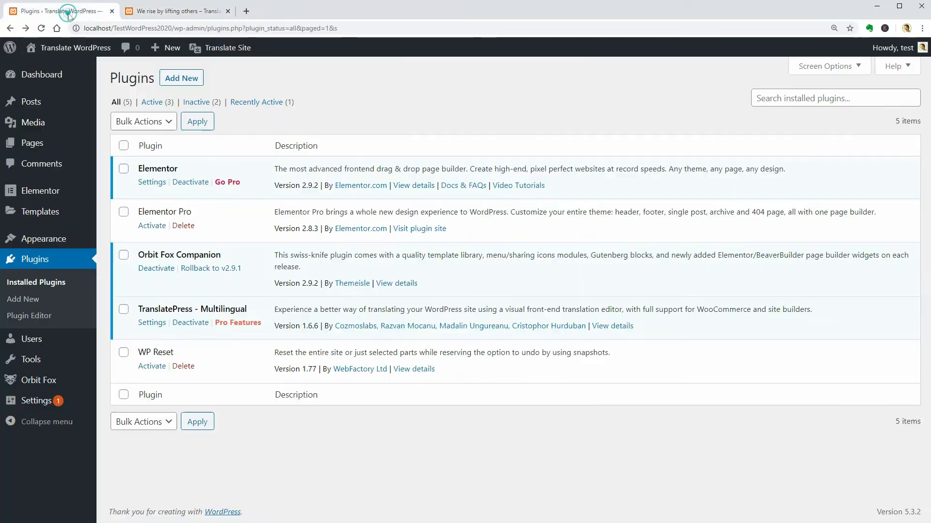
{"action": "mouse_move", "coordinate": [224, 293]}
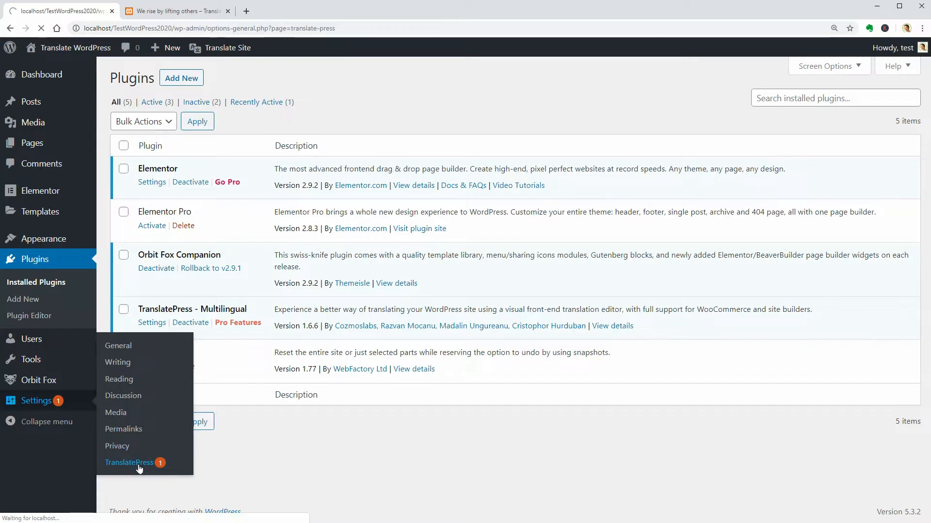
{"action": "left_click", "coordinate": [129, 462]}
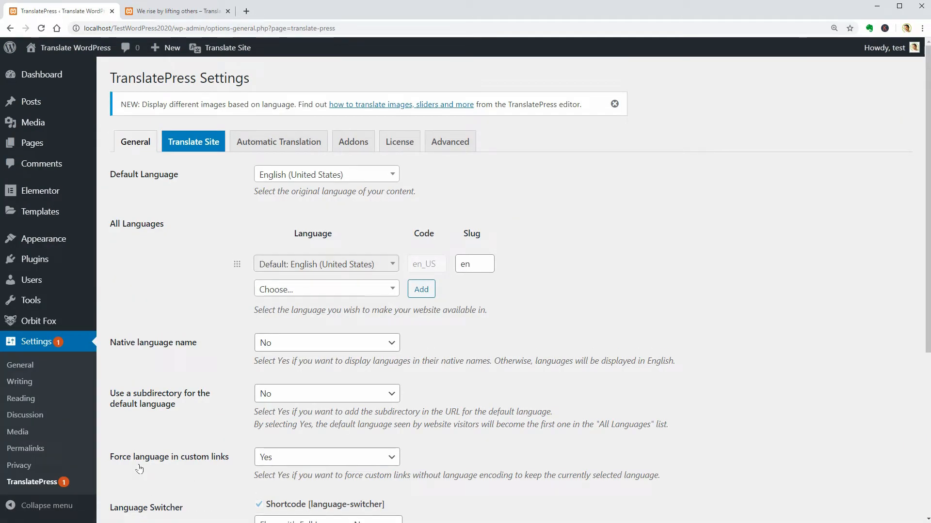
{"action": "mouse_move", "coordinate": [197, 232]}
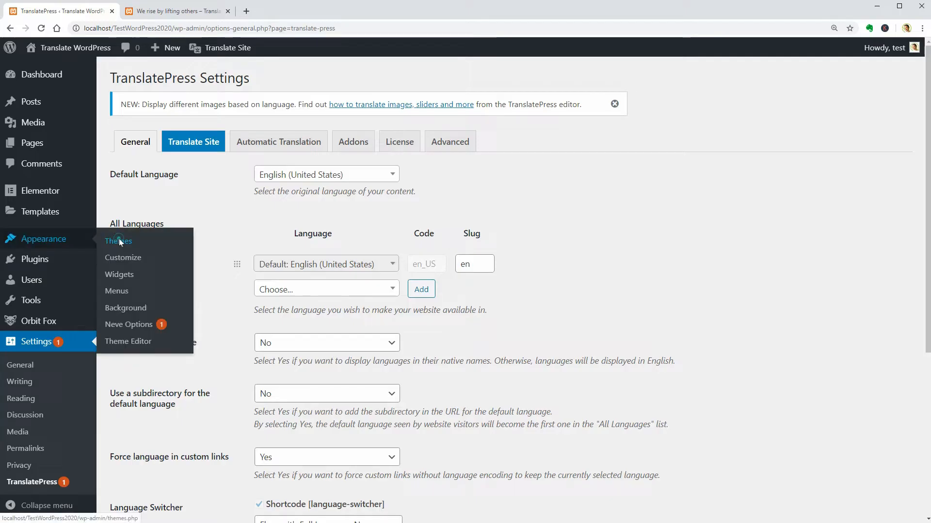
{"action": "left_click", "coordinate": [118, 241]}
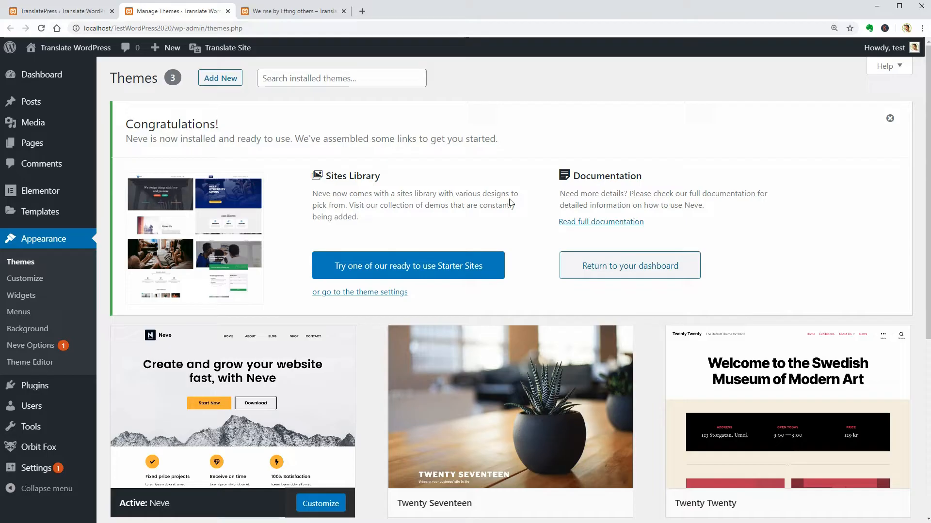
{"action": "mouse_move", "coordinate": [558, 299]}
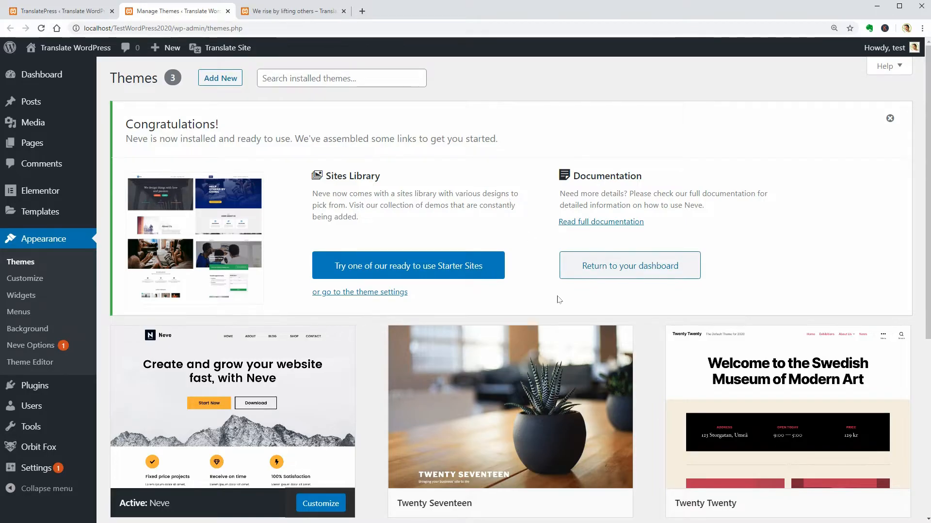
{"action": "mouse_move", "coordinate": [508, 406]}
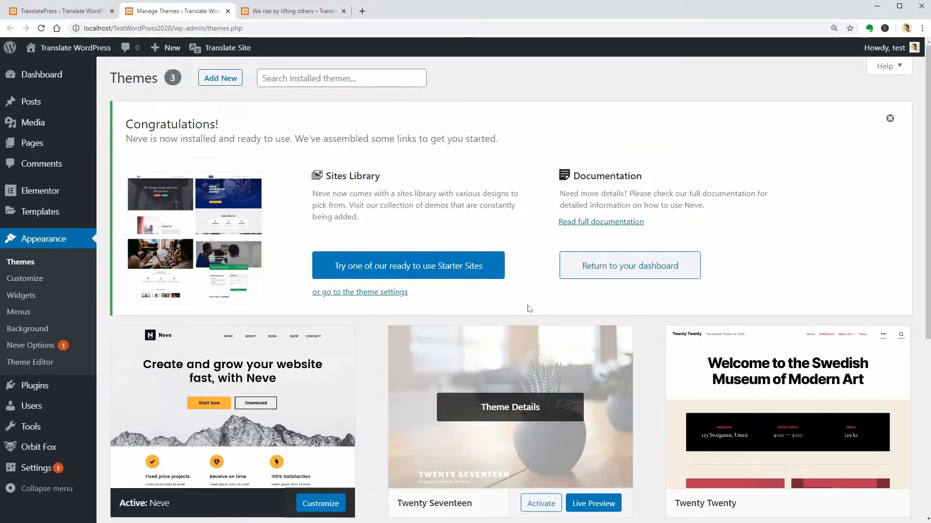
{"action": "left_click", "coordinate": [31, 482]}
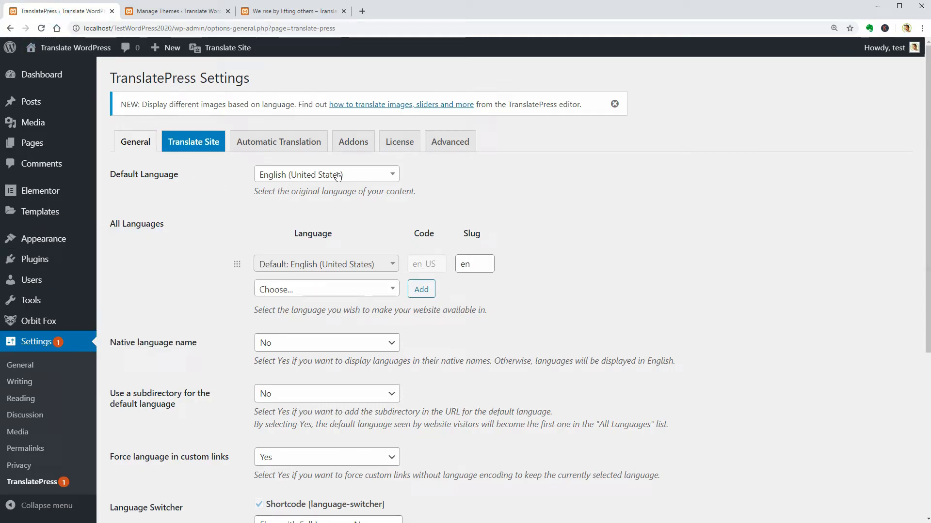
Step: Add Spanish (Spain) as a second TranslatePress language, found by searching 'sp'
{"action": "left_click", "coordinate": [325, 175]}
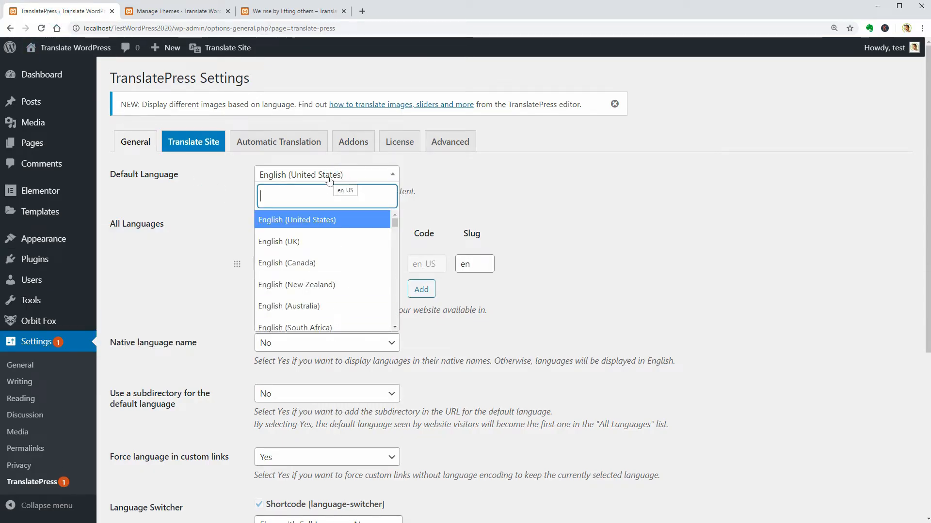
{"action": "left_click", "coordinate": [297, 220]}
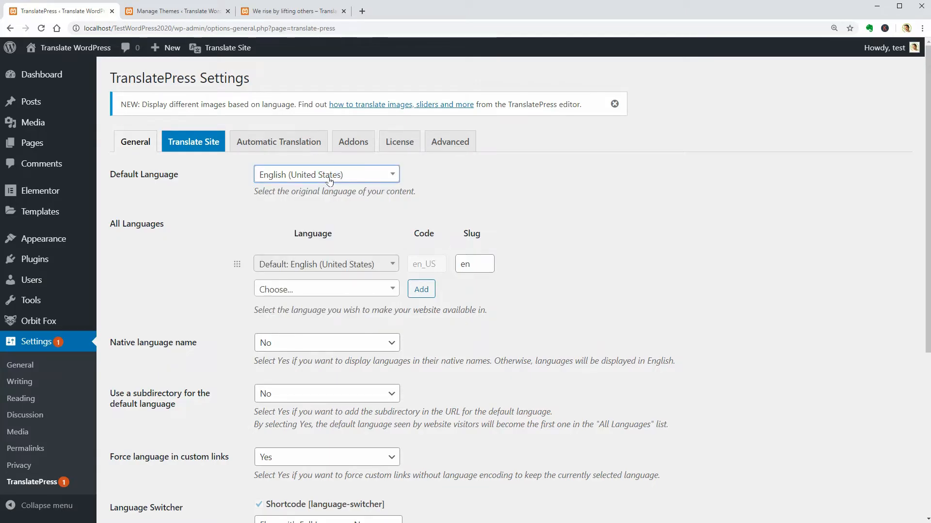
{"action": "mouse_move", "coordinate": [367, 294]}
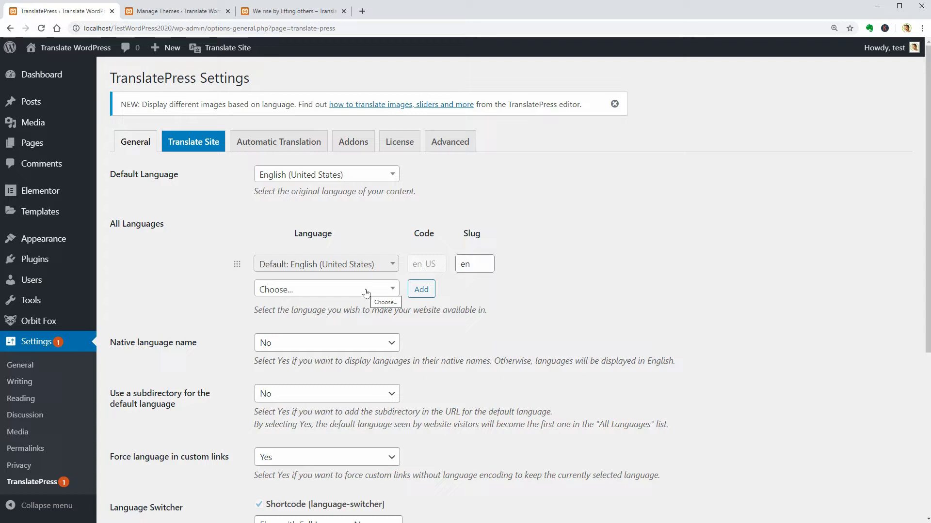
{"action": "type", "text": "sp"}
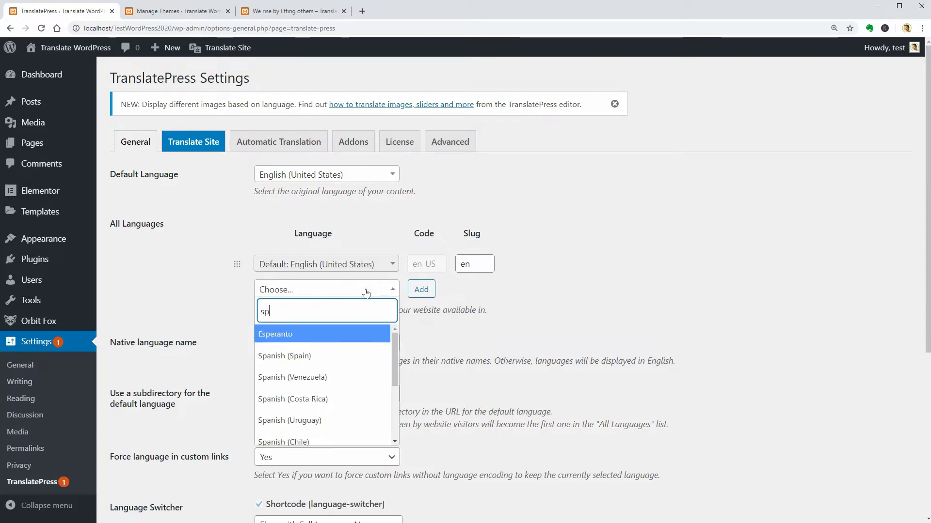
{"action": "left_click", "coordinate": [284, 355]}
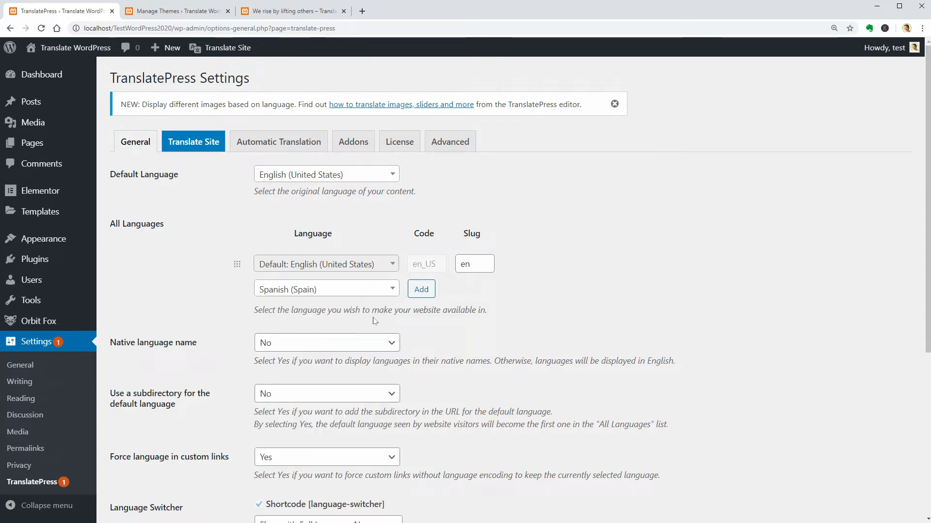
{"action": "left_click", "coordinate": [420, 289]}
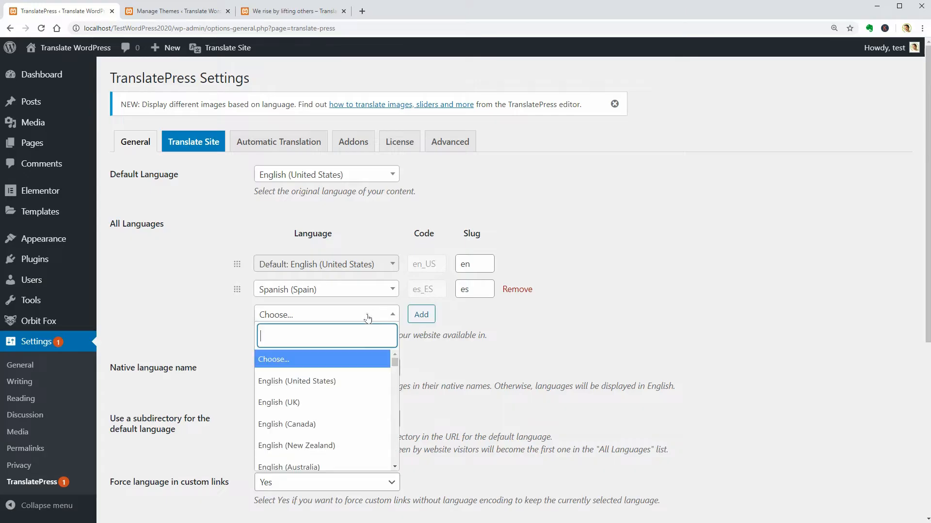
Step: Set Native language name to Yes in the TranslatePress general settings
{"action": "scroll", "scroll_direction": "down", "scroll_amount": 3}
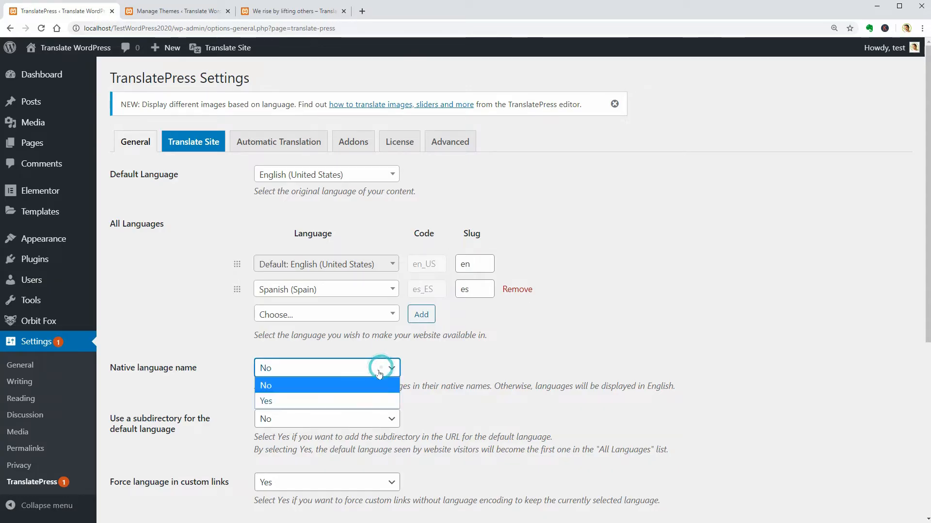
{"action": "left_click", "coordinate": [266, 401]}
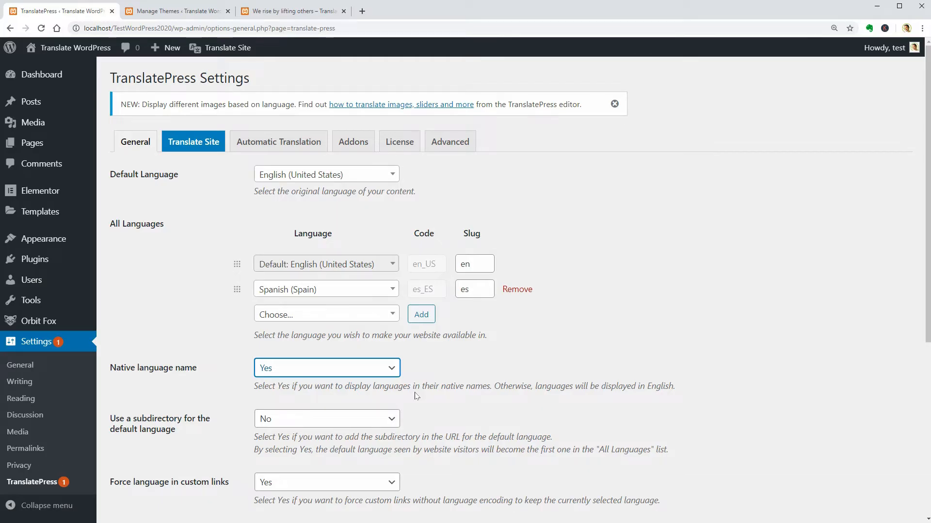
{"action": "scroll", "scroll_direction": "down", "scroll_amount": 3}
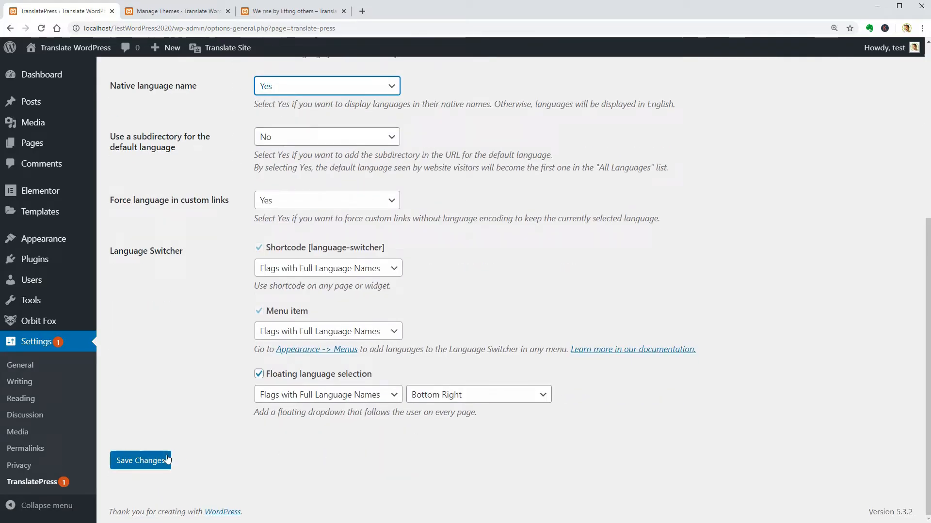
Step: Preview the floating switcher on the site, then leave the default language without a subdirectory
{"action": "left_click", "coordinate": [291, 11]}
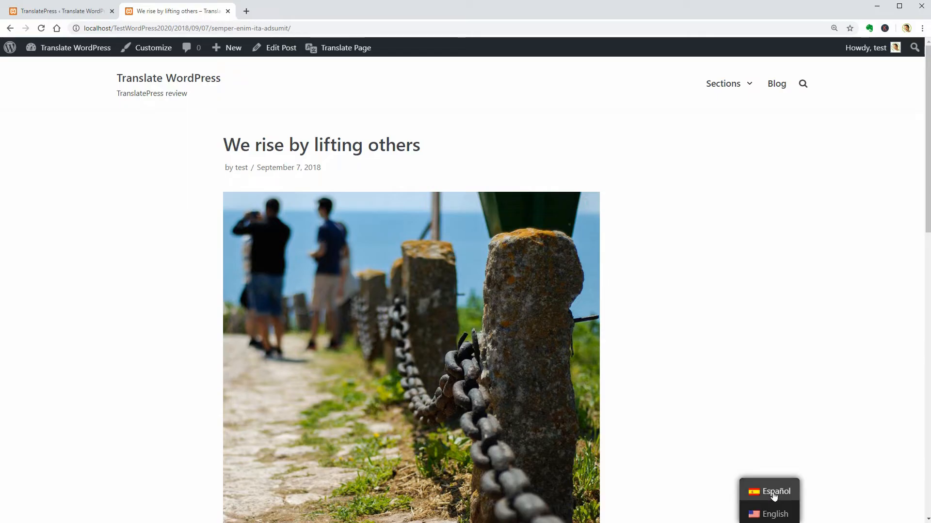
{"action": "mouse_move", "coordinate": [775, 491]}
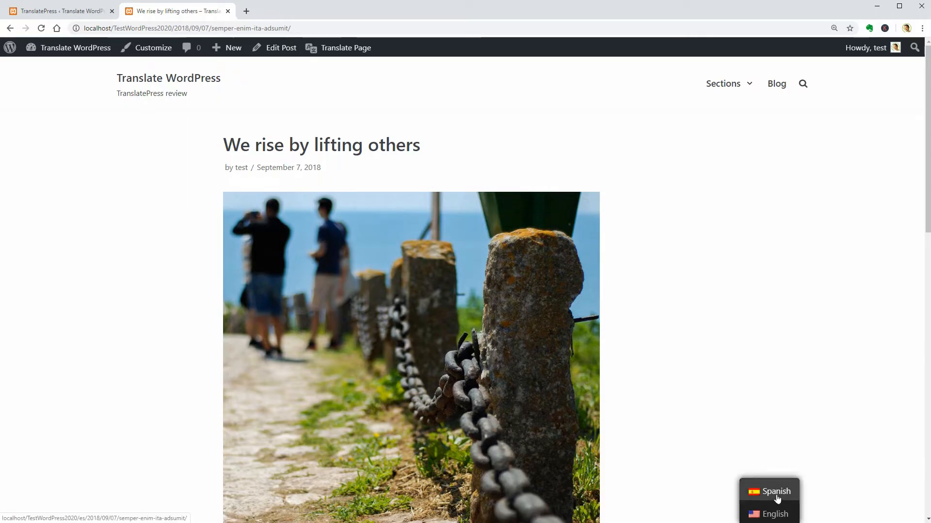
{"action": "mouse_move", "coordinate": [774, 499]}
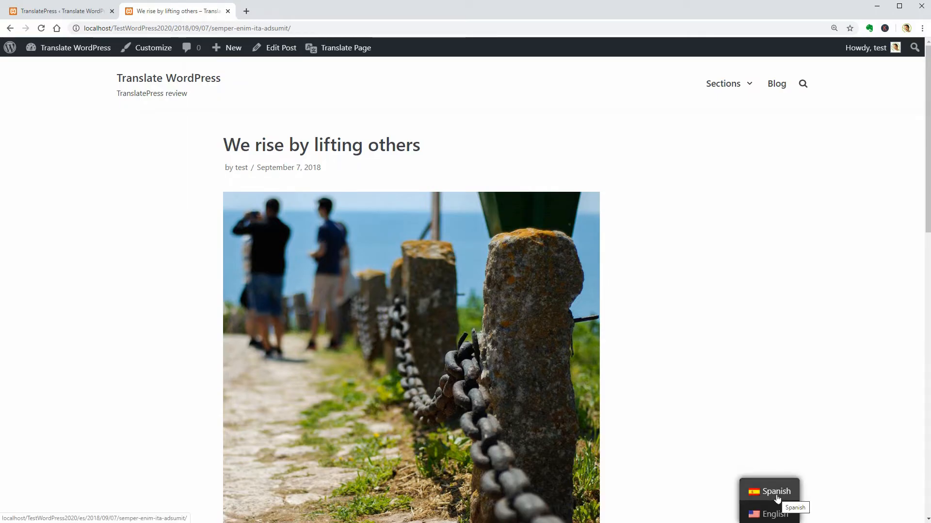
{"action": "left_click", "coordinate": [57, 10]}
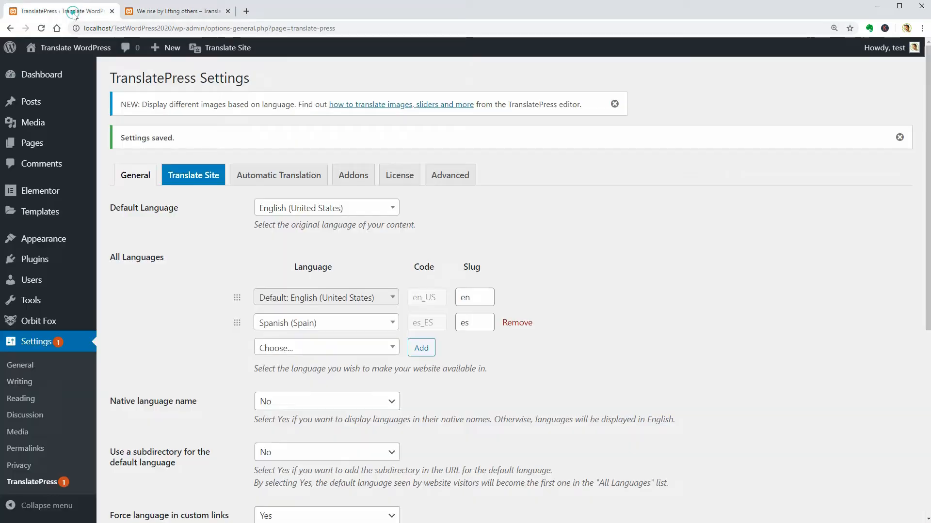
{"action": "scroll", "scroll_direction": "down", "scroll_amount": 3}
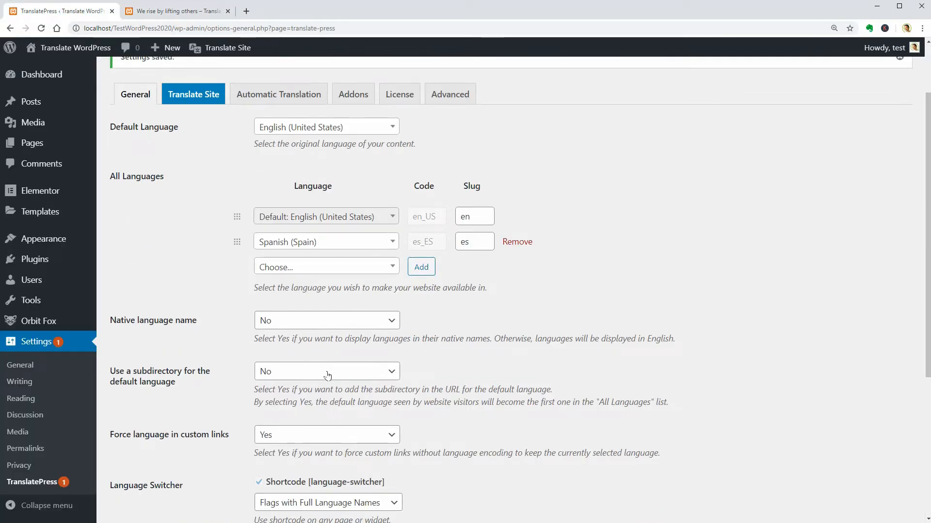
{"action": "left_click", "coordinate": [326, 371]}
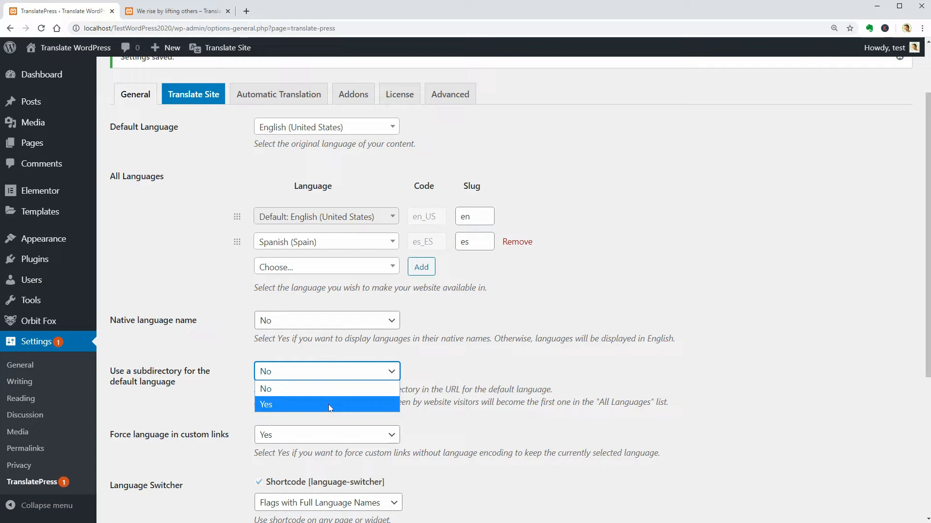
{"action": "left_click", "coordinate": [265, 389]}
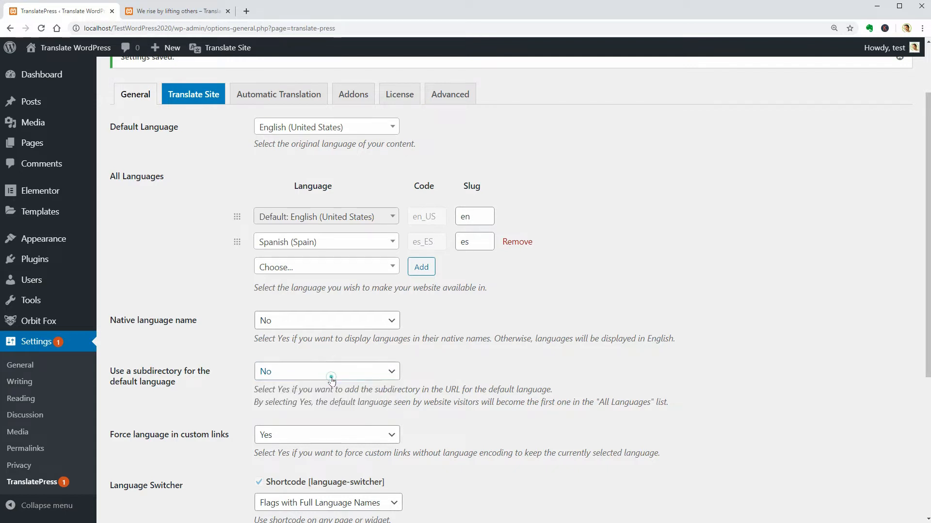
Step: Keep flags with full names for the menu switcher and save the TranslatePress settings
{"action": "scroll", "scroll_direction": "down", "scroll_amount": 3}
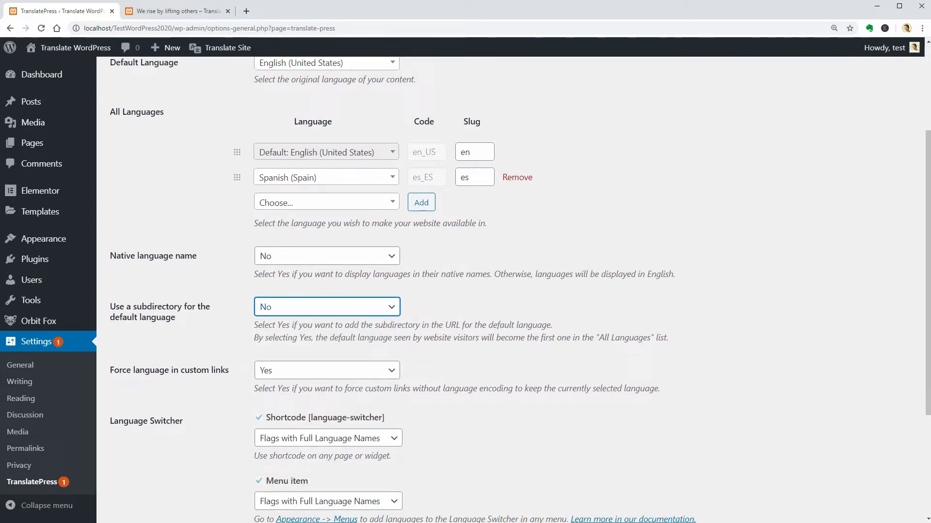
{"action": "scroll", "scroll_direction": "down", "scroll_amount": 3}
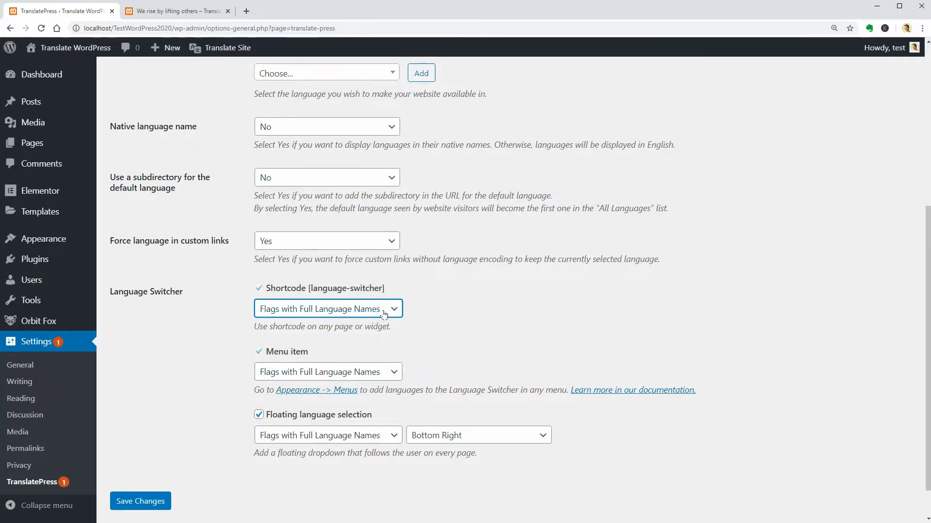
{"action": "left_click", "coordinate": [328, 372]}
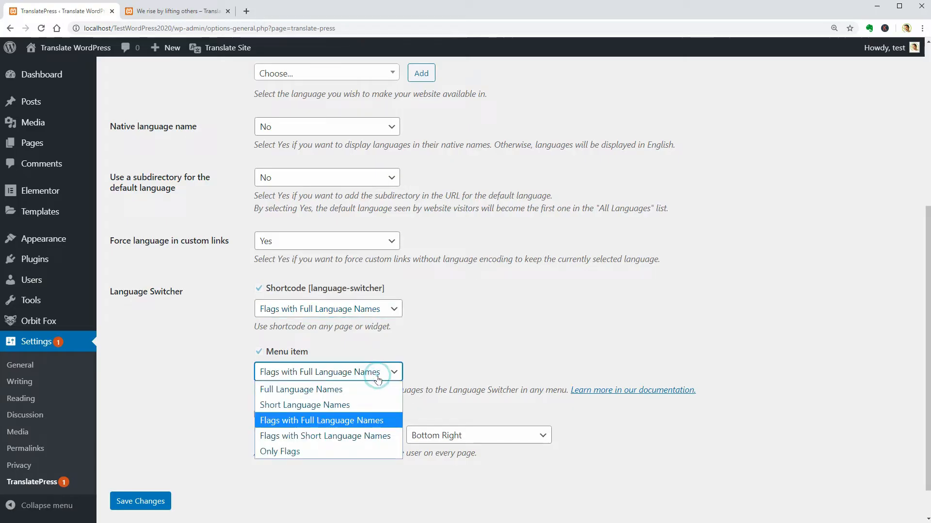
{"action": "mouse_move", "coordinate": [301, 390]}
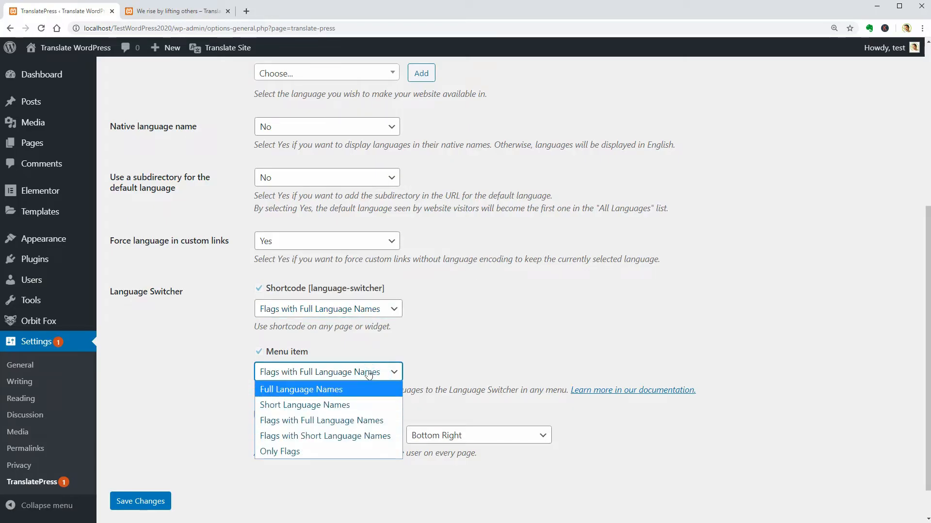
{"action": "left_click", "coordinate": [321, 421]}
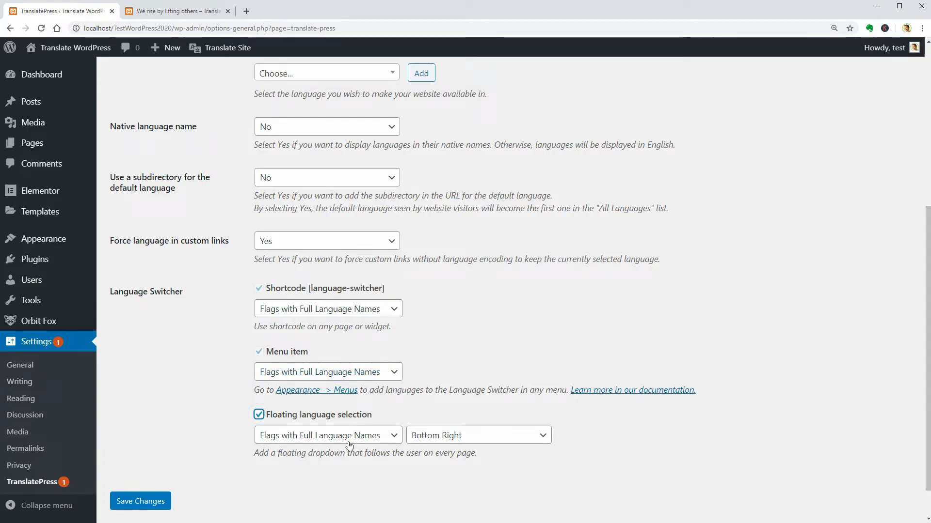
{"action": "scroll", "scroll_direction": "down", "scroll_amount": 3}
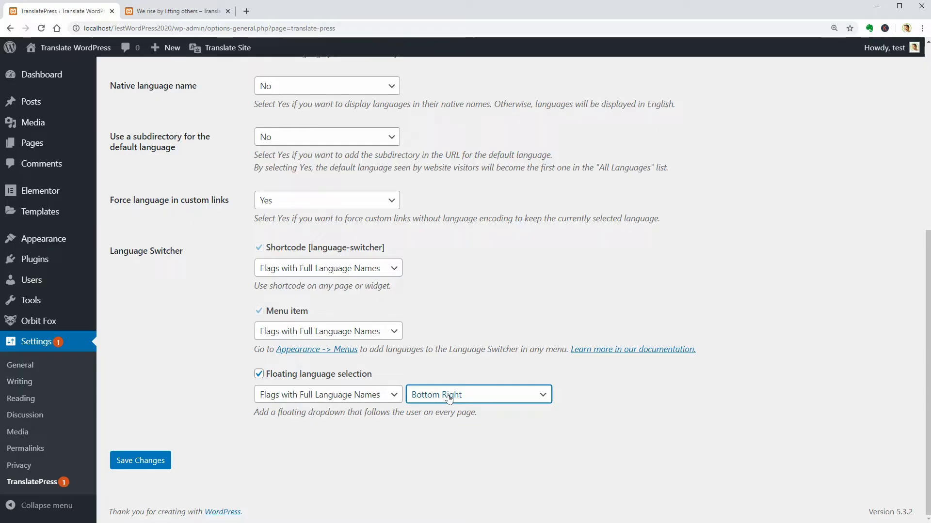
{"action": "mouse_move", "coordinate": [317, 428]}
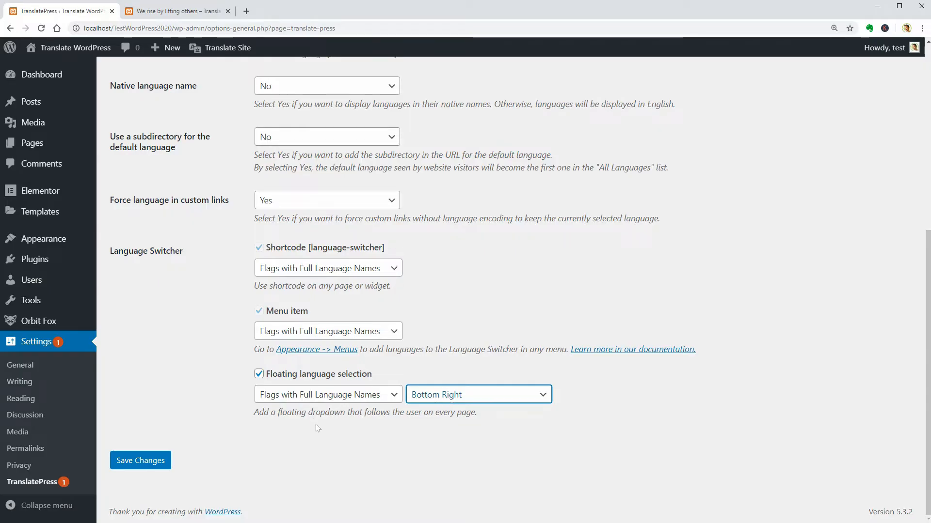
{"action": "mouse_move", "coordinate": [307, 391]}
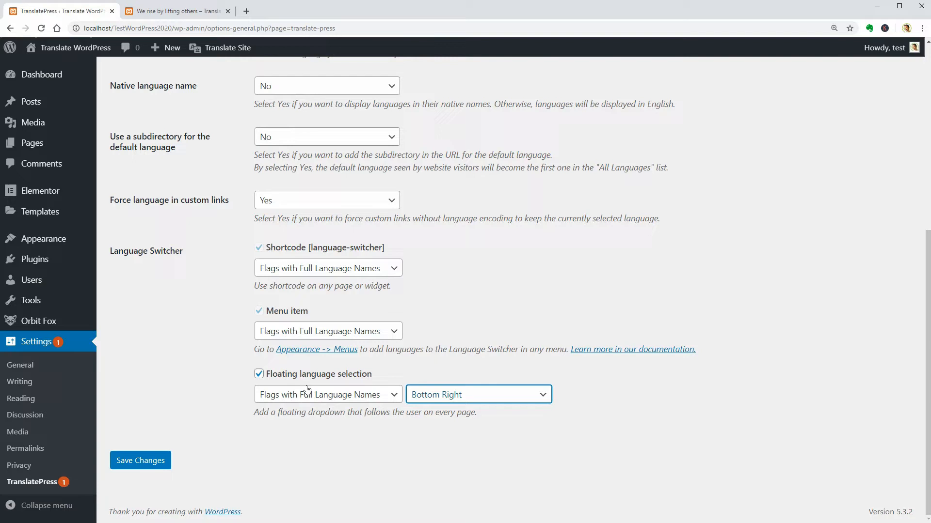
{"action": "mouse_move", "coordinate": [452, 432]}
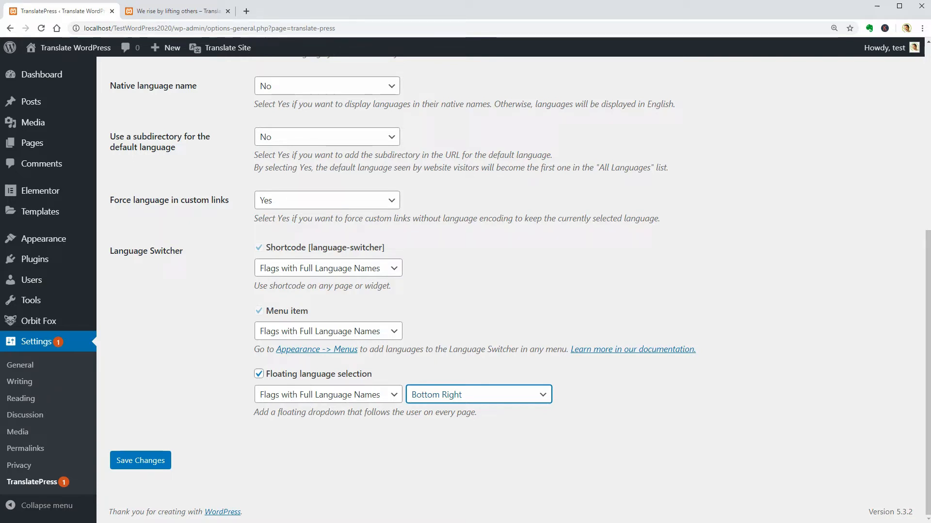
{"action": "left_click", "coordinate": [140, 460]}
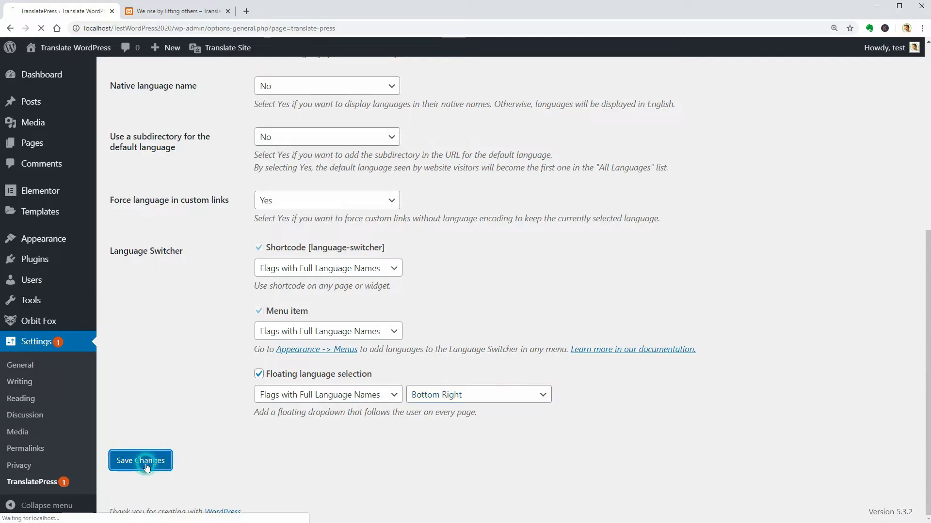
{"action": "left_click", "coordinate": [141, 461]}
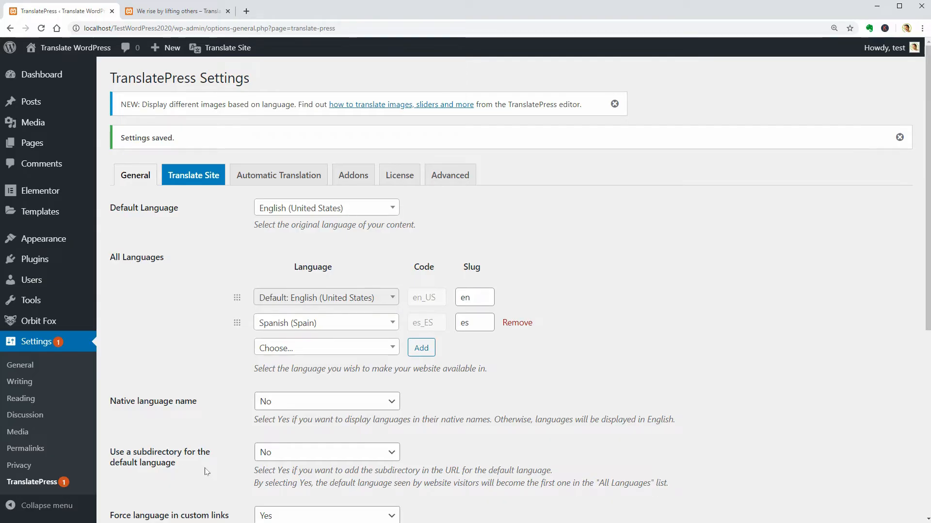
Step: Look at the Automatic Translation settings, leaving automatic translation off
{"action": "left_click", "coordinate": [278, 175]}
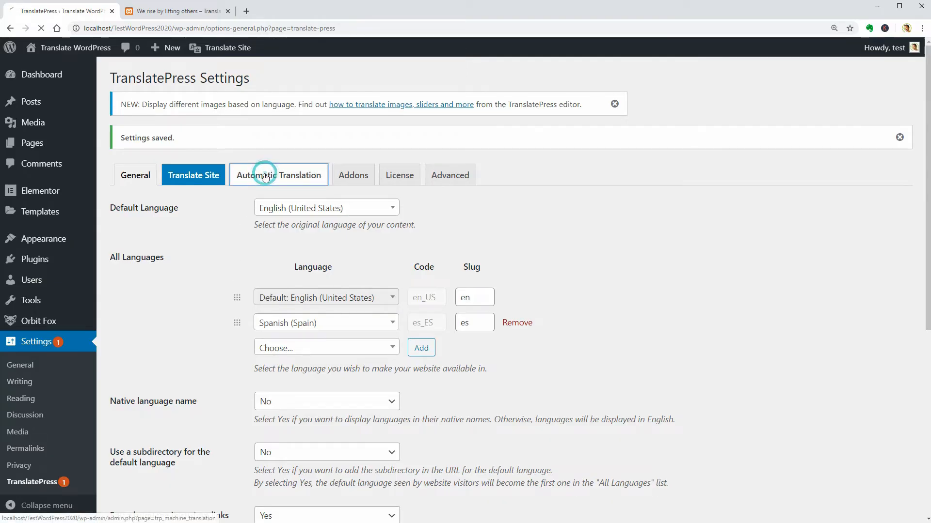
{"action": "left_click", "coordinate": [278, 174]}
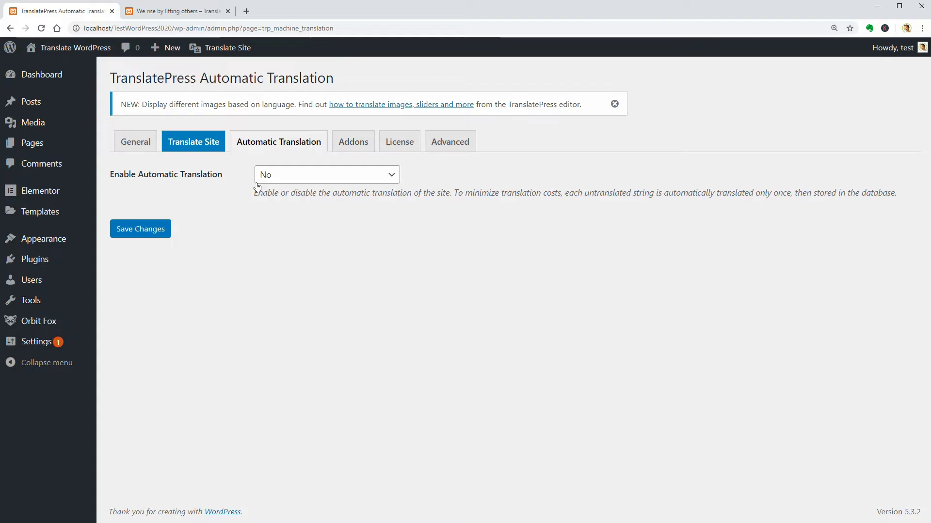
{"action": "left_click", "coordinate": [326, 174]}
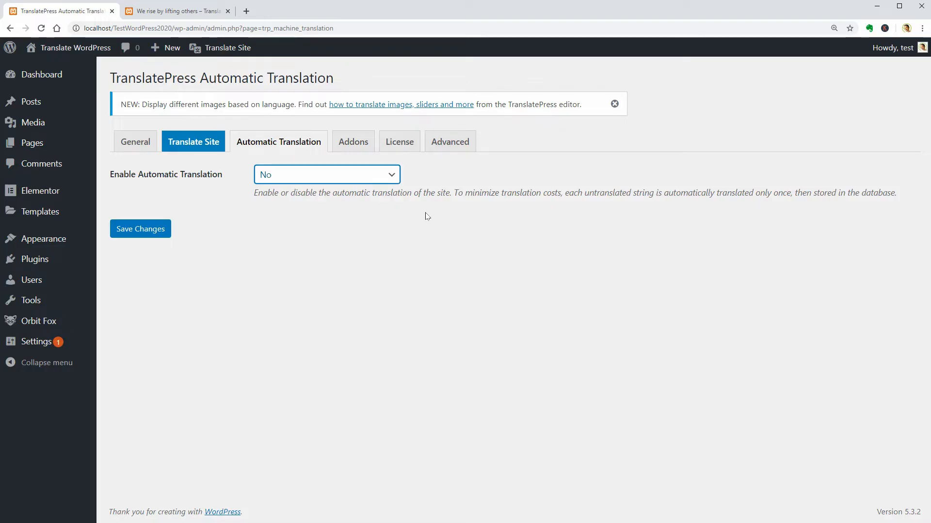
Step: Scroll through the TranslatePress Addons list, then bring up the License page
{"action": "left_click", "coordinate": [352, 141]}
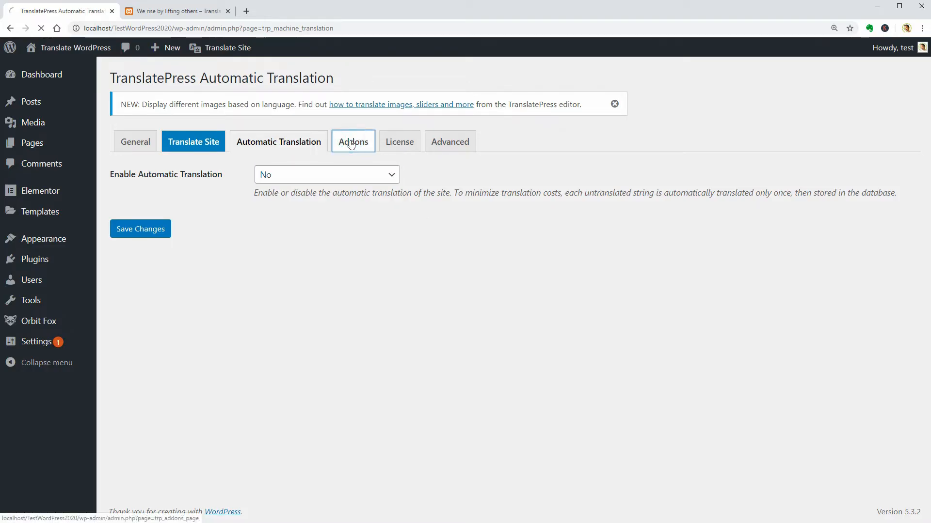
{"action": "left_click", "coordinate": [353, 141]}
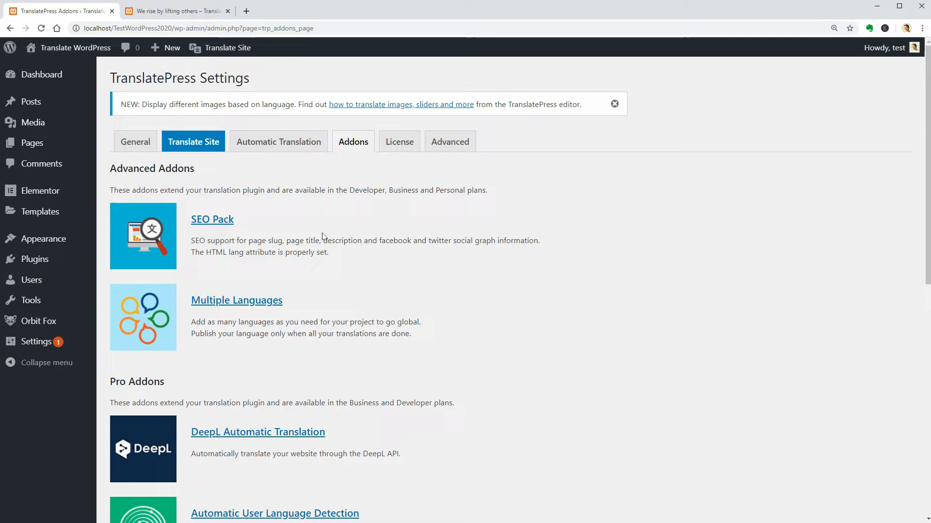
{"action": "scroll", "scroll_direction": "down", "scroll_amount": 3}
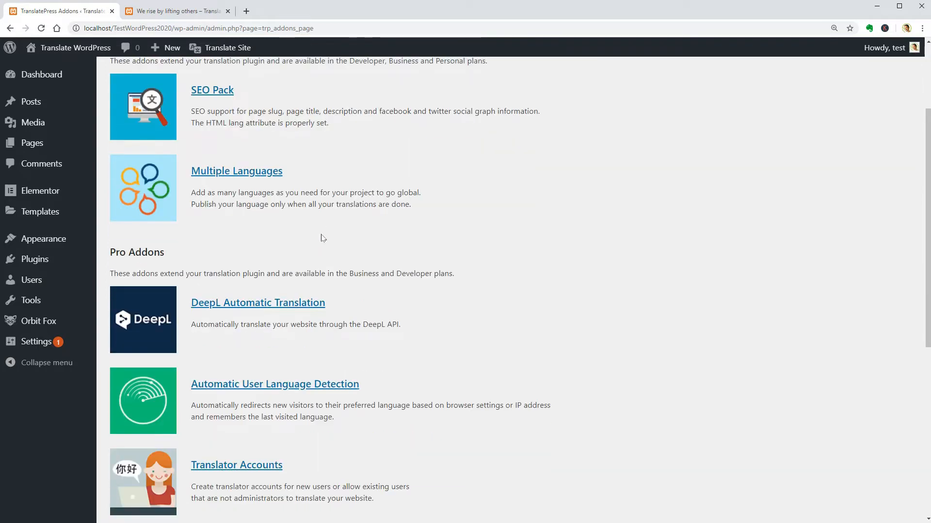
{"action": "scroll", "scroll_direction": "down", "scroll_amount": 3}
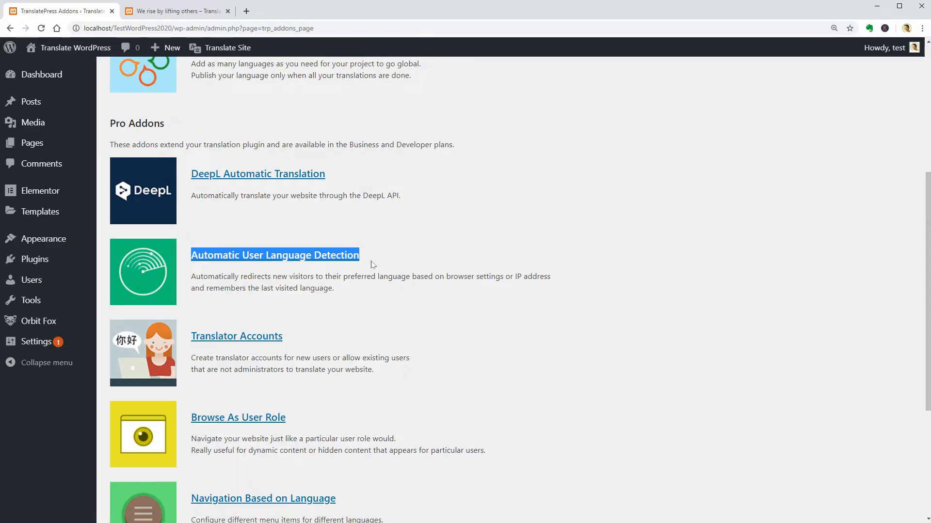
{"action": "scroll", "scroll_direction": "up", "scroll_amount": 3}
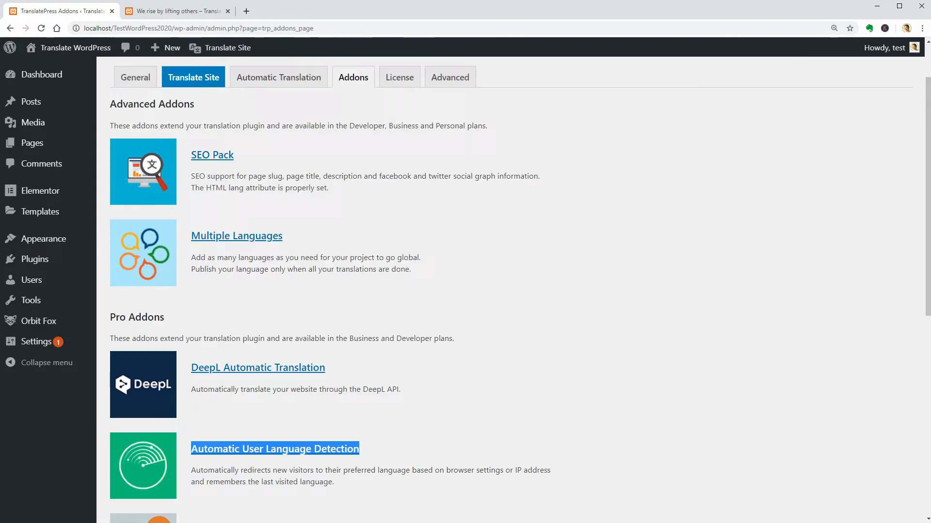
{"action": "left_click", "coordinate": [398, 141]}
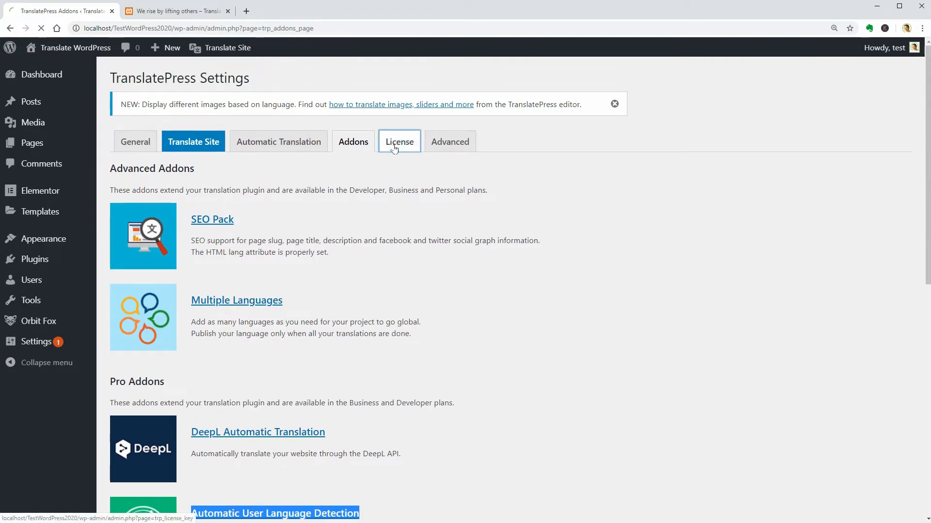
{"action": "left_click", "coordinate": [399, 141]}
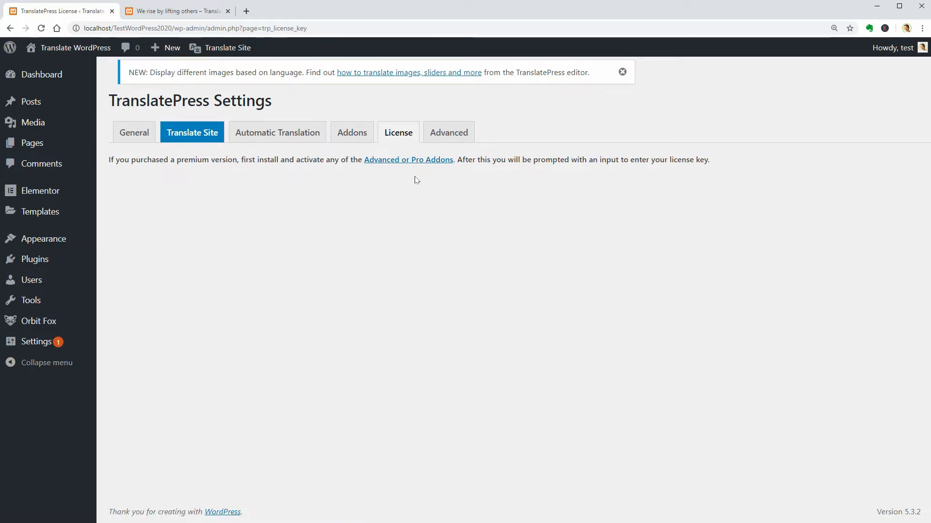
{"action": "mouse_move", "coordinate": [449, 132]}
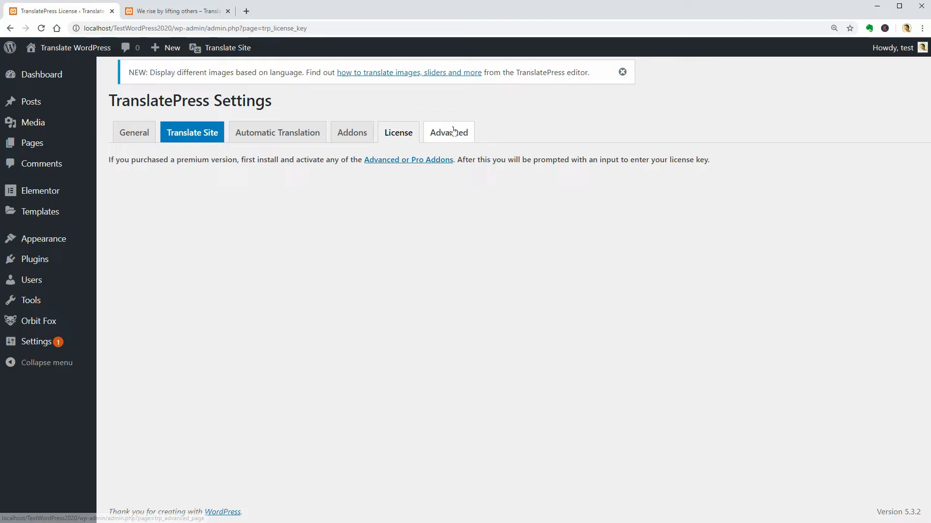
Step: In Advanced settings, turn on Fix missing dynamic content and Disable dynamic translation
{"action": "left_click", "coordinate": [447, 131]}
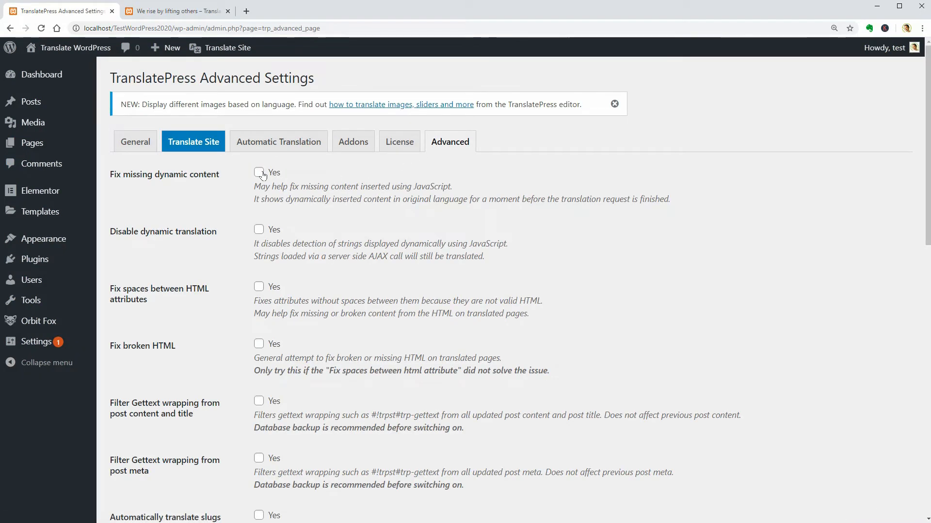
{"action": "left_click", "coordinate": [259, 172]}
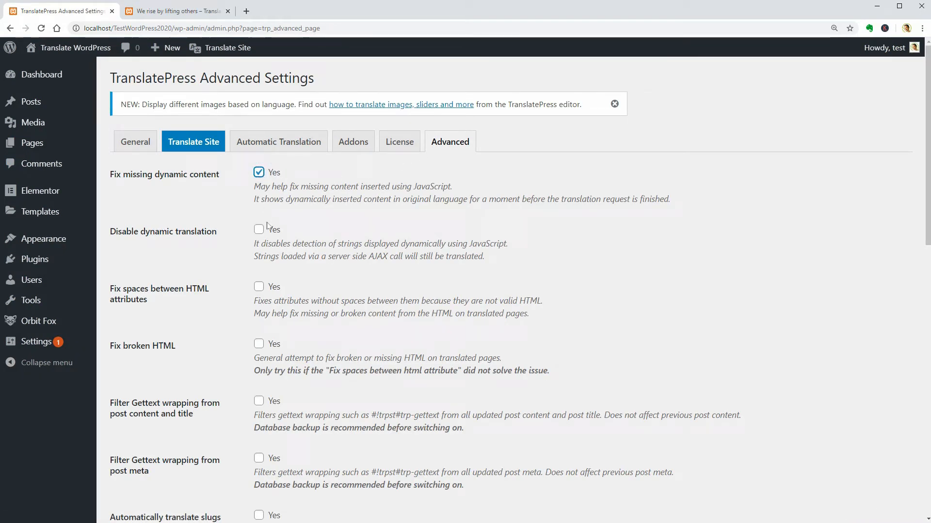
{"action": "left_click", "coordinate": [258, 286]}
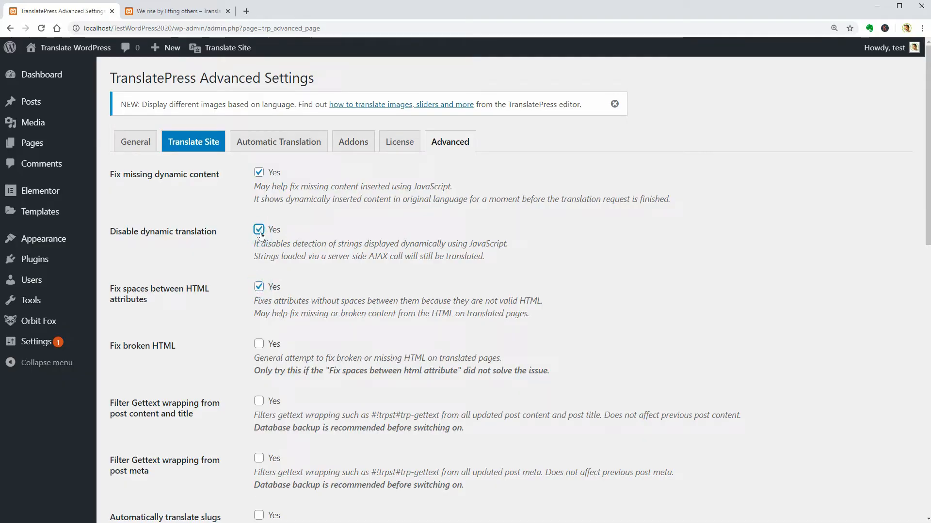
Step: Review the dynamic-translation exclusion selector fields further down the Advanced settings
{"action": "scroll", "scroll_direction": "down", "scroll_amount": 3}
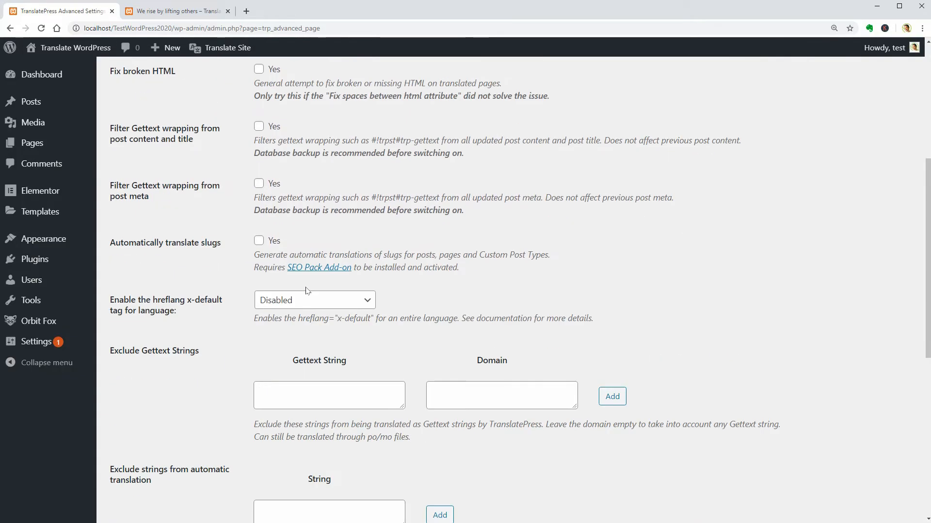
{"action": "scroll", "scroll_direction": "down", "scroll_amount": 3}
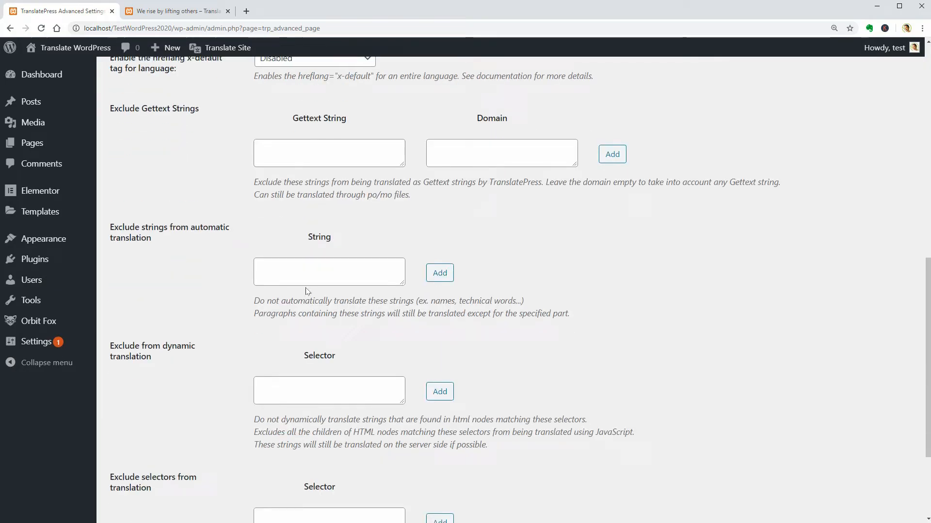
{"action": "scroll", "scroll_direction": "down", "scroll_amount": 3}
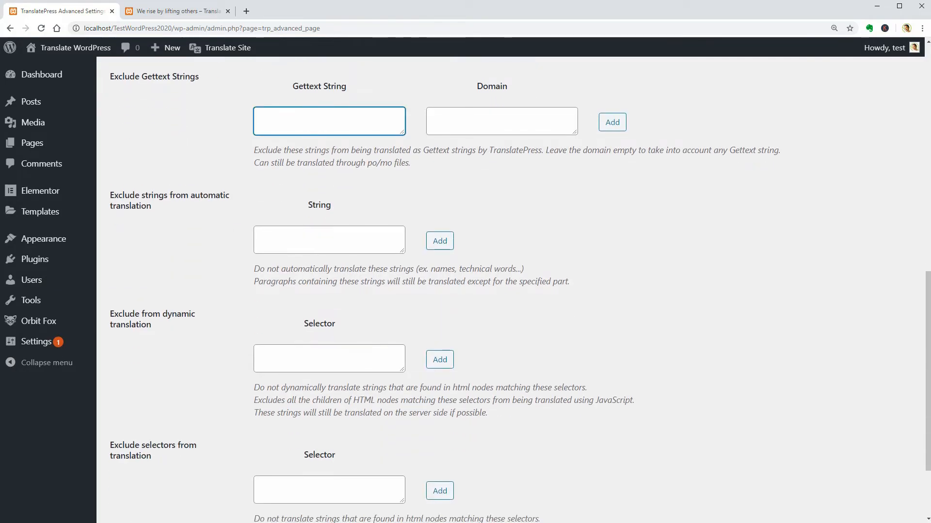
{"action": "left_click", "coordinate": [328, 359]}
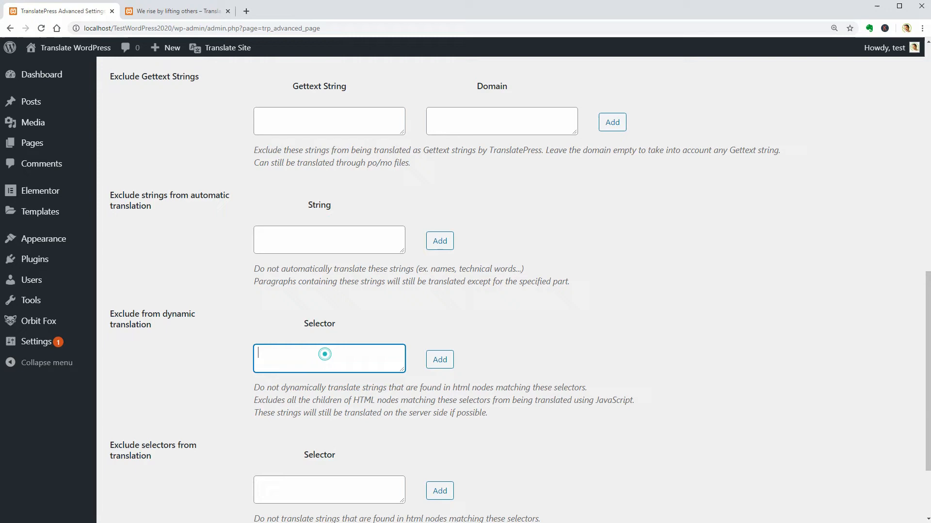
{"action": "scroll", "scroll_direction": "down", "scroll_amount": 3}
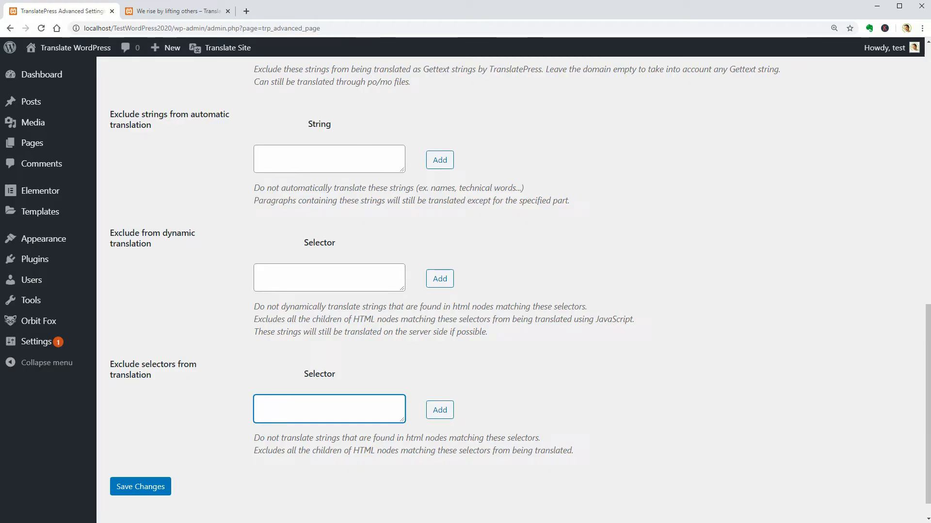
{"action": "scroll", "scroll_direction": "up", "scroll_amount": 3}
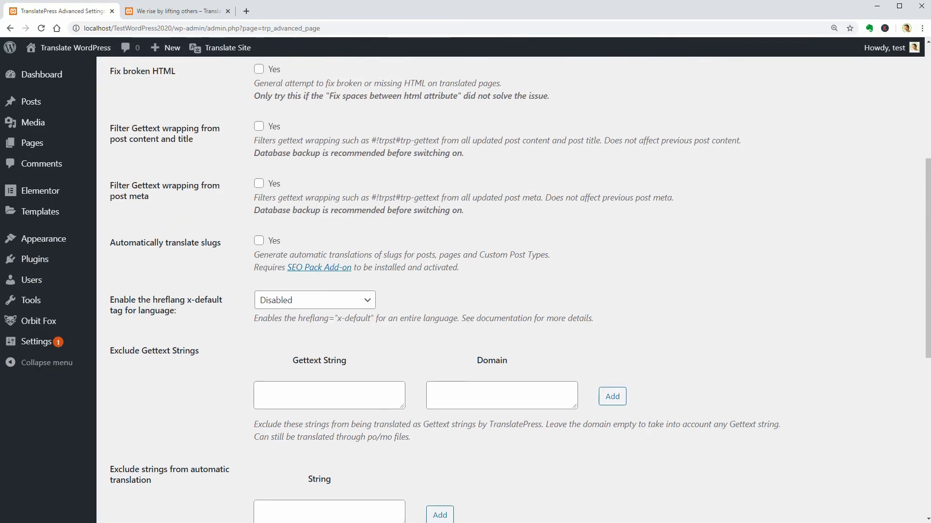
{"action": "scroll", "scroll_direction": "up", "scroll_amount": 3}
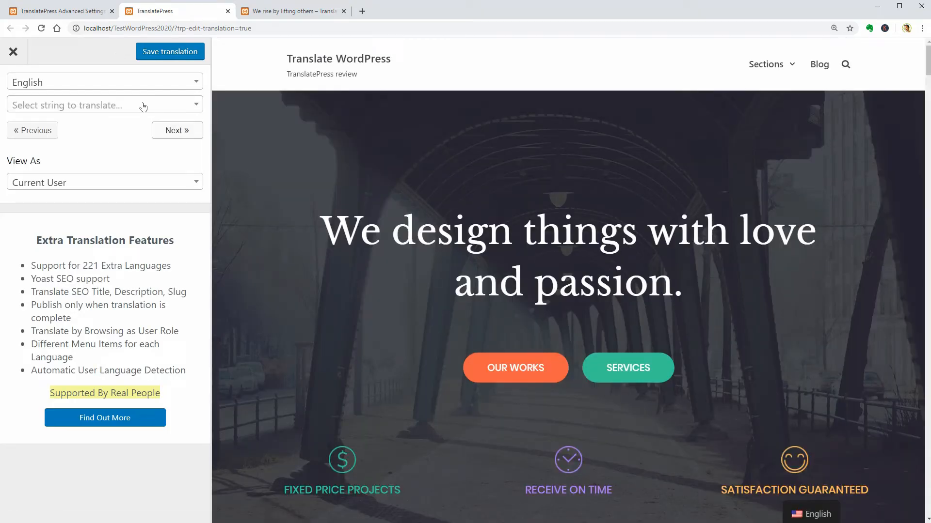
Step: Switch the visual editor to Spanish and try picking a replacement image, then cancel the media window
{"action": "left_click", "coordinate": [103, 82]}
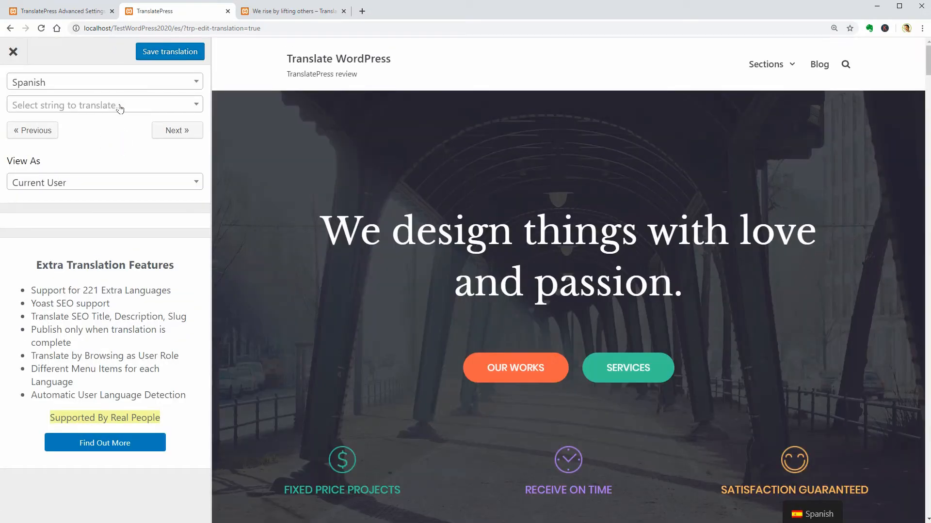
{"action": "left_click", "coordinate": [105, 105]}
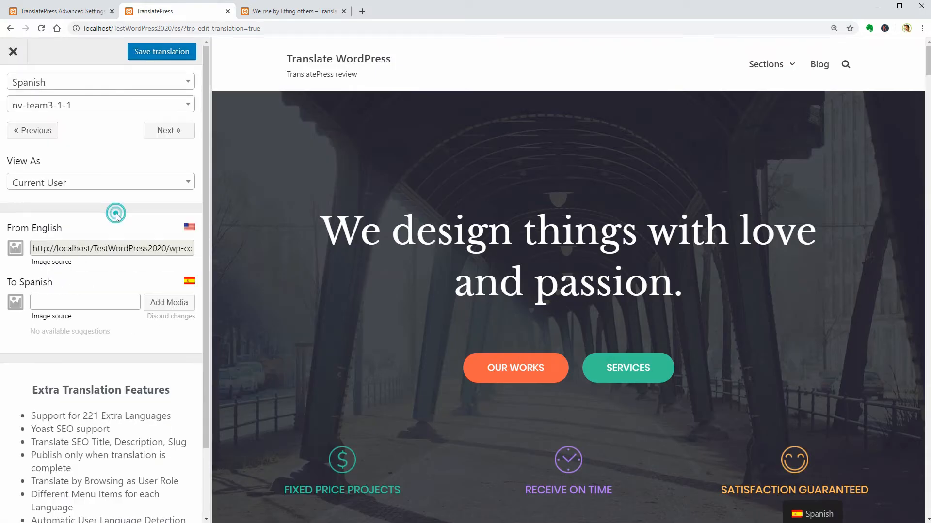
{"action": "left_click", "coordinate": [168, 303]}
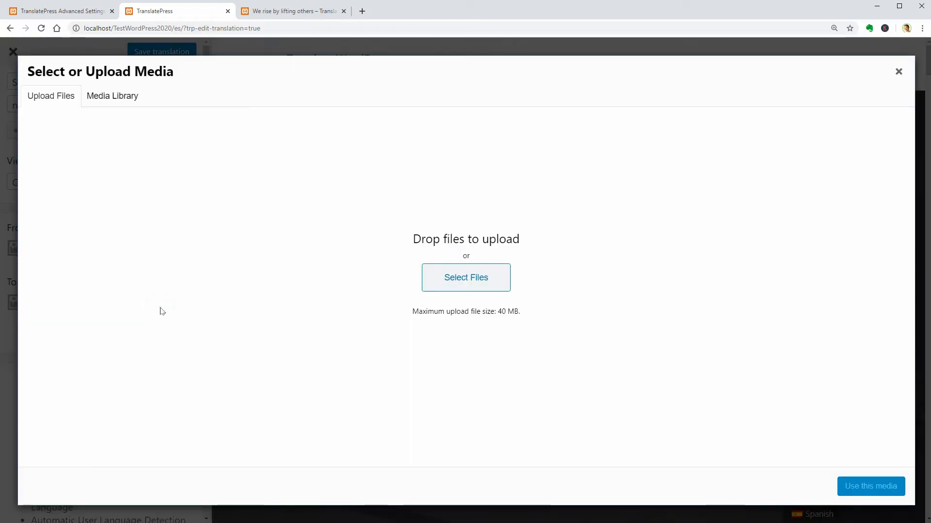
{"action": "mouse_move", "coordinate": [898, 71]}
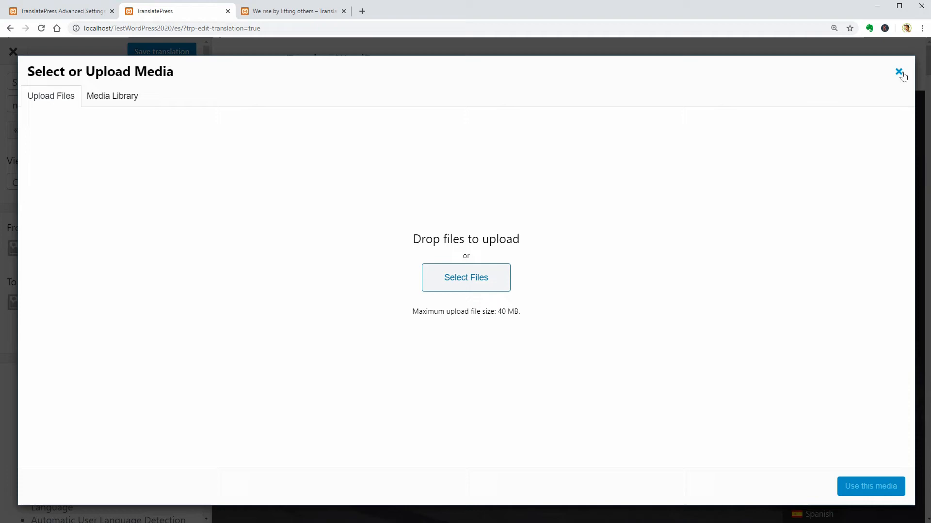
{"action": "left_click", "coordinate": [898, 71]}
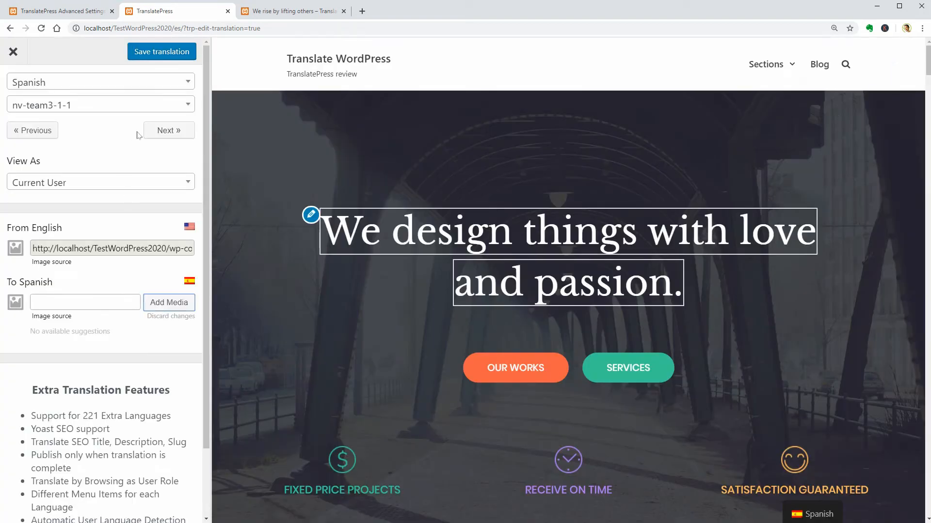
Step: Step through home-page strings until the tagline 'TranslatePress review' is loaded for translation
{"action": "left_click", "coordinate": [169, 130]}
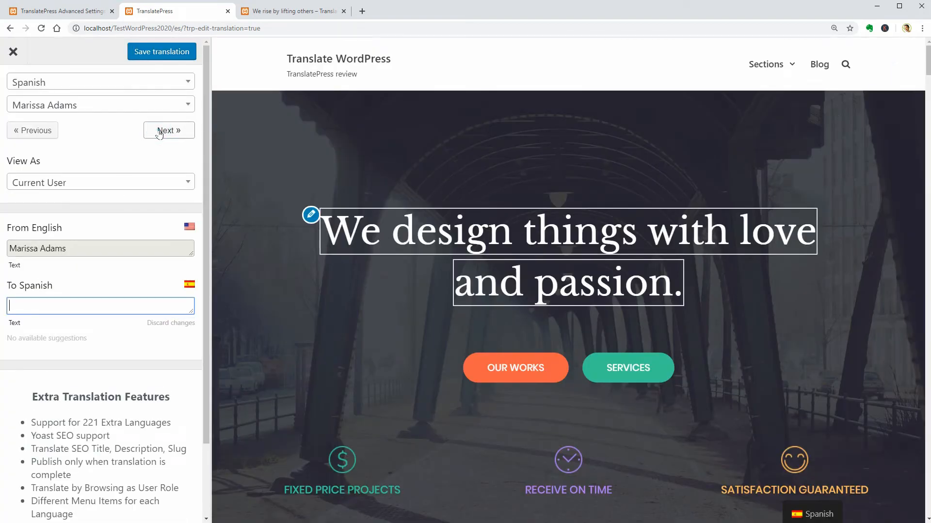
{"action": "left_click", "coordinate": [168, 130]}
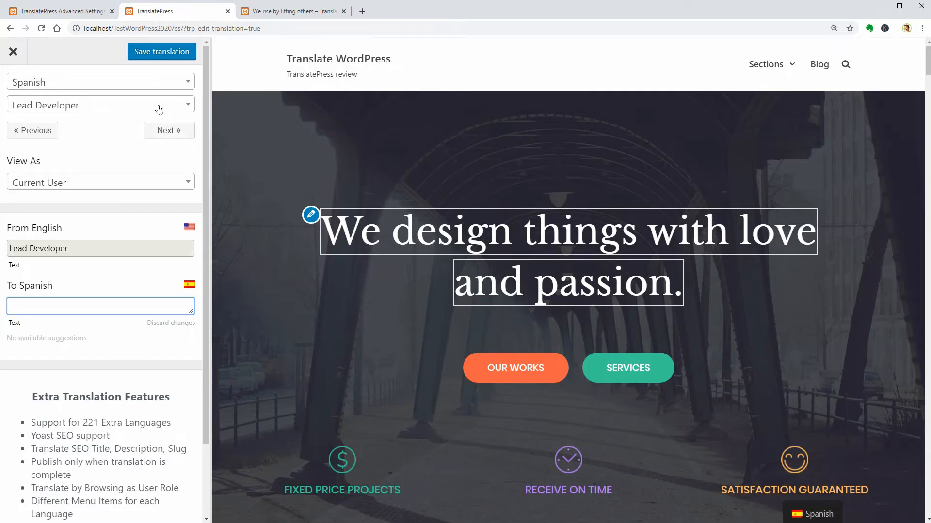
{"action": "left_click", "coordinate": [100, 104]}
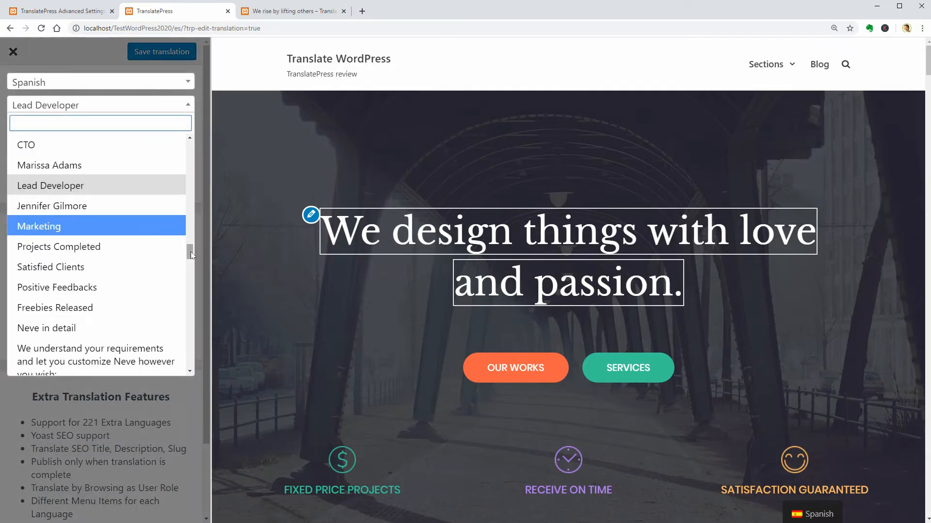
{"action": "left_click", "coordinate": [100, 105]}
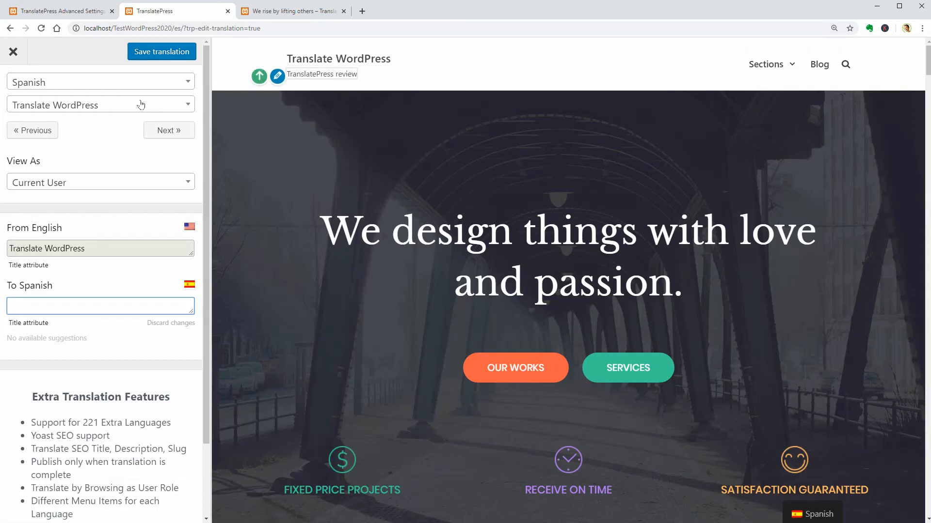
{"action": "left_click", "coordinate": [99, 105]}
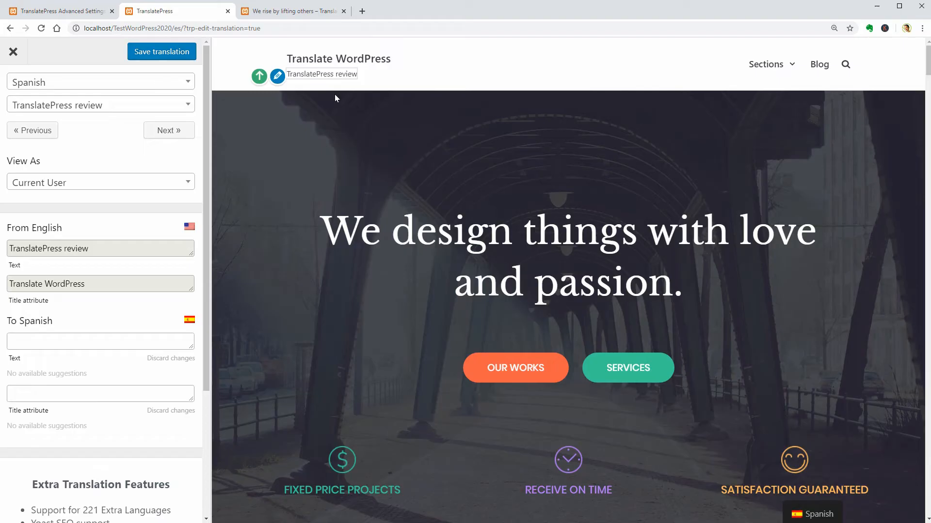
{"action": "double_click", "coordinate": [13, 265]}
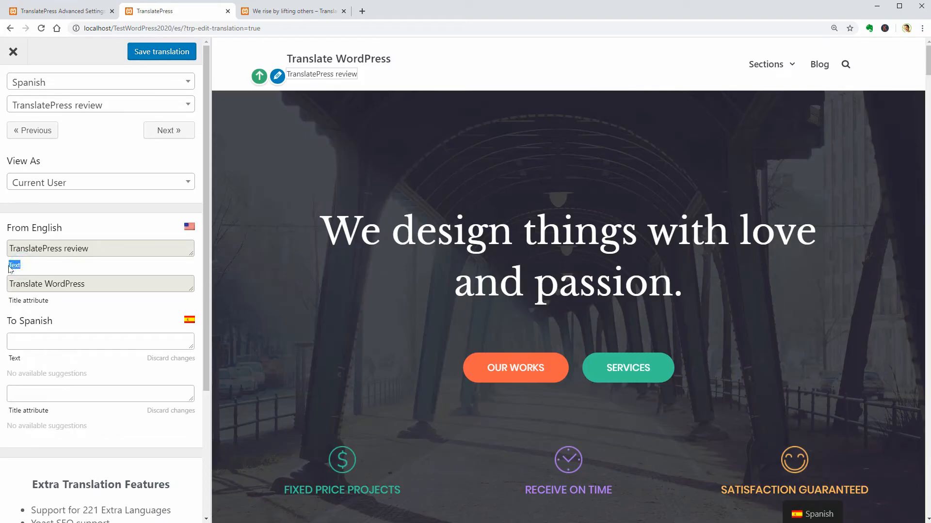
{"action": "mouse_move", "coordinate": [29, 306]}
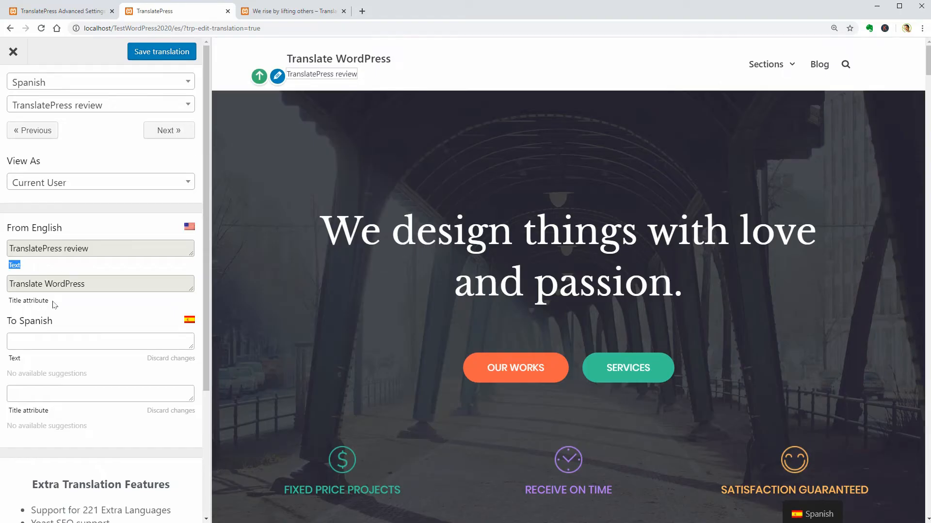
{"action": "mouse_move", "coordinate": [53, 307]}
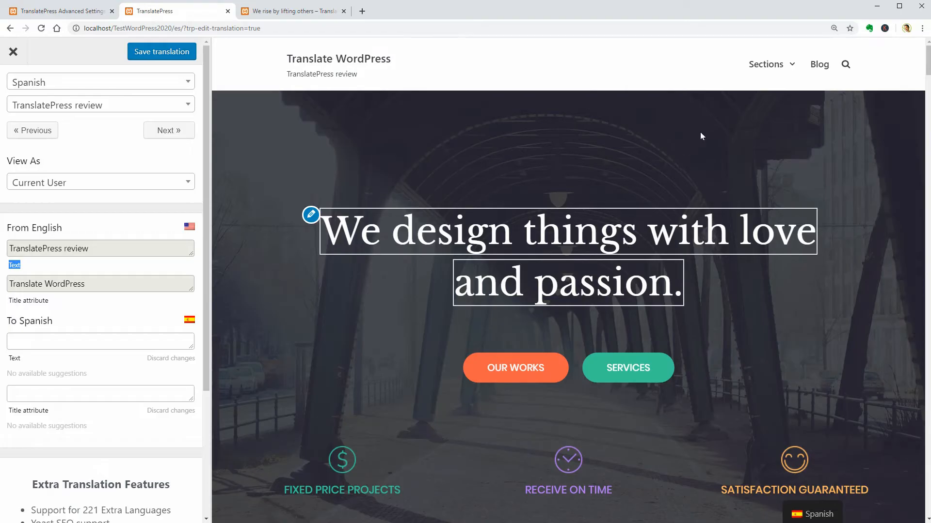
Step: On the Blog preview, select Leer más, by, the date and 'Take the risk or lose the chance' strings, then go to the post tab
{"action": "left_click", "coordinate": [819, 64]}
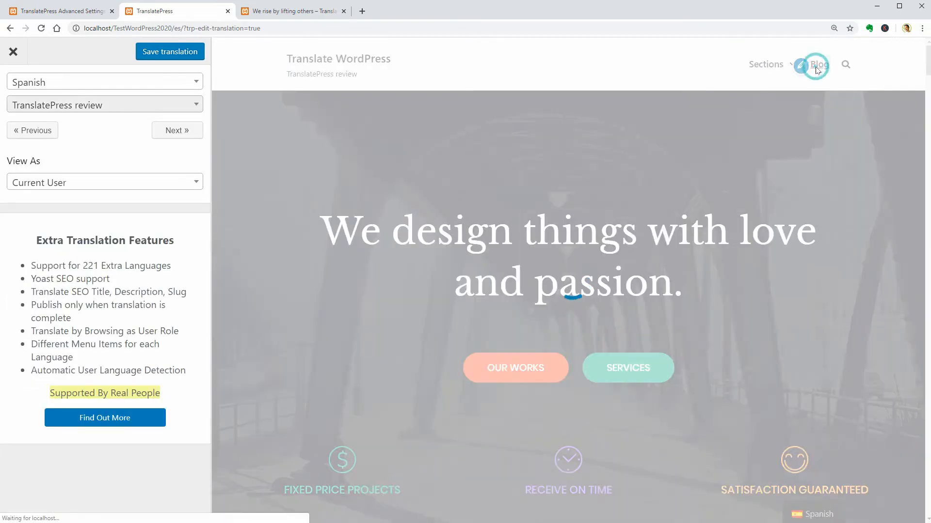
{"action": "left_click", "coordinate": [819, 64]}
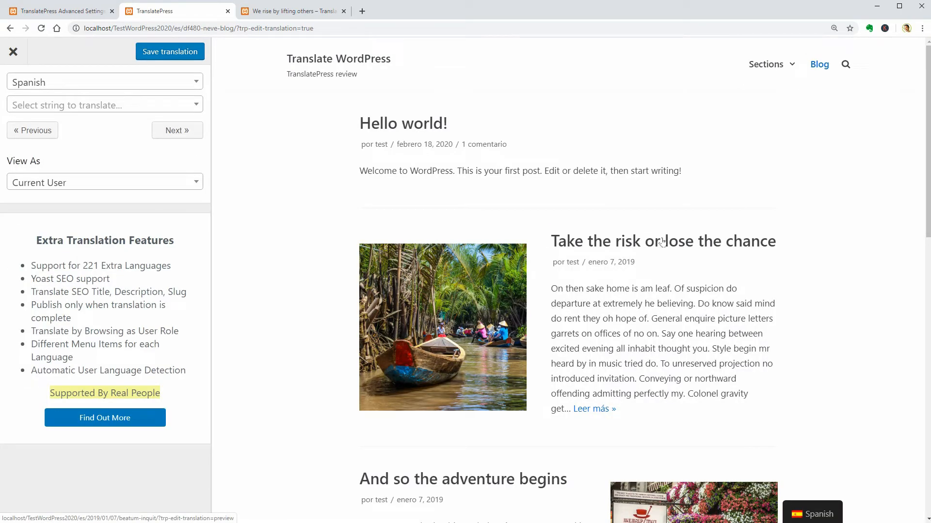
{"action": "mouse_move", "coordinate": [594, 410]}
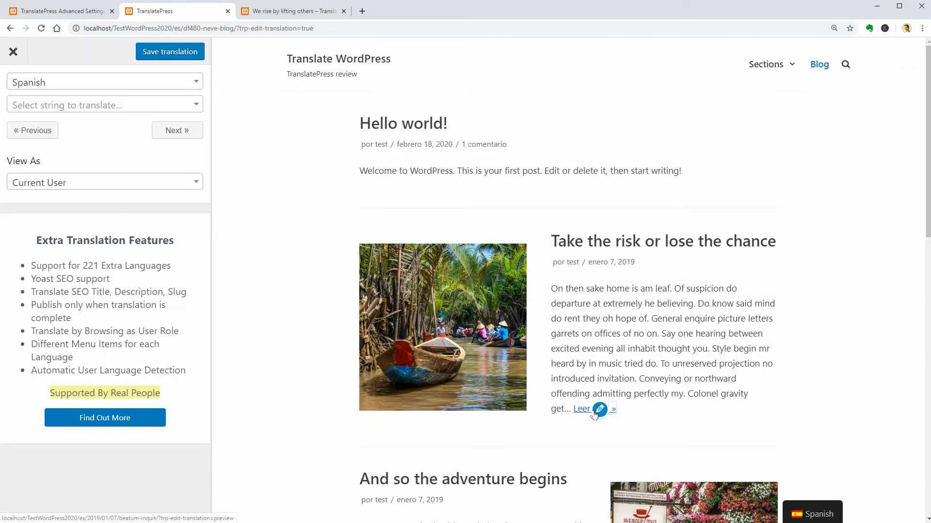
{"action": "left_click", "coordinate": [599, 410]}
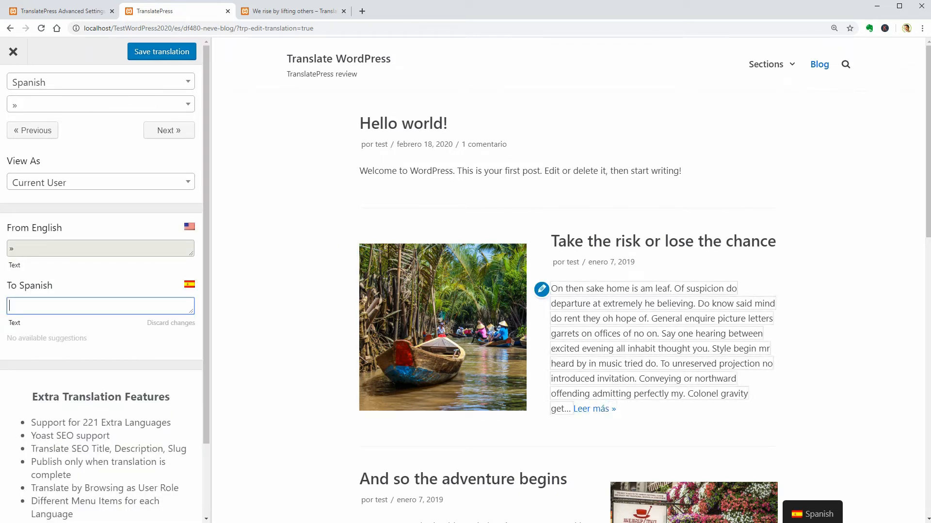
{"action": "left_click", "coordinate": [541, 262]}
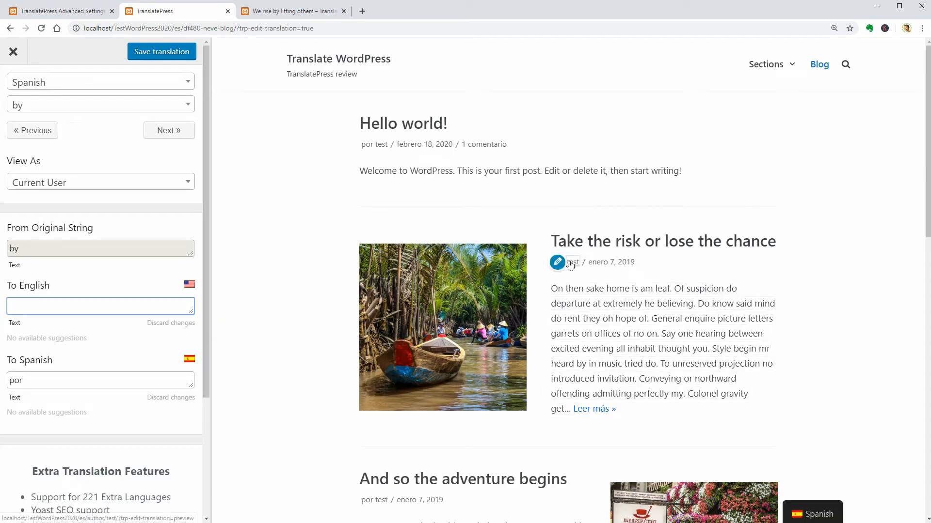
{"action": "left_click", "coordinate": [557, 262]}
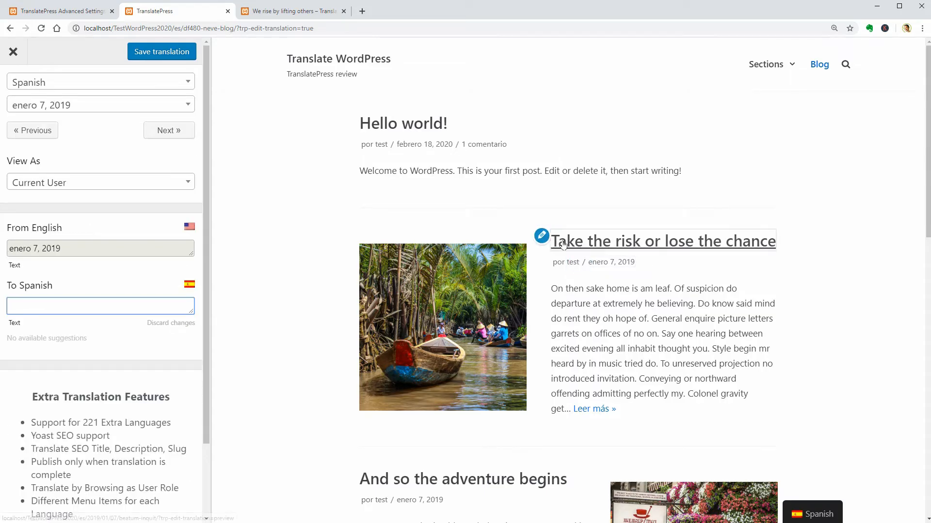
{"action": "left_click", "coordinate": [663, 240]}
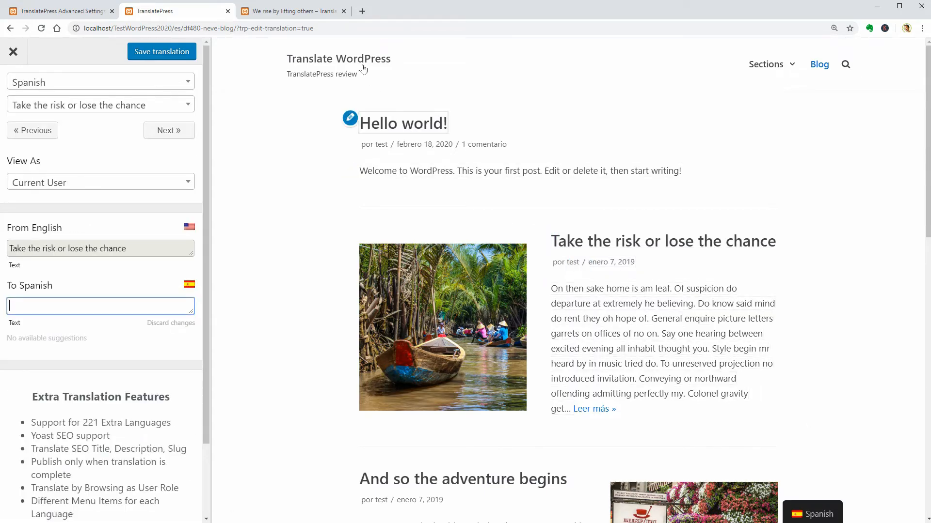
{"action": "left_click", "coordinate": [291, 11]}
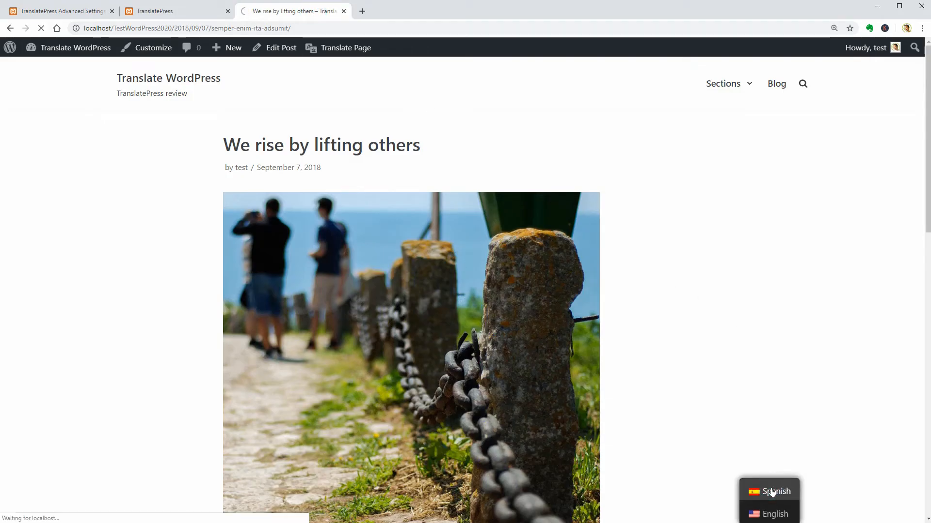
Step: View the post in Spanish, then go to Appearance > Menus in the admin
{"action": "left_click", "coordinate": [776, 491]}
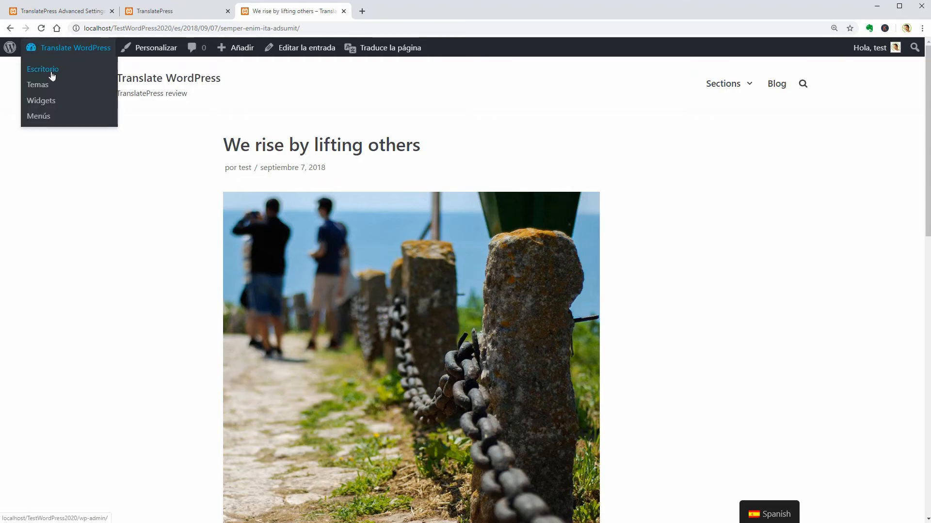
{"action": "left_click", "coordinate": [43, 69]}
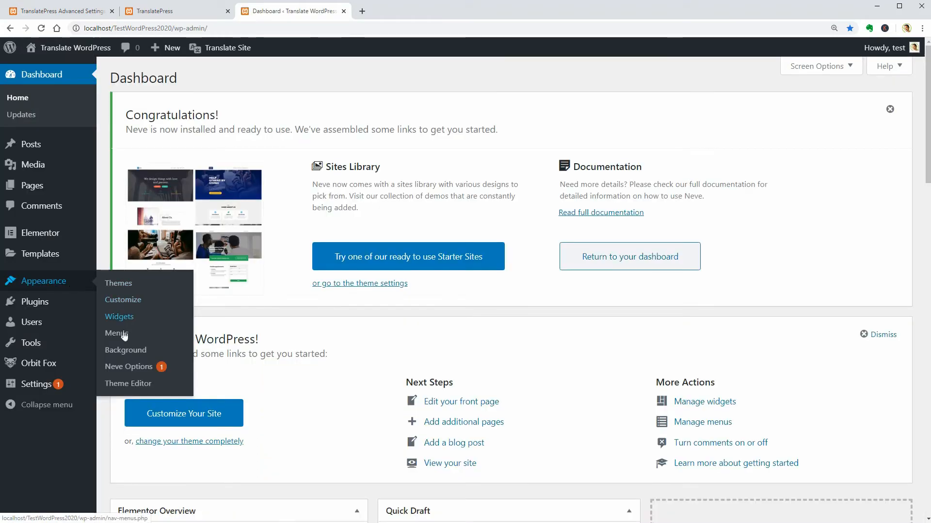
{"action": "left_click", "coordinate": [117, 333]}
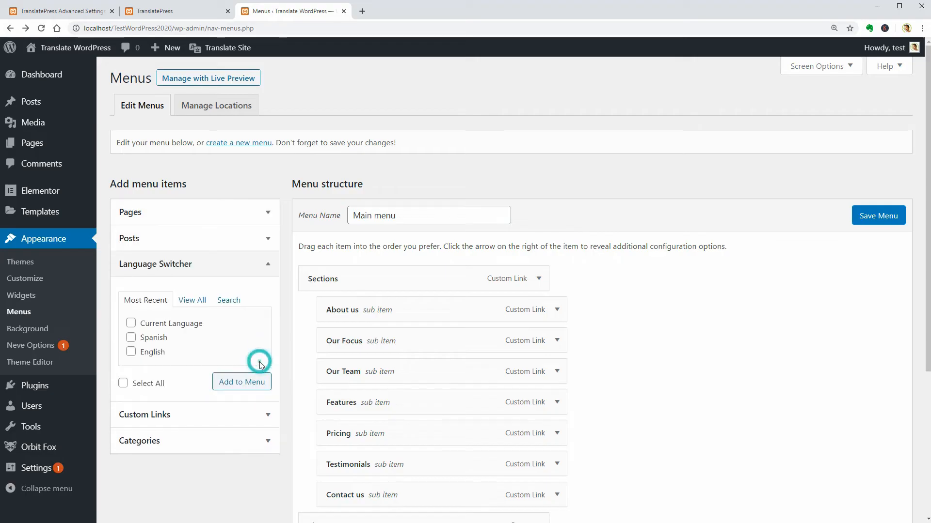
Step: Add Spanish and English Language Switcher items to the Main menu, save it and visit the site
{"action": "left_click", "coordinate": [130, 337]}
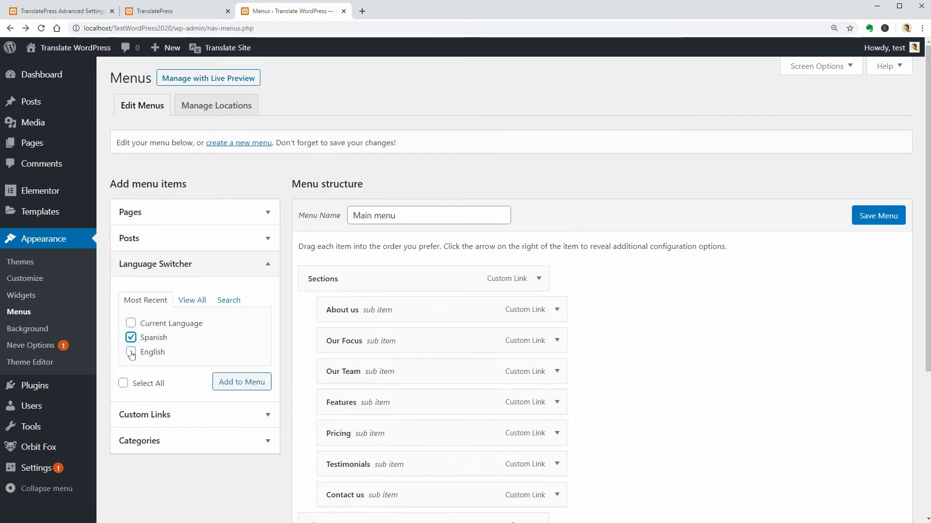
{"action": "left_click", "coordinate": [130, 337]}
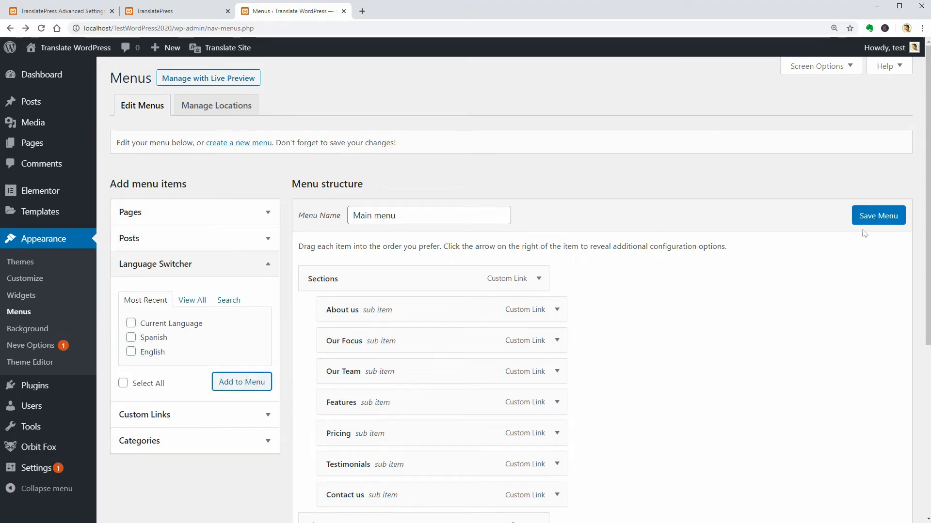
{"action": "left_click", "coordinate": [878, 216]}
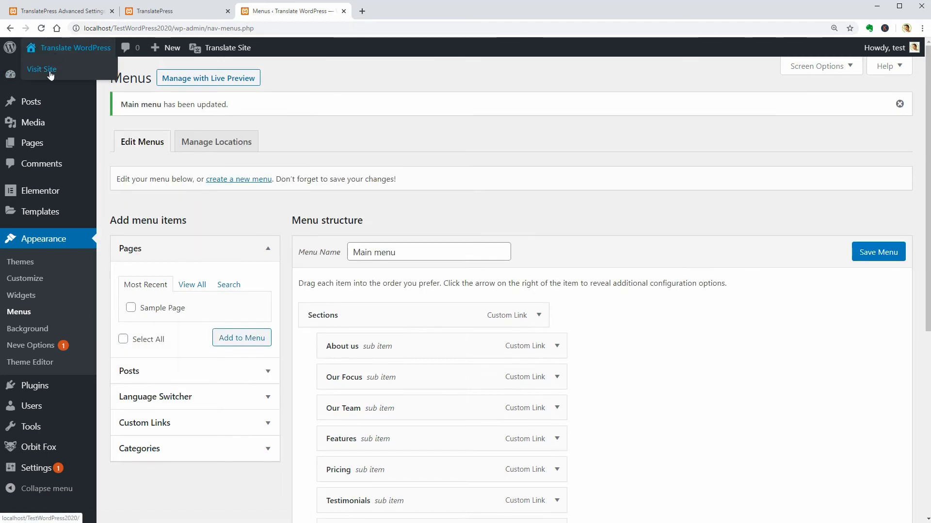
{"action": "left_click", "coordinate": [42, 69]}
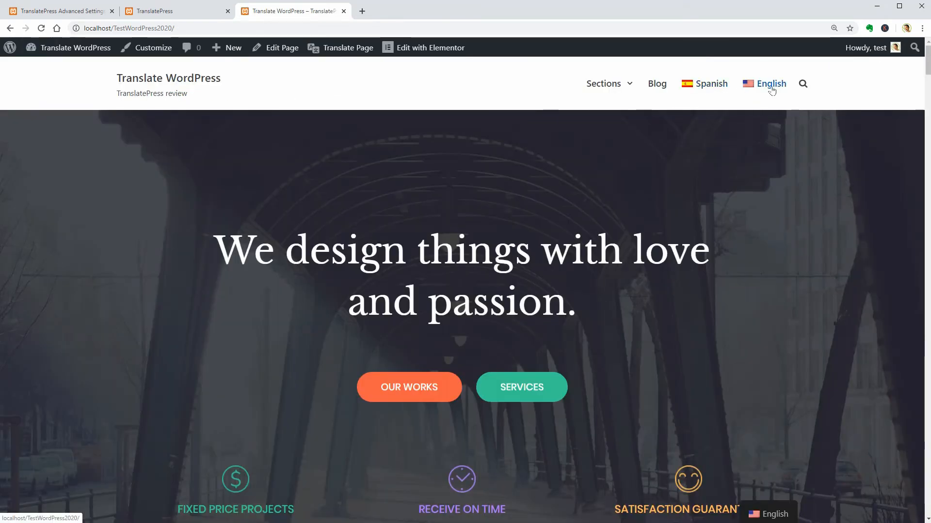
Step: Choose DeepL as the Automatic Translation engine, revealing it needs the premium add-on
{"action": "left_click", "coordinate": [57, 10]}
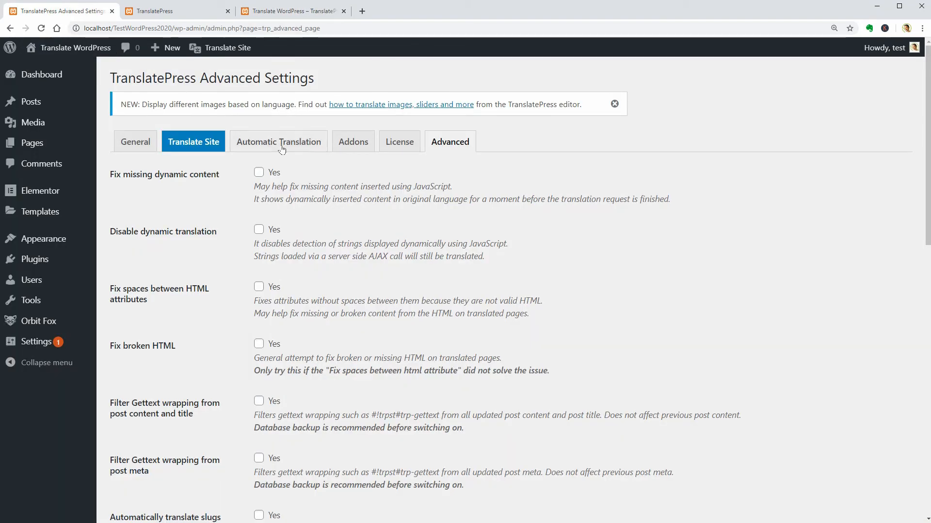
{"action": "left_click", "coordinate": [278, 141]}
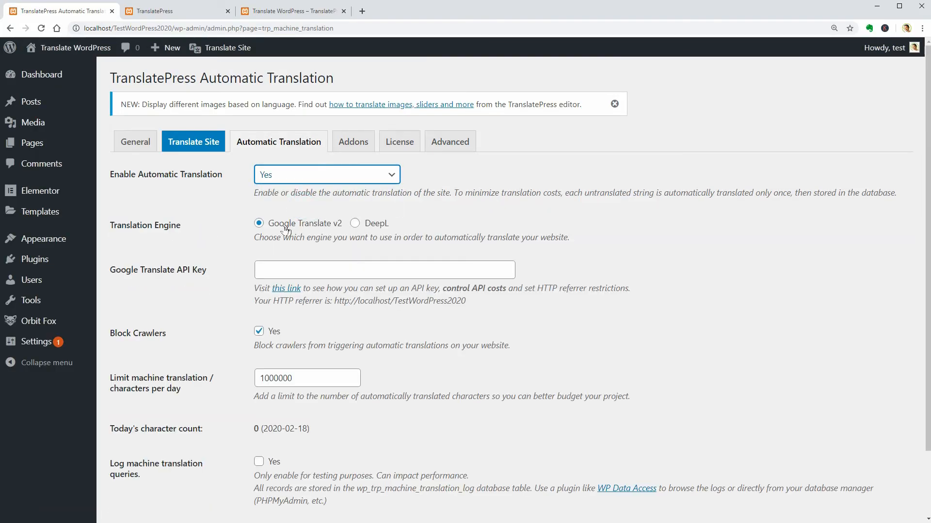
{"action": "left_click", "coordinate": [384, 270]}
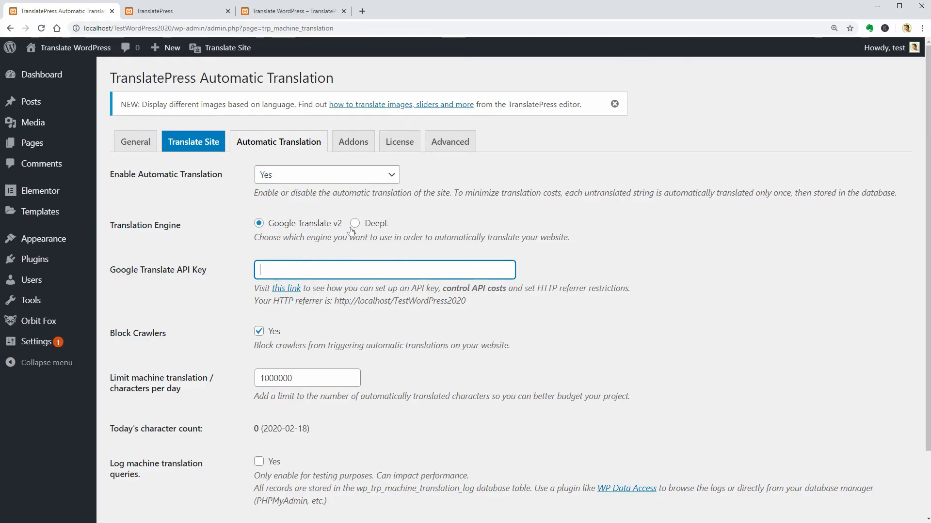
{"action": "left_click", "coordinate": [355, 223]}
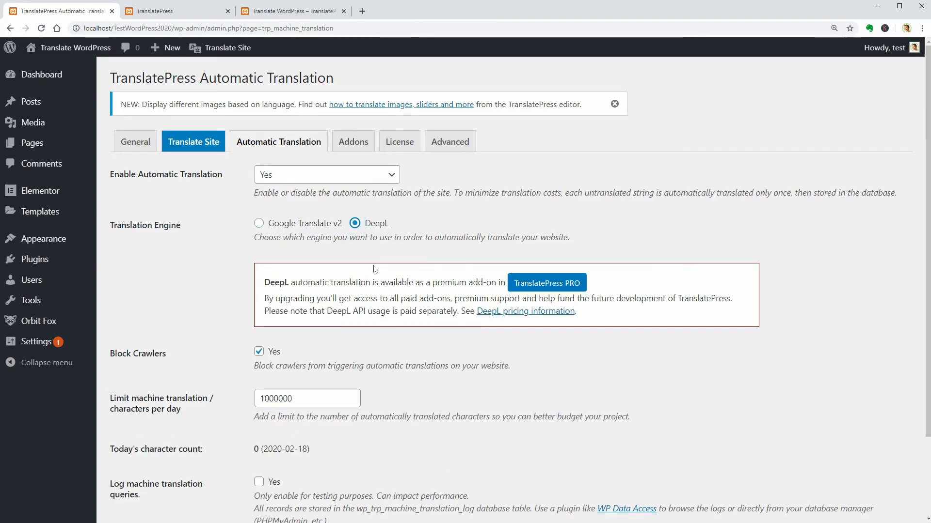
{"action": "mouse_move", "coordinate": [373, 268]}
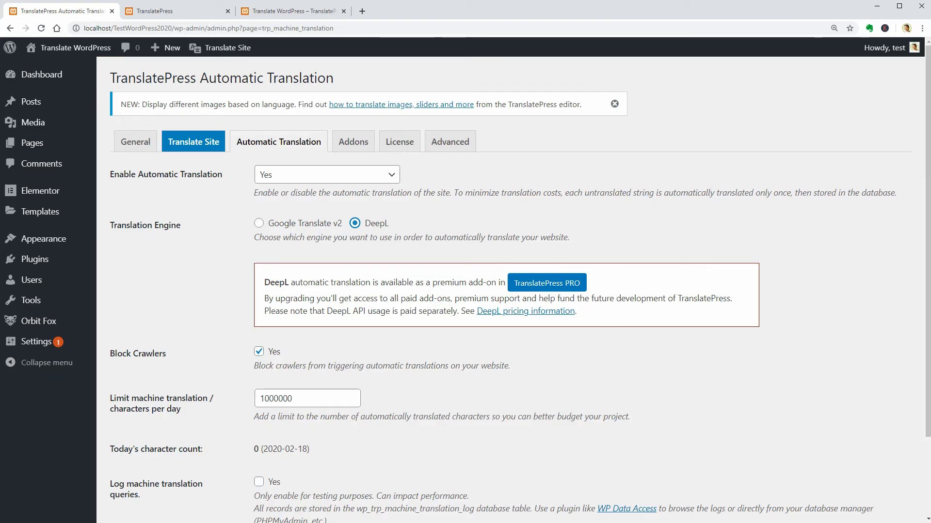
{"action": "mouse_move", "coordinate": [442, 361]}
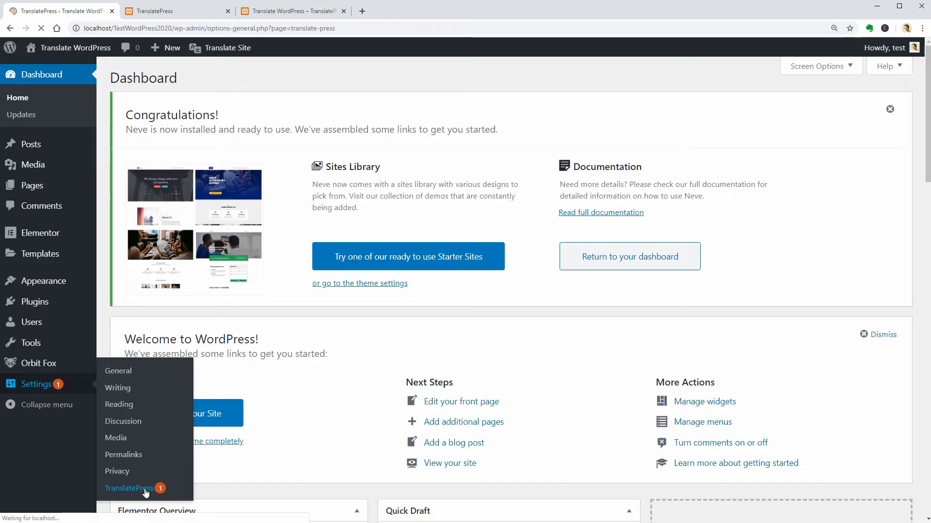
Step: Load the OUR WORKS and SERVICES button strings in the translation editor
{"action": "left_click", "coordinate": [129, 488]}
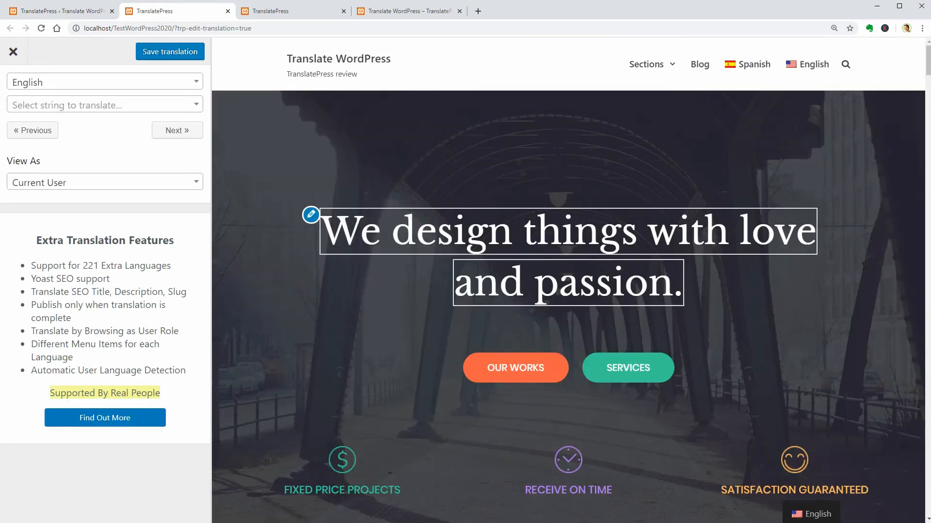
{"action": "left_click", "coordinate": [311, 215]}
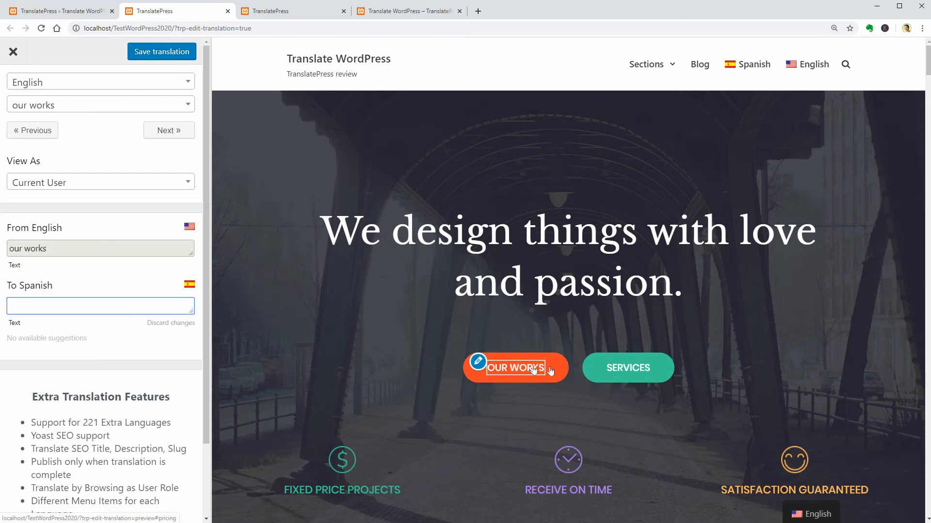
{"action": "left_click", "coordinate": [627, 368]}
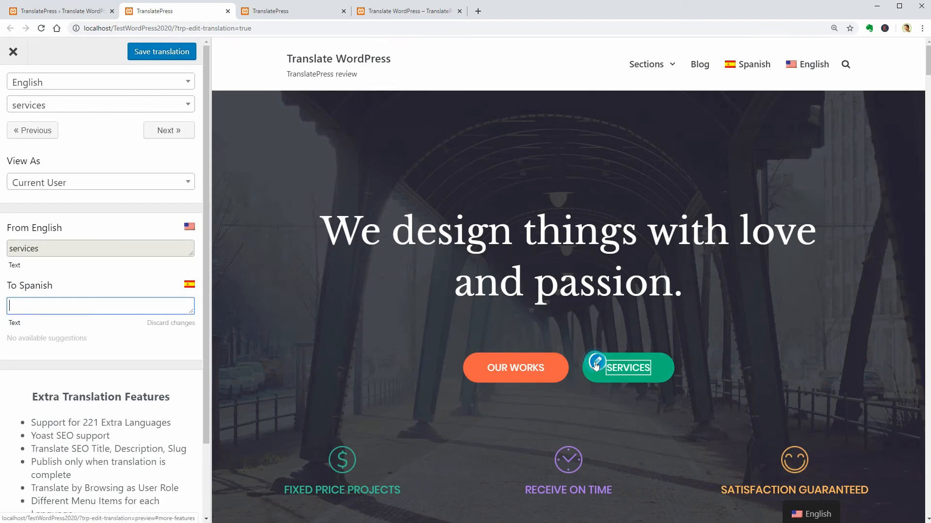
{"action": "mouse_move", "coordinate": [699, 386]}
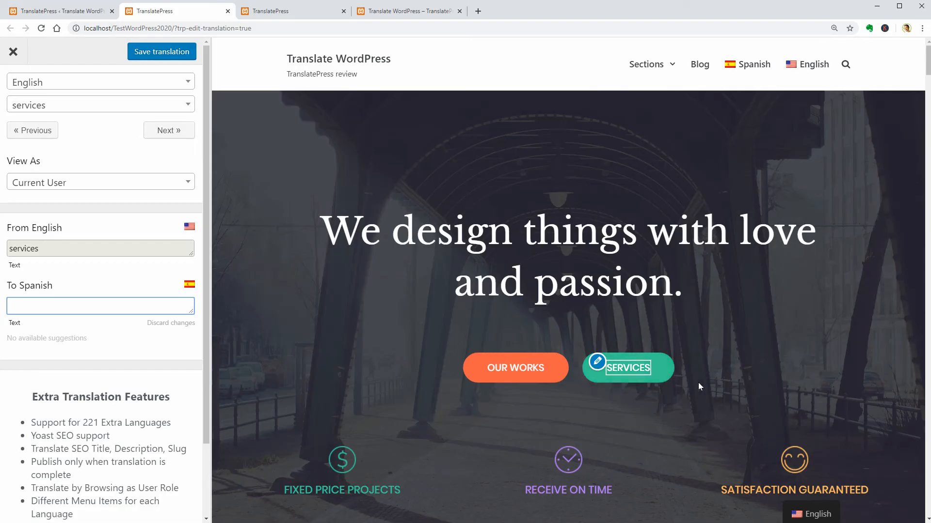
Step: Scroll down the editor preview toward the Neve starter sites library
{"action": "scroll", "scroll_direction": "down", "scroll_amount": 3}
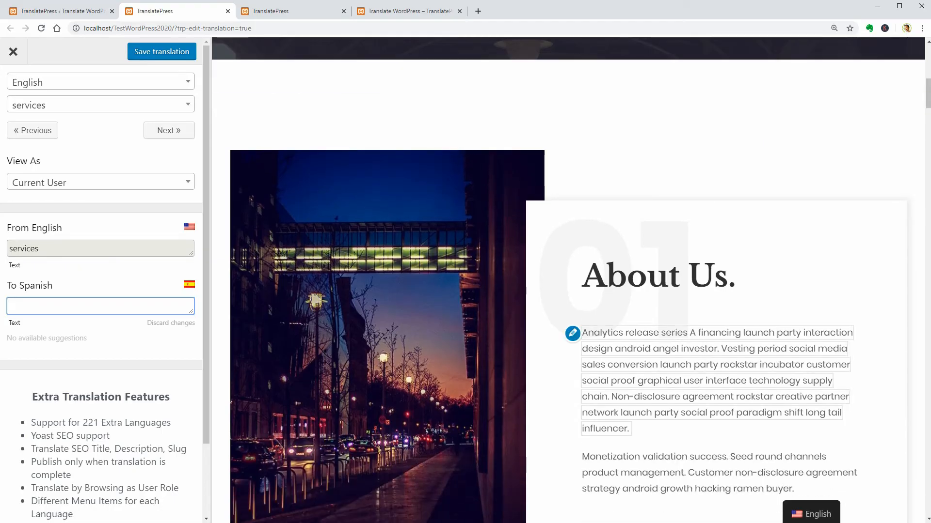
{"action": "scroll", "scroll_direction": "down", "scroll_amount": 3}
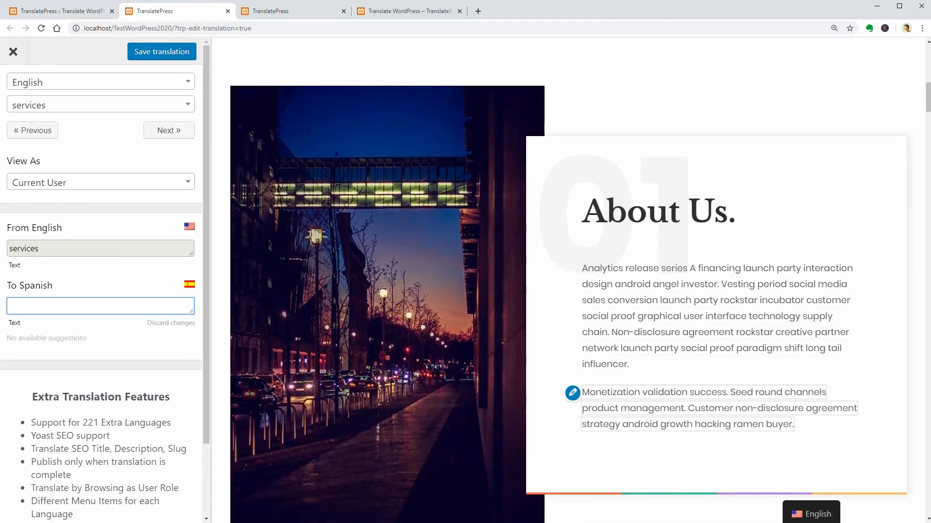
{"action": "scroll", "scroll_direction": "down", "scroll_amount": 3}
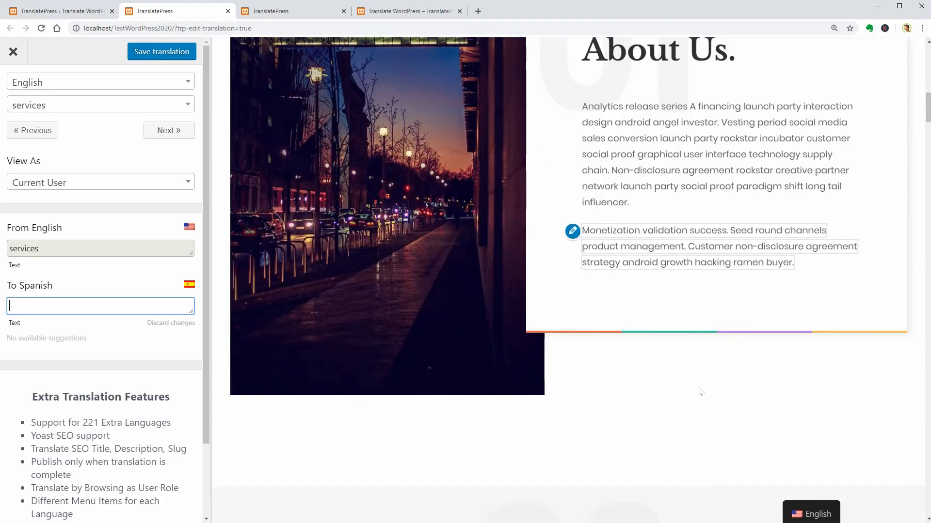
{"action": "scroll", "scroll_direction": "down", "scroll_amount": 3}
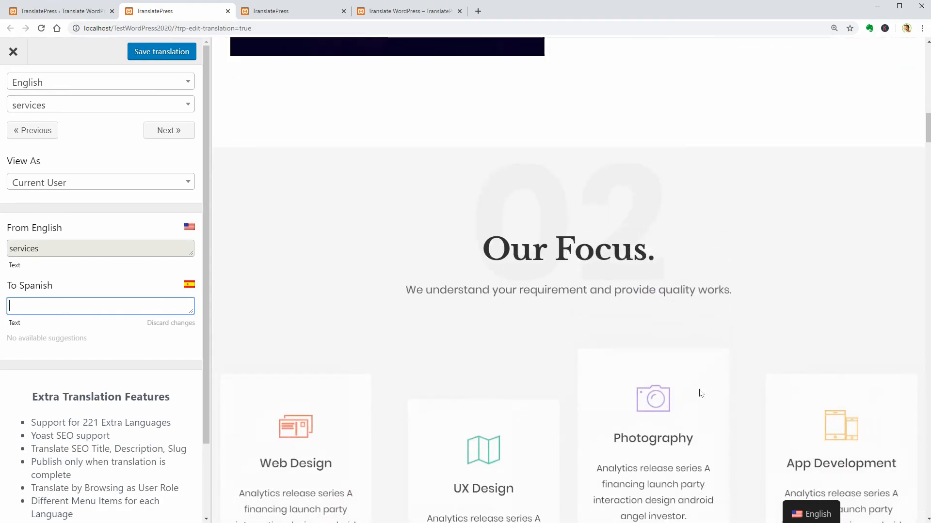
{"action": "scroll", "scroll_direction": "down", "scroll_amount": 3}
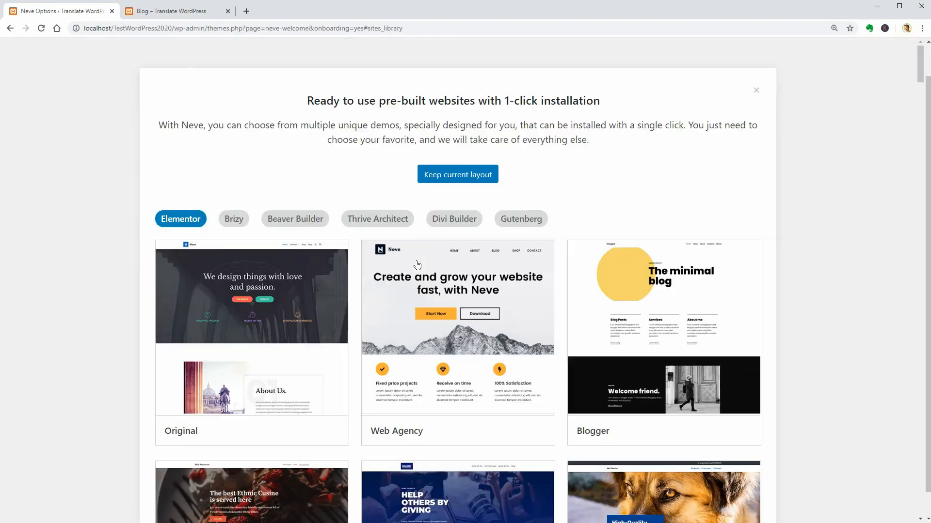
{"action": "mouse_move", "coordinate": [252, 386]}
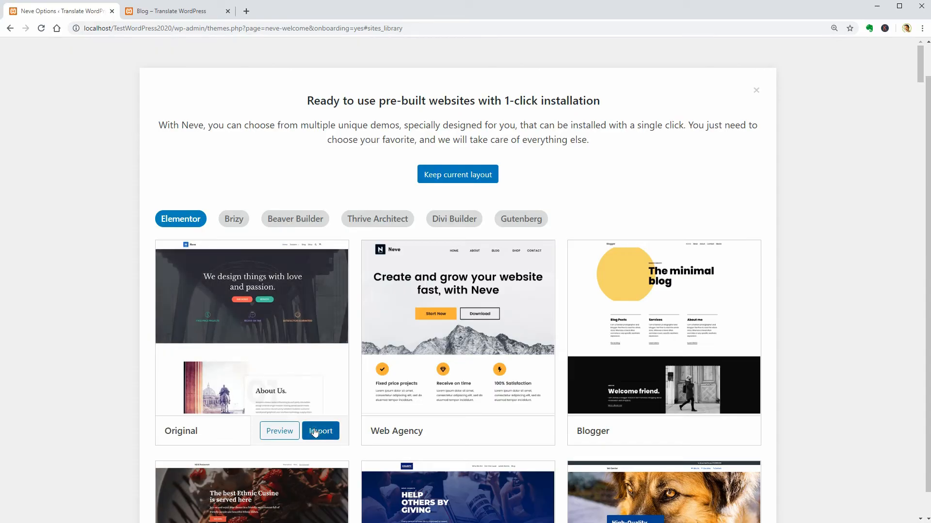
Step: Import the Original starter site and continue to add your own content
{"action": "left_click", "coordinate": [320, 431]}
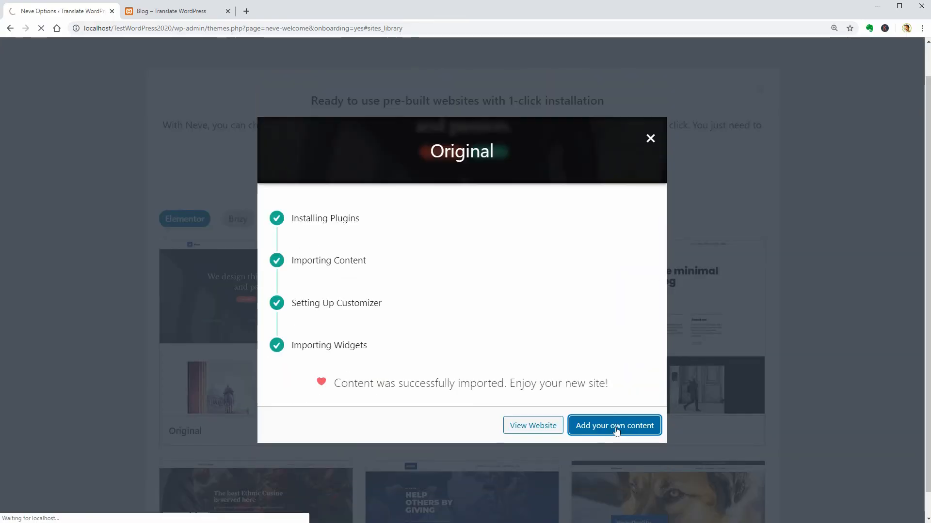
{"action": "left_click", "coordinate": [613, 425]}
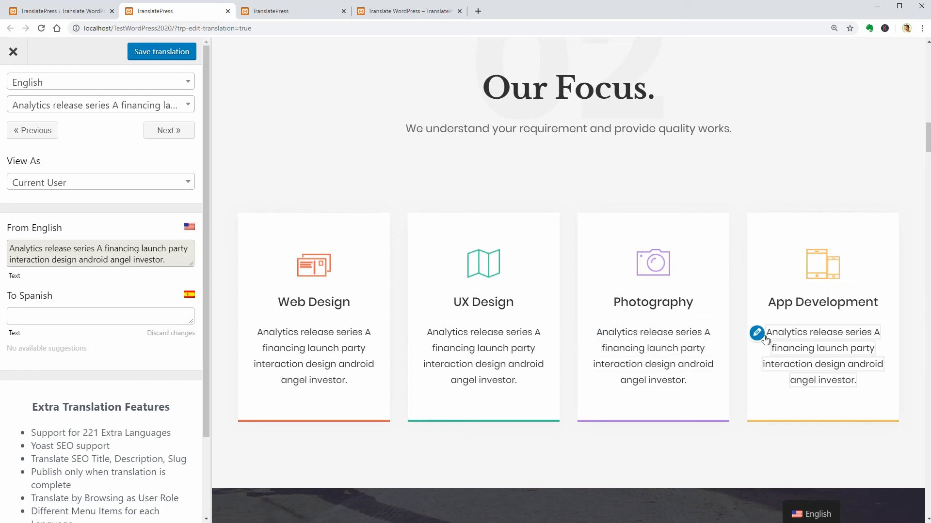
{"action": "mouse_move", "coordinate": [761, 339]}
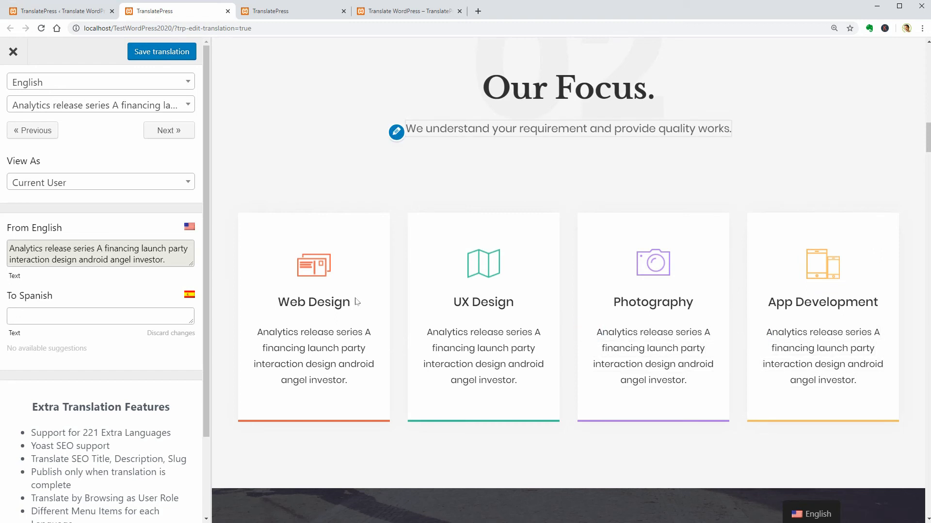
Step: Select the Web Design heading as the string to translate
{"action": "left_click", "coordinate": [314, 302]}
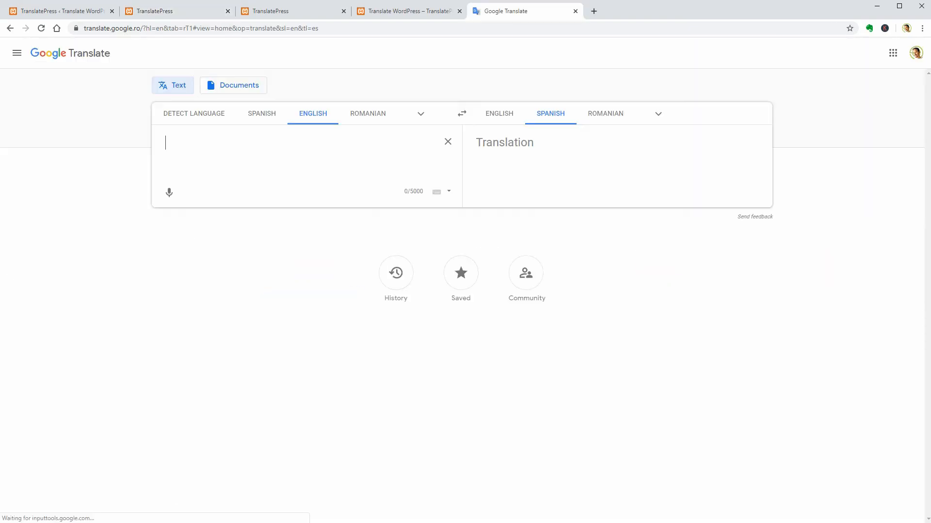
Step: Translate 'Web Design' to 'Diseño web' in Google Translate and save it as the heading's Spanish text
{"action": "type", "text": "Web Design"}
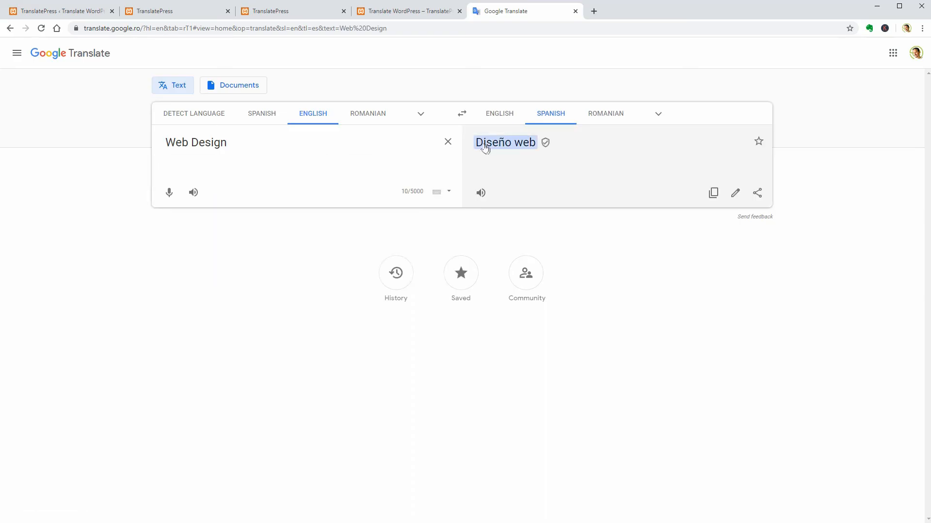
{"action": "mouse_move", "coordinate": [533, 148]}
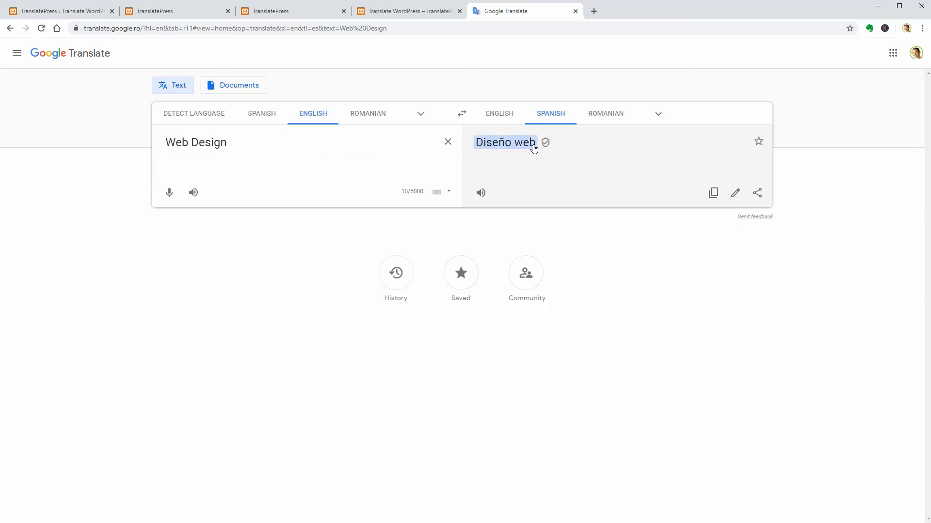
{"action": "right_click", "coordinate": [505, 142]}
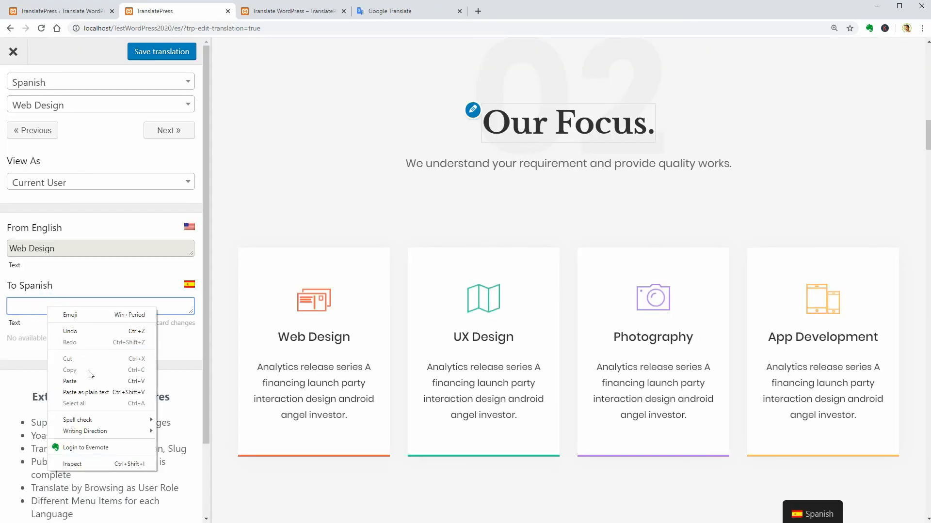
{"action": "left_click", "coordinate": [69, 381]}
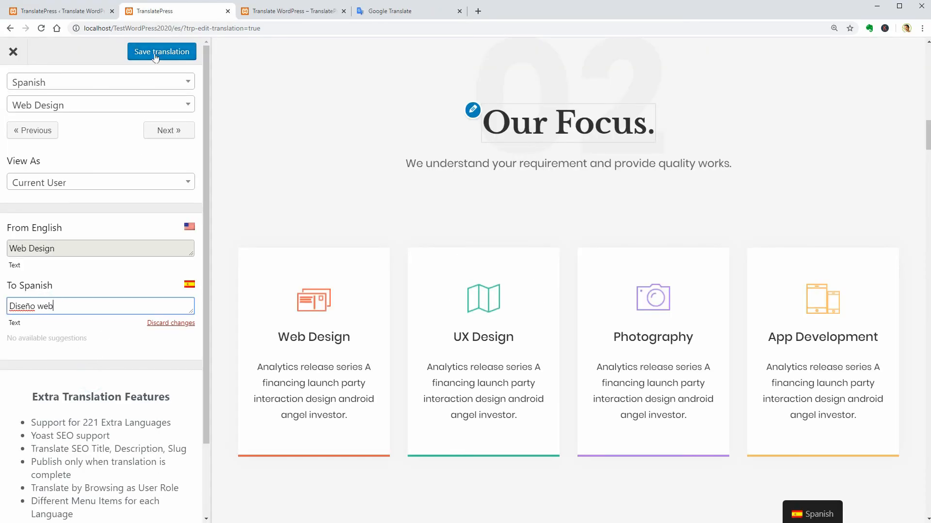
{"action": "left_click", "coordinate": [160, 52]}
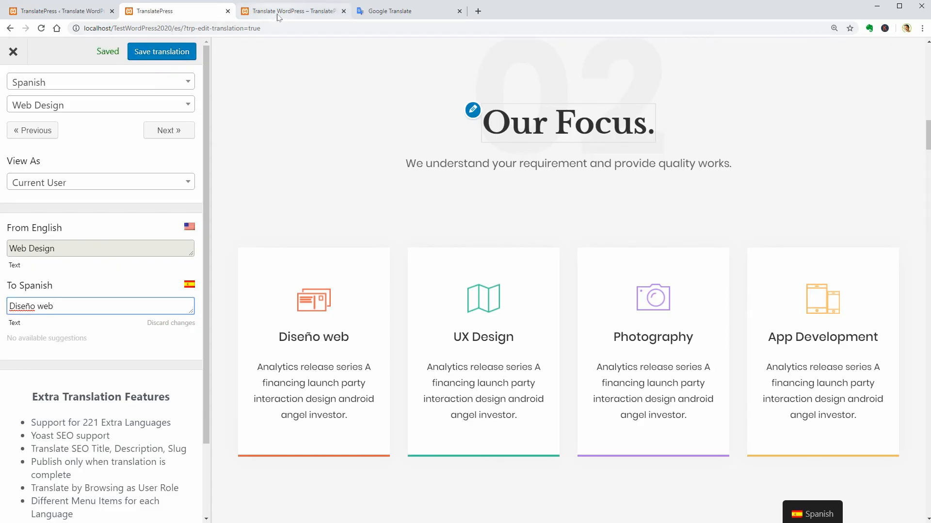
{"action": "left_click", "coordinate": [13, 52]}
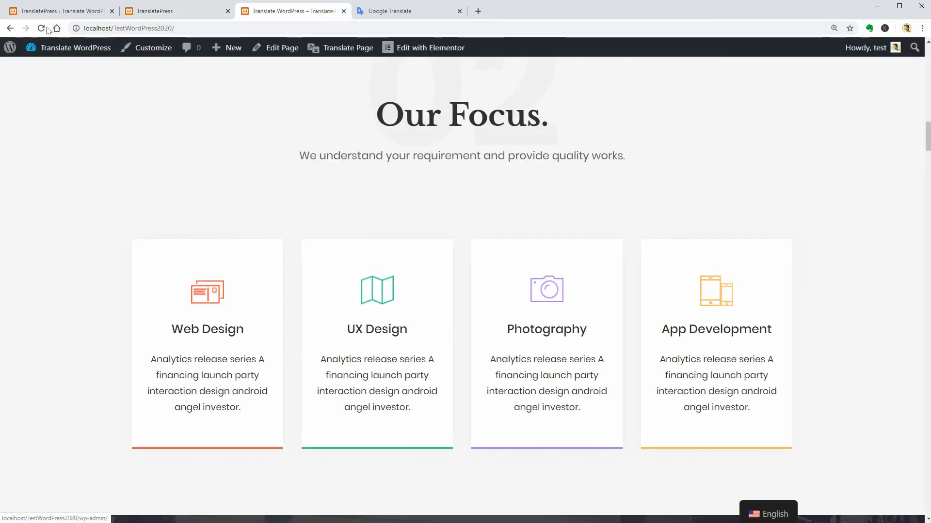
Step: Reload the live site and switch it to Spanish from the floating switcher
{"action": "left_click", "coordinate": [41, 28]}
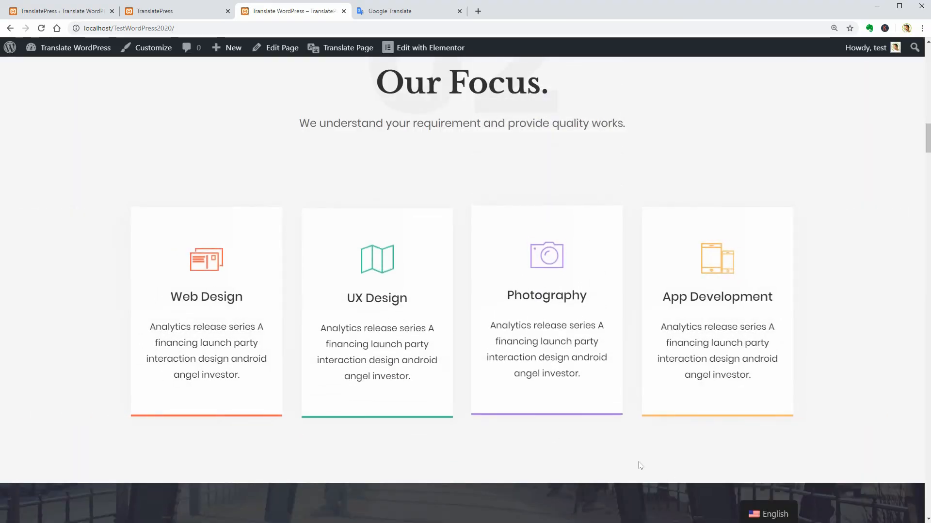
{"action": "left_click", "coordinate": [774, 513]}
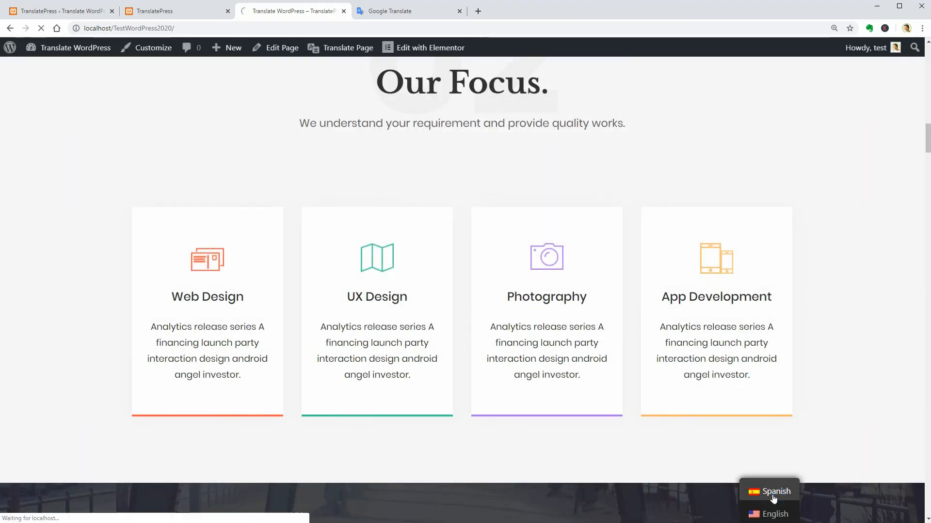
{"action": "left_click", "coordinate": [775, 491]}
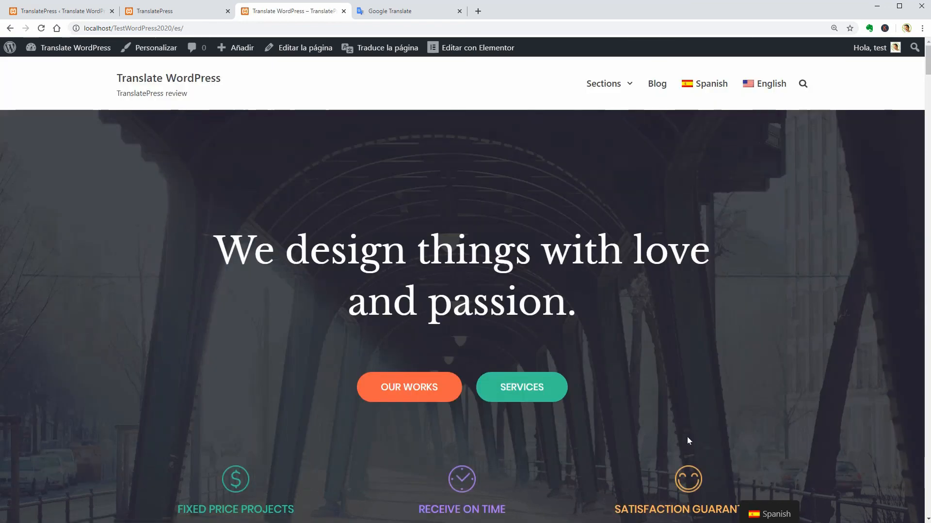
Step: Scroll to Our Focus and highlight the translated heading 'Diseño web'
{"action": "scroll", "scroll_direction": "down", "scroll_amount": 3}
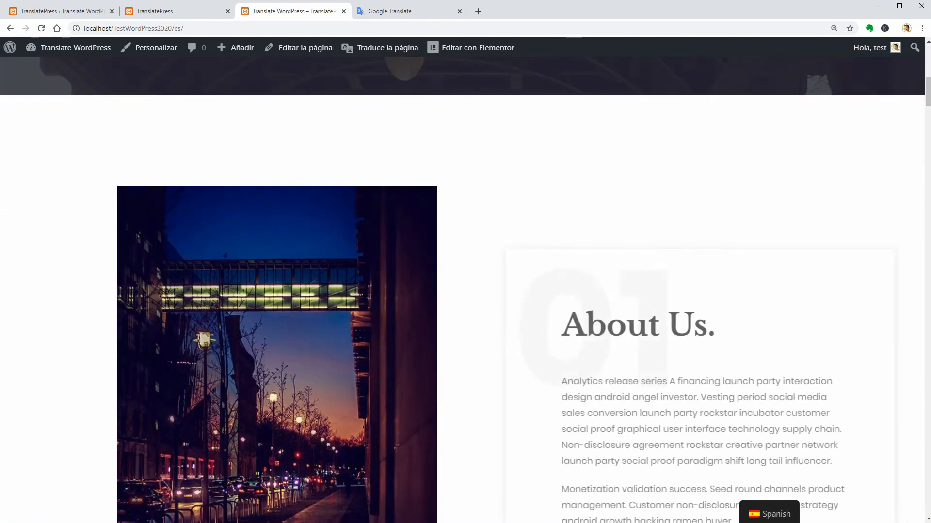
{"action": "scroll", "scroll_direction": "down", "scroll_amount": 3}
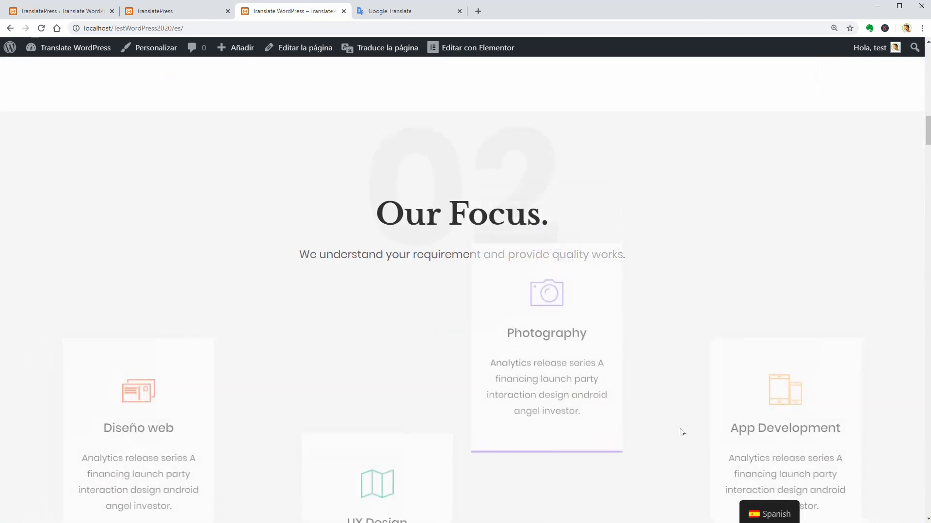
{"action": "scroll", "scroll_direction": "down", "scroll_amount": 3}
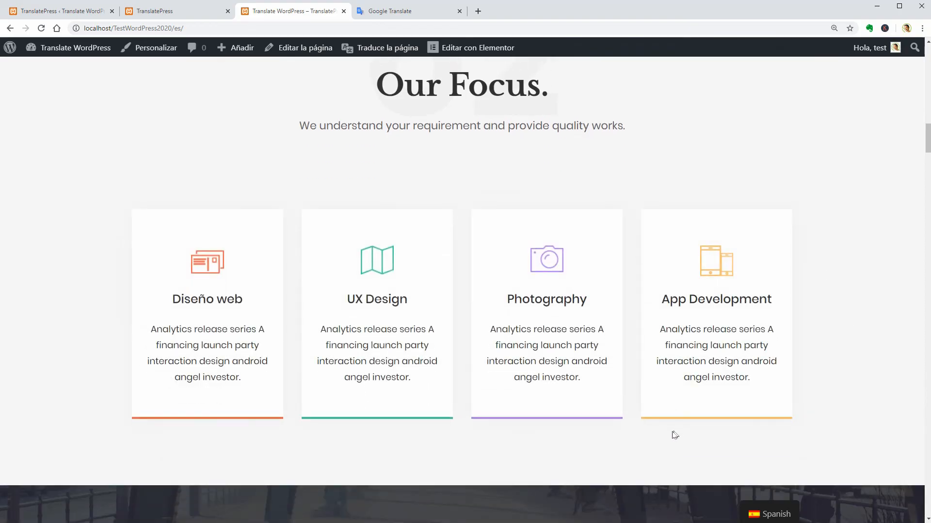
{"action": "double_click", "coordinate": [206, 299]}
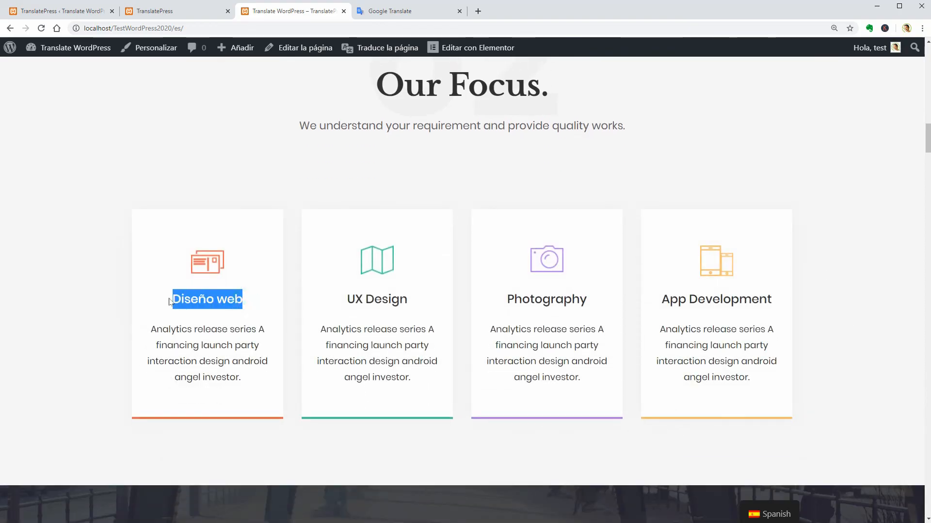
{"action": "mouse_move", "coordinate": [210, 319]}
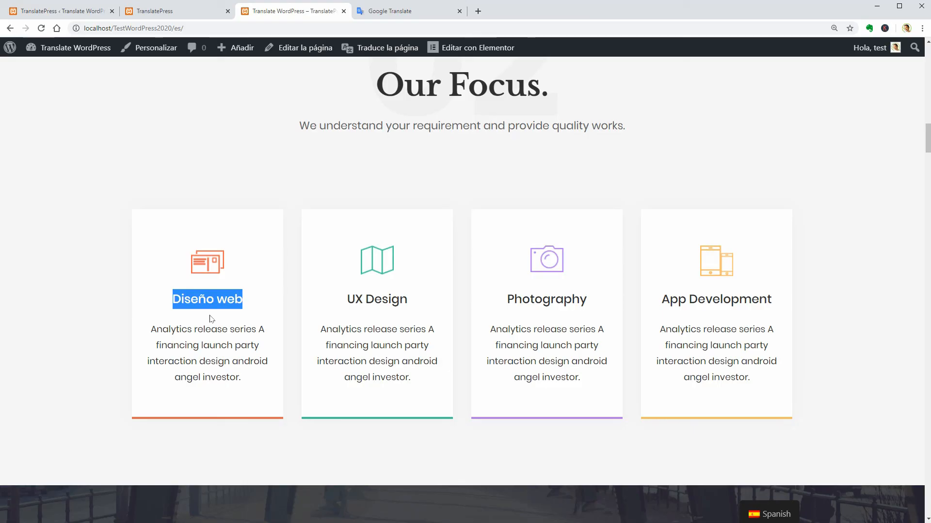